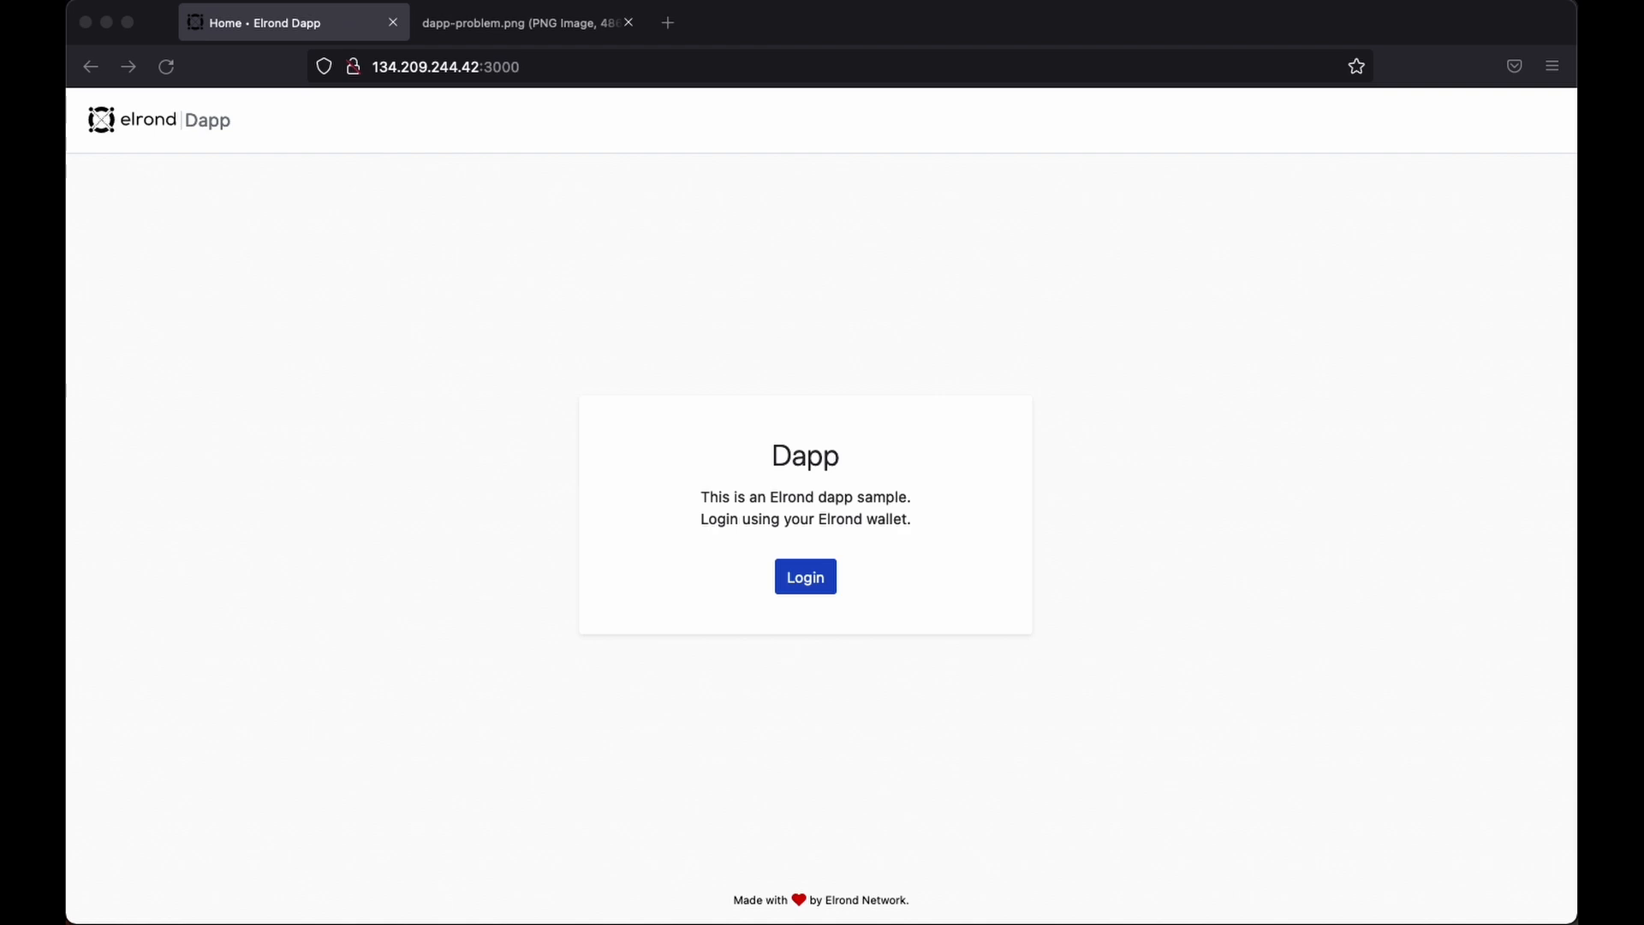
Show the dapp-problem.png diagram of pinging funds and ponging them back after 10 minutes.
click(804, 576)
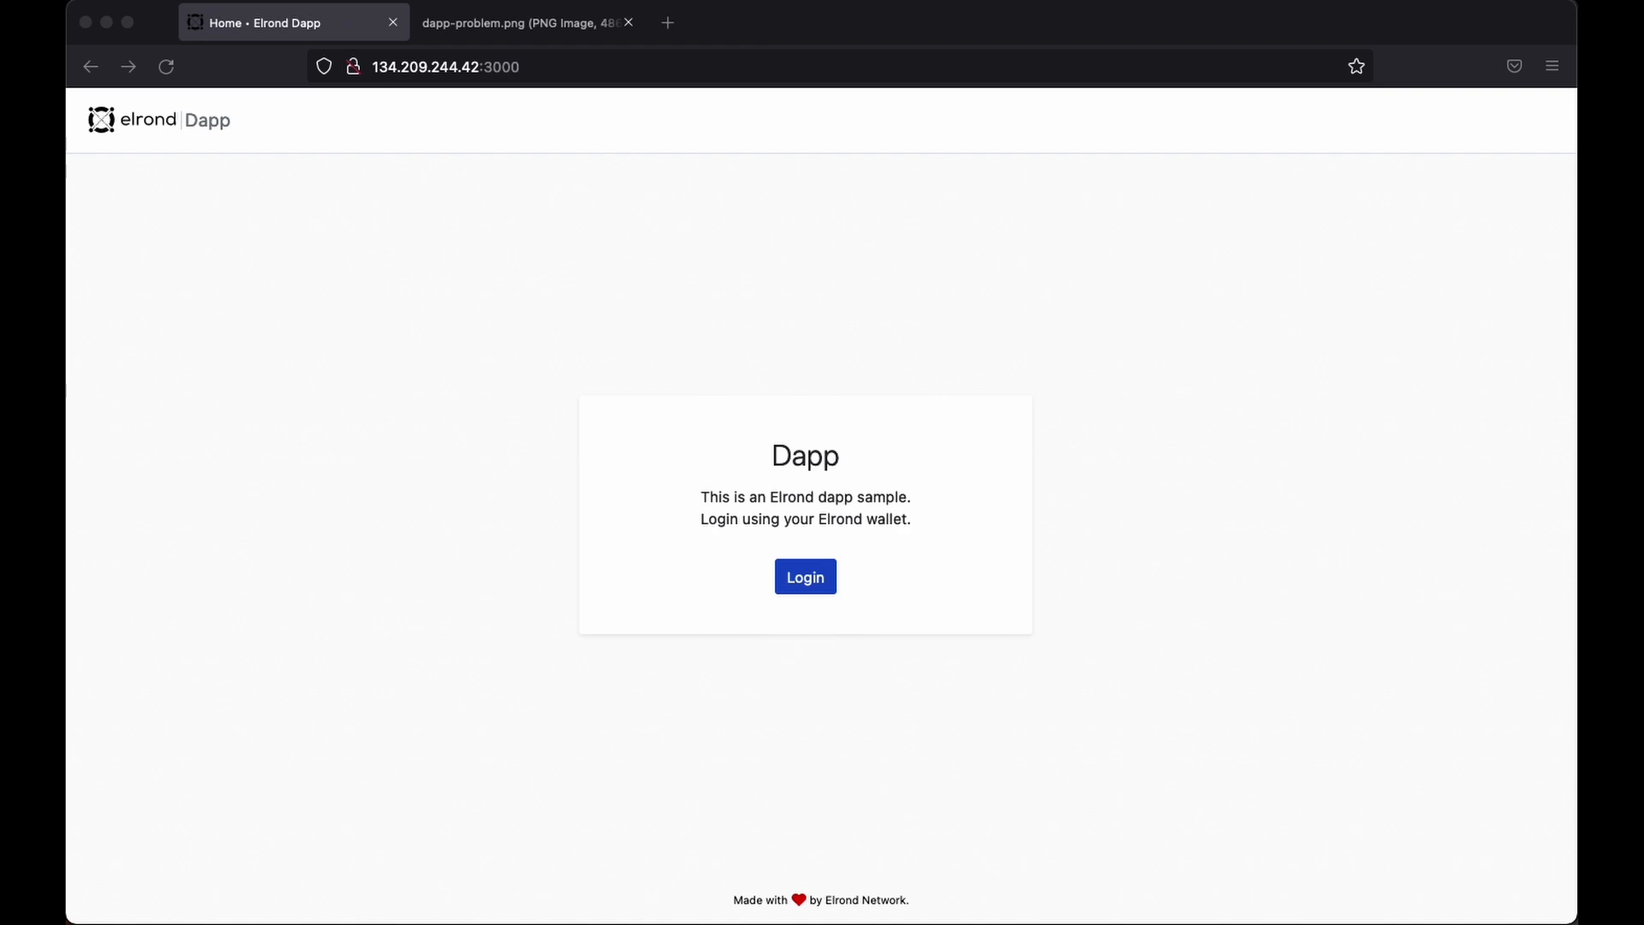
click(514, 22)
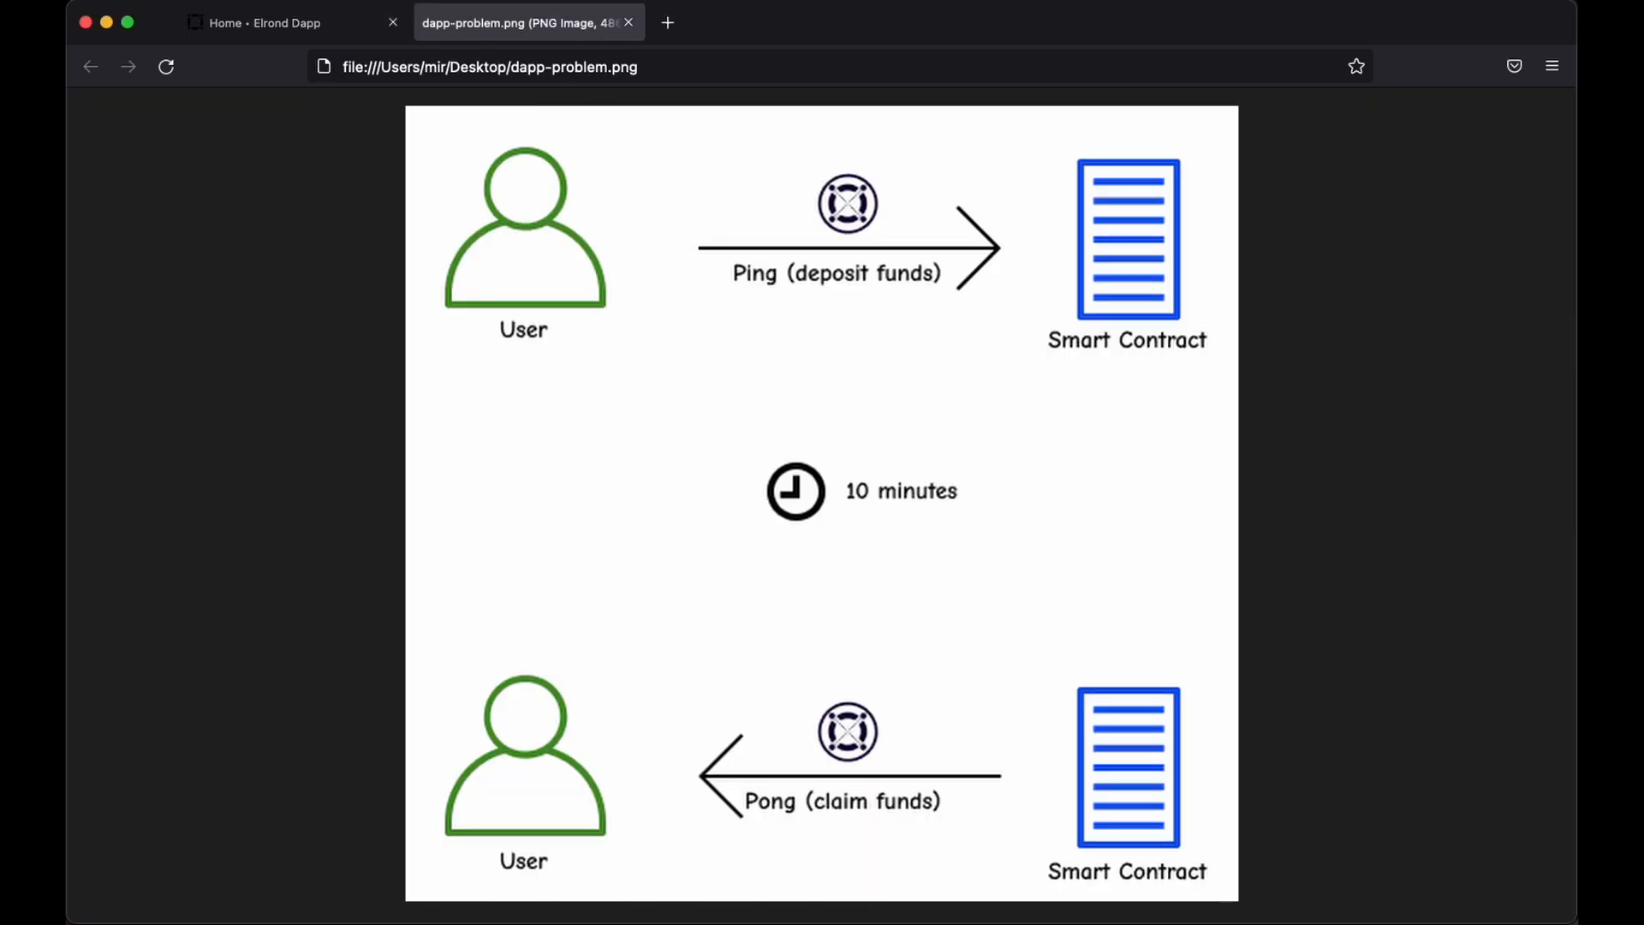
mouse_move(400, 625)
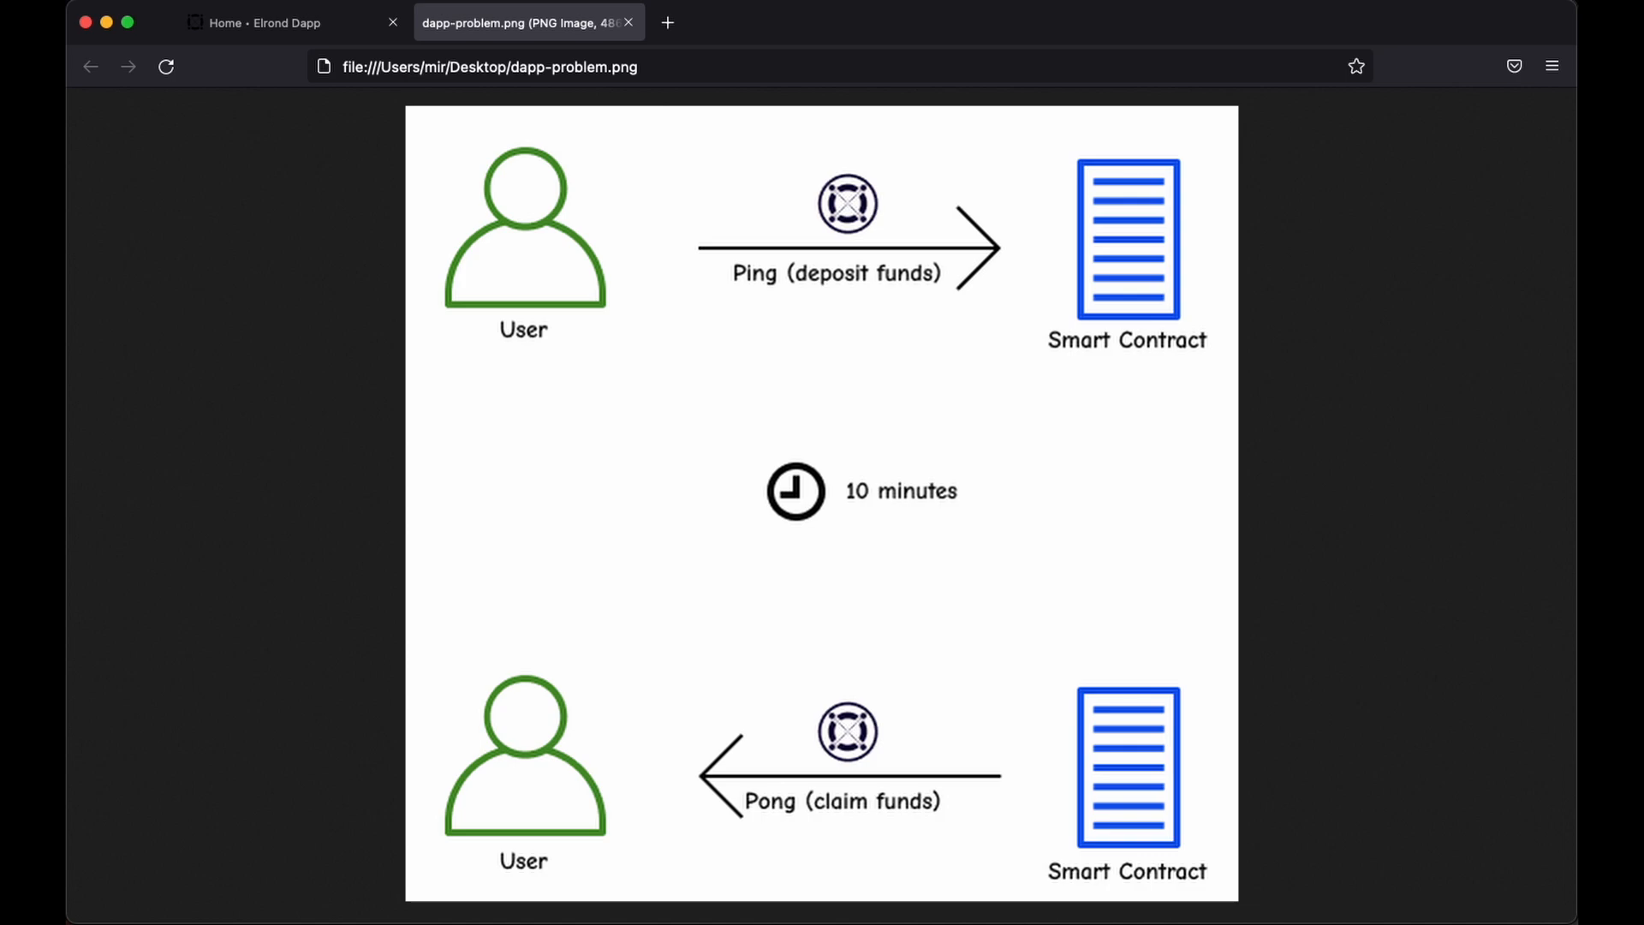
Reload the Dashboard tab until it shows 4.40 xEGLD and the Pong countdown.
click(284, 22)
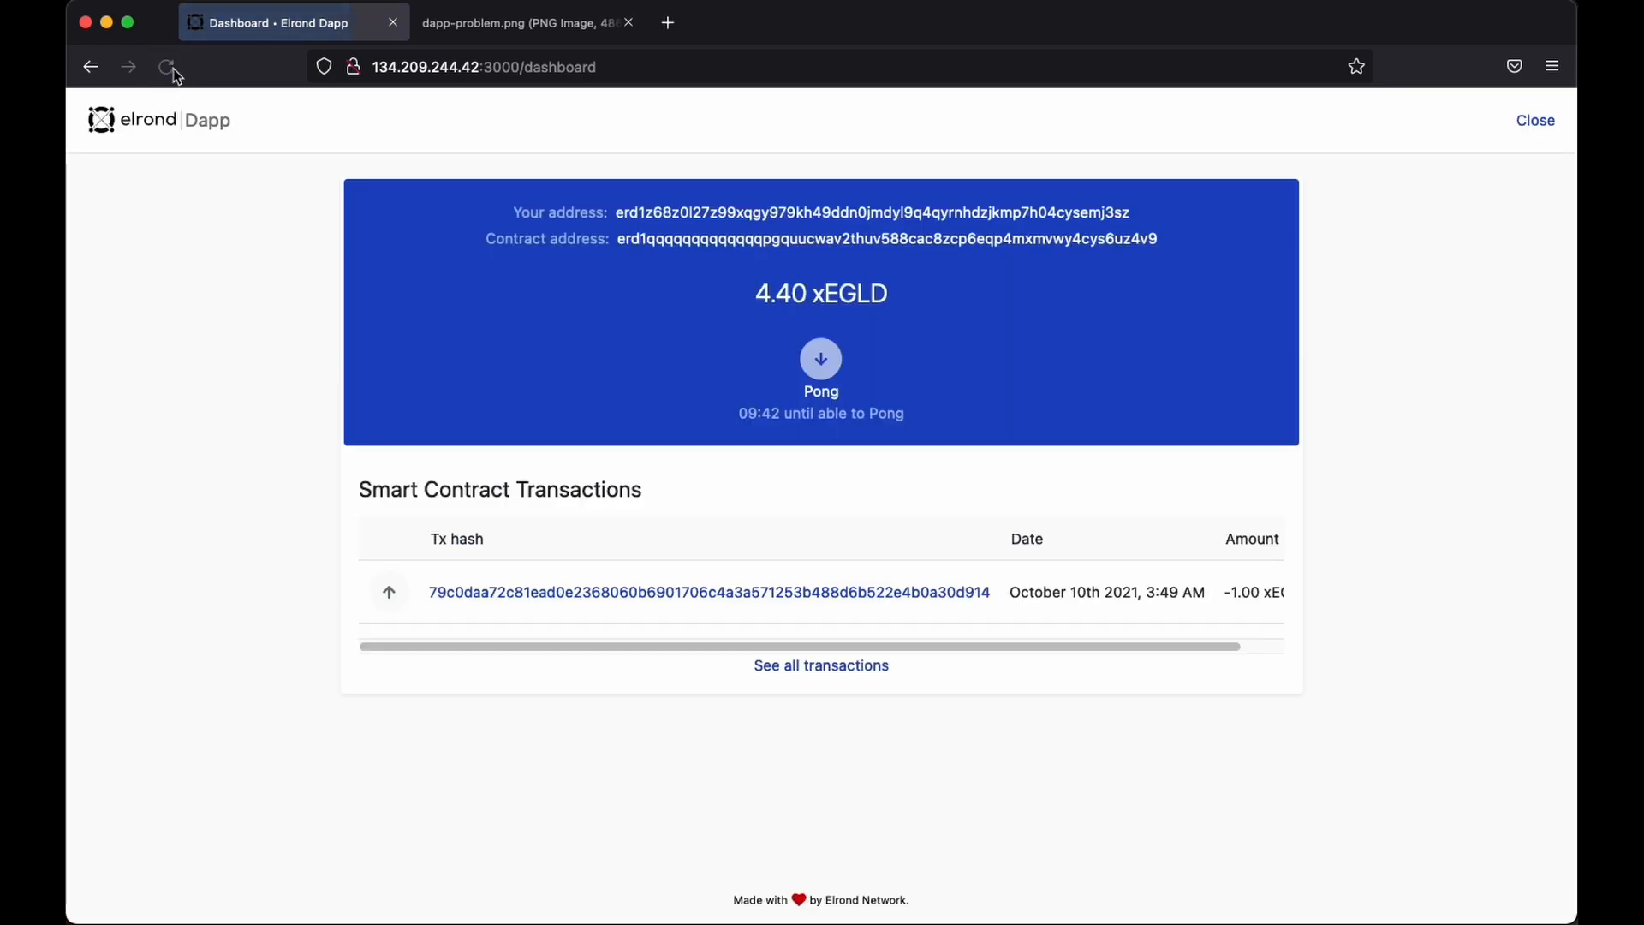
click(167, 66)
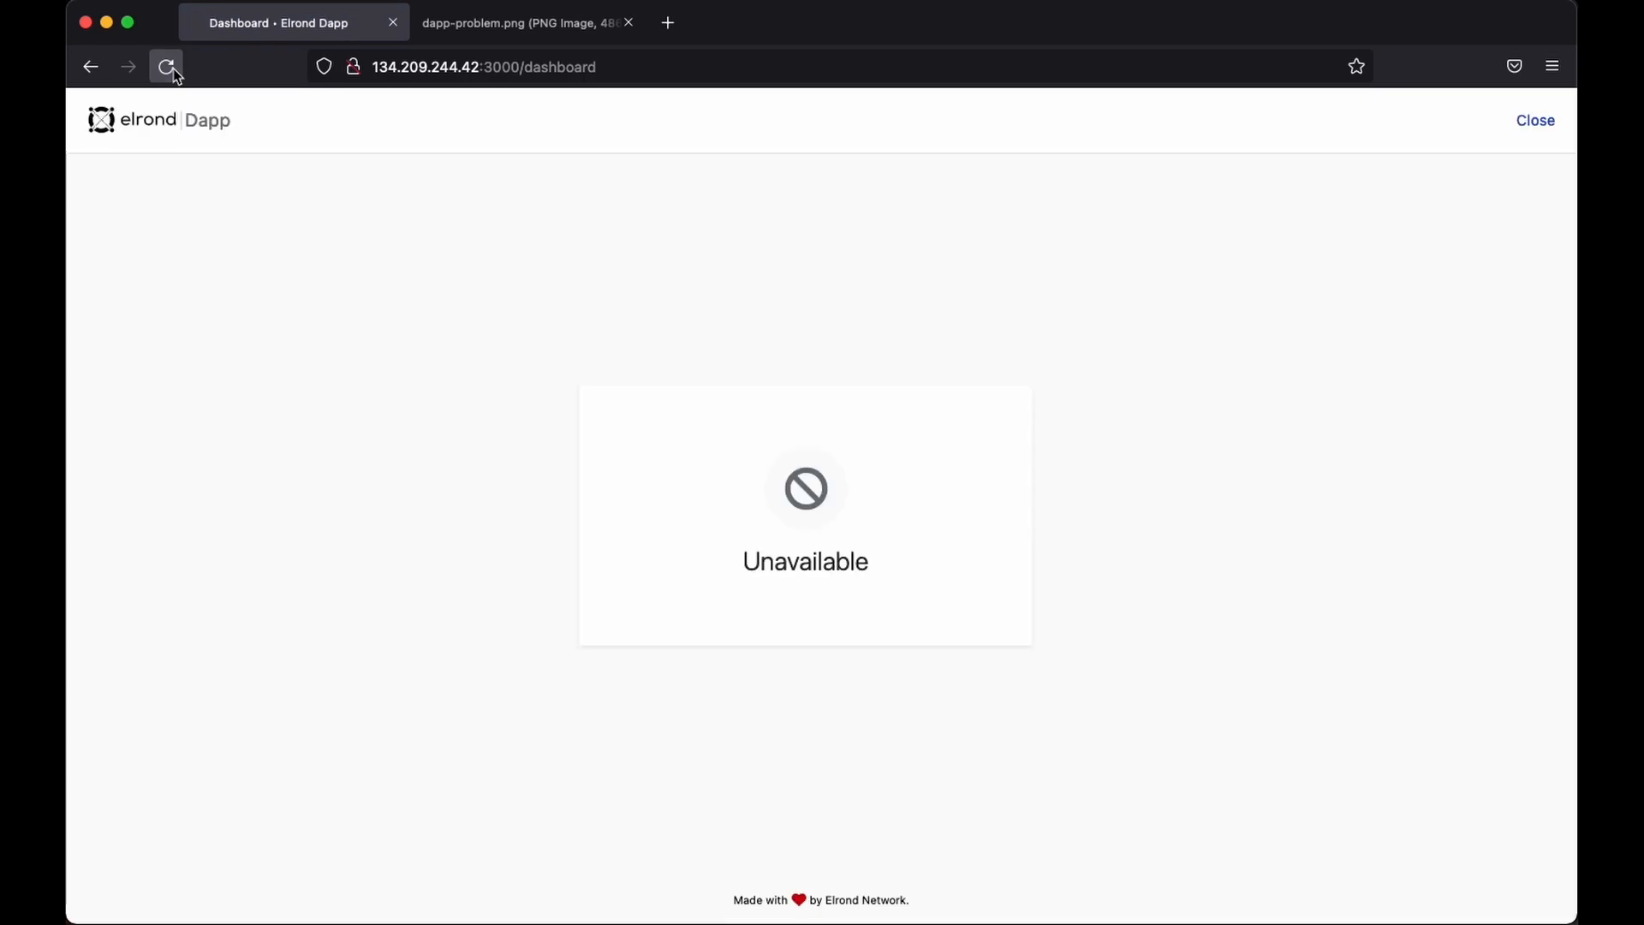
click(165, 66)
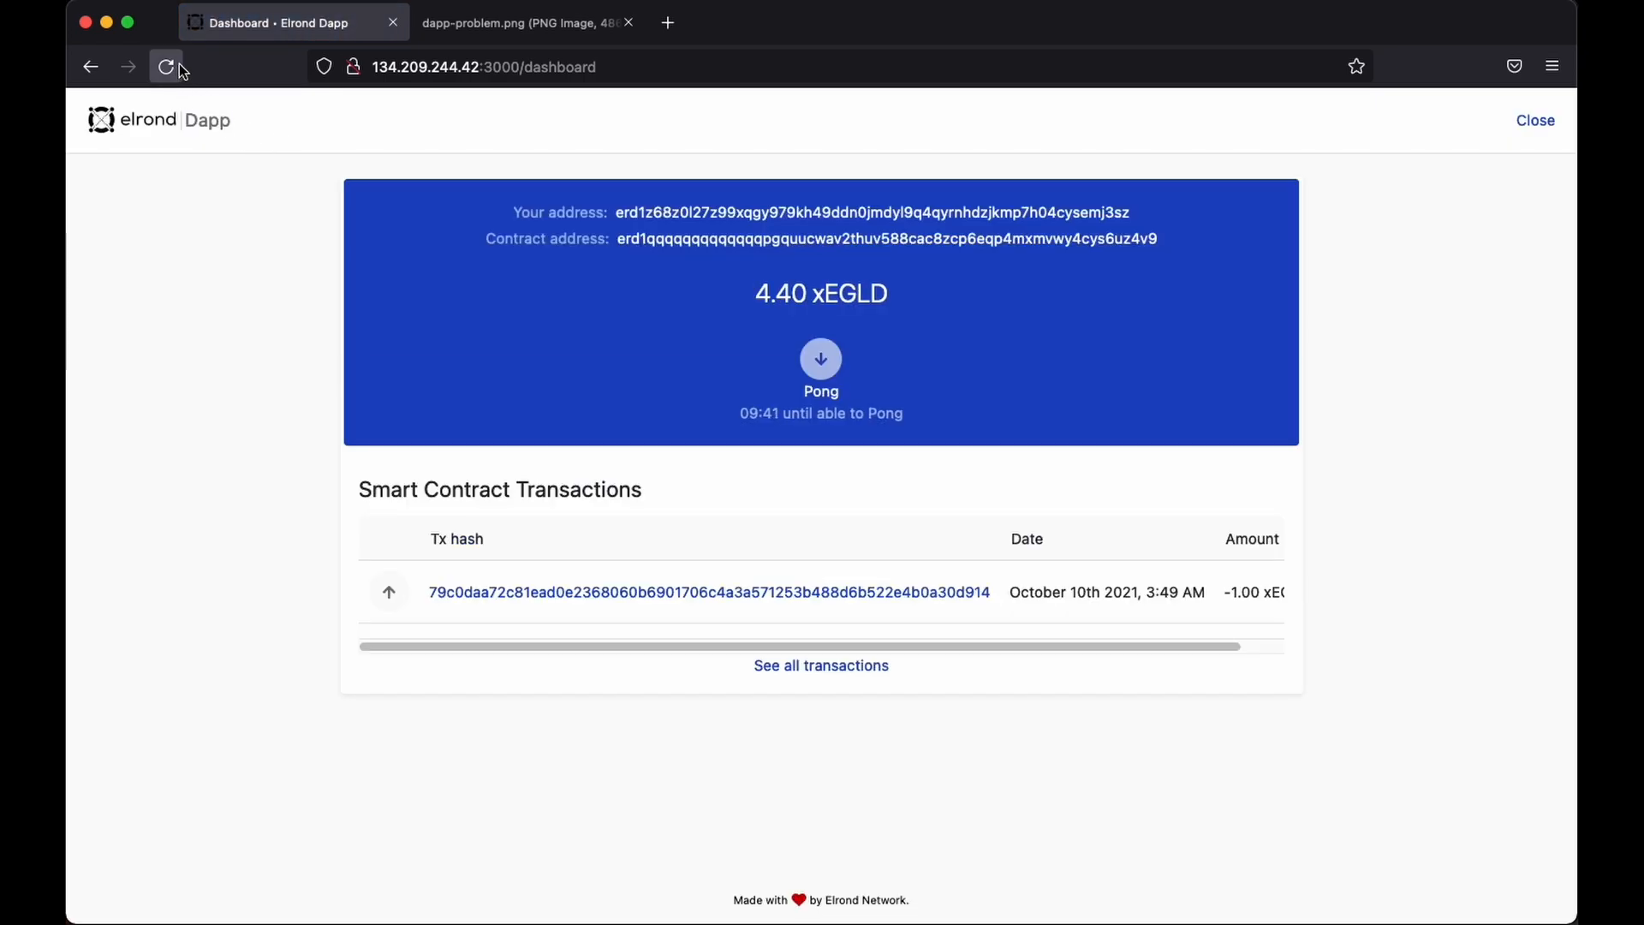
click(165, 66)
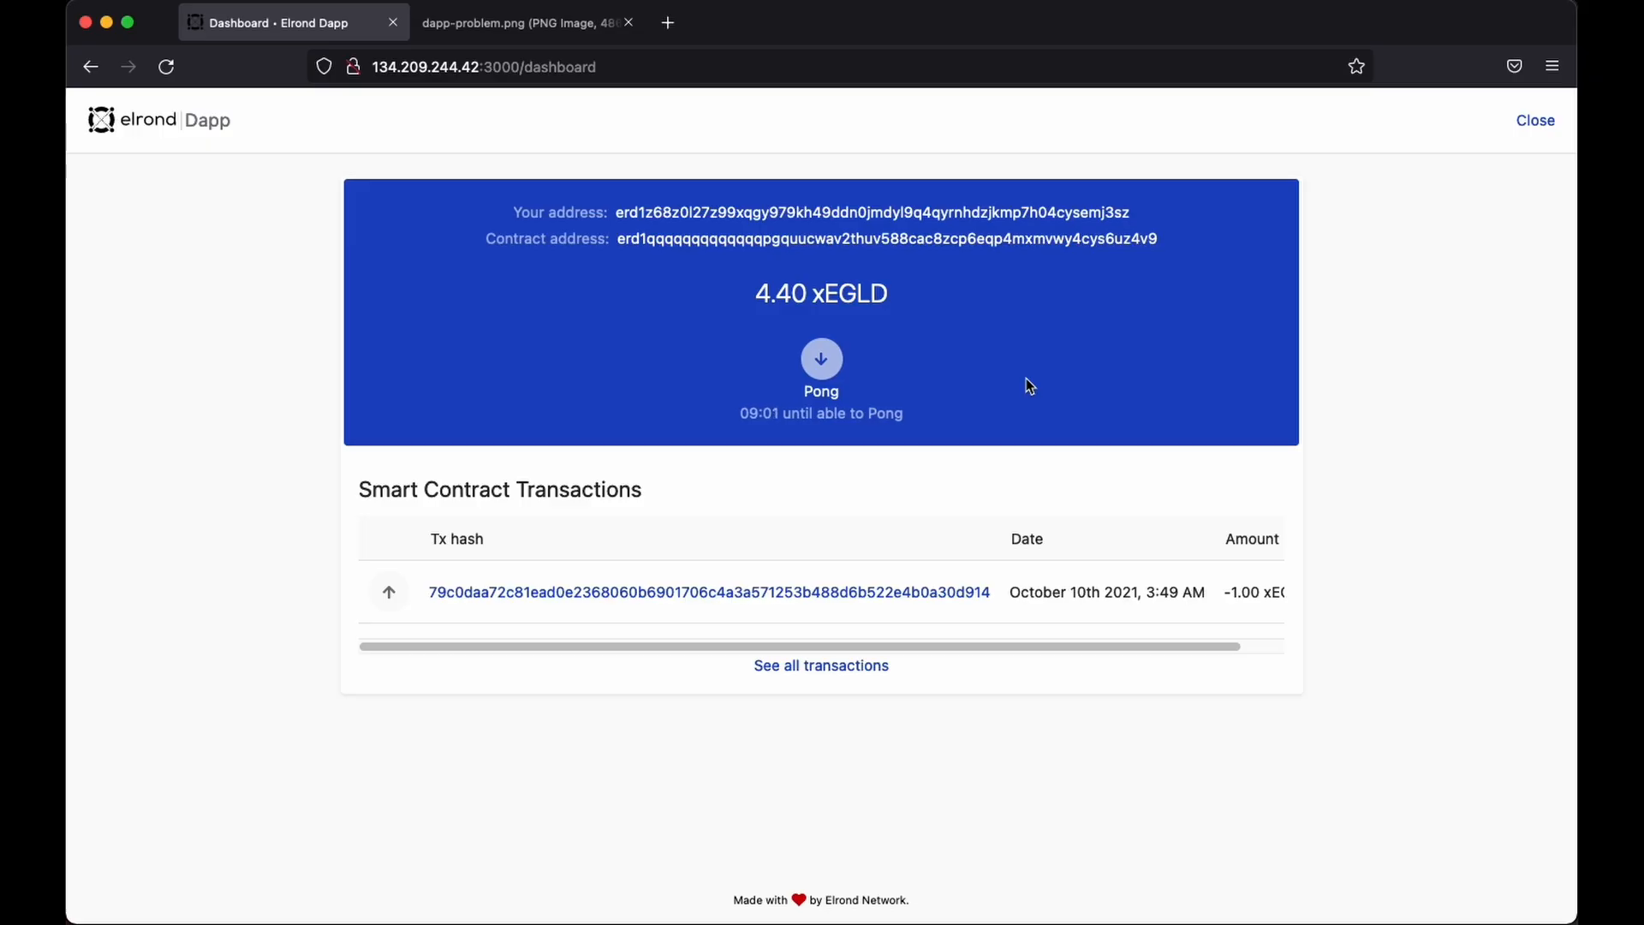
click(821, 359)
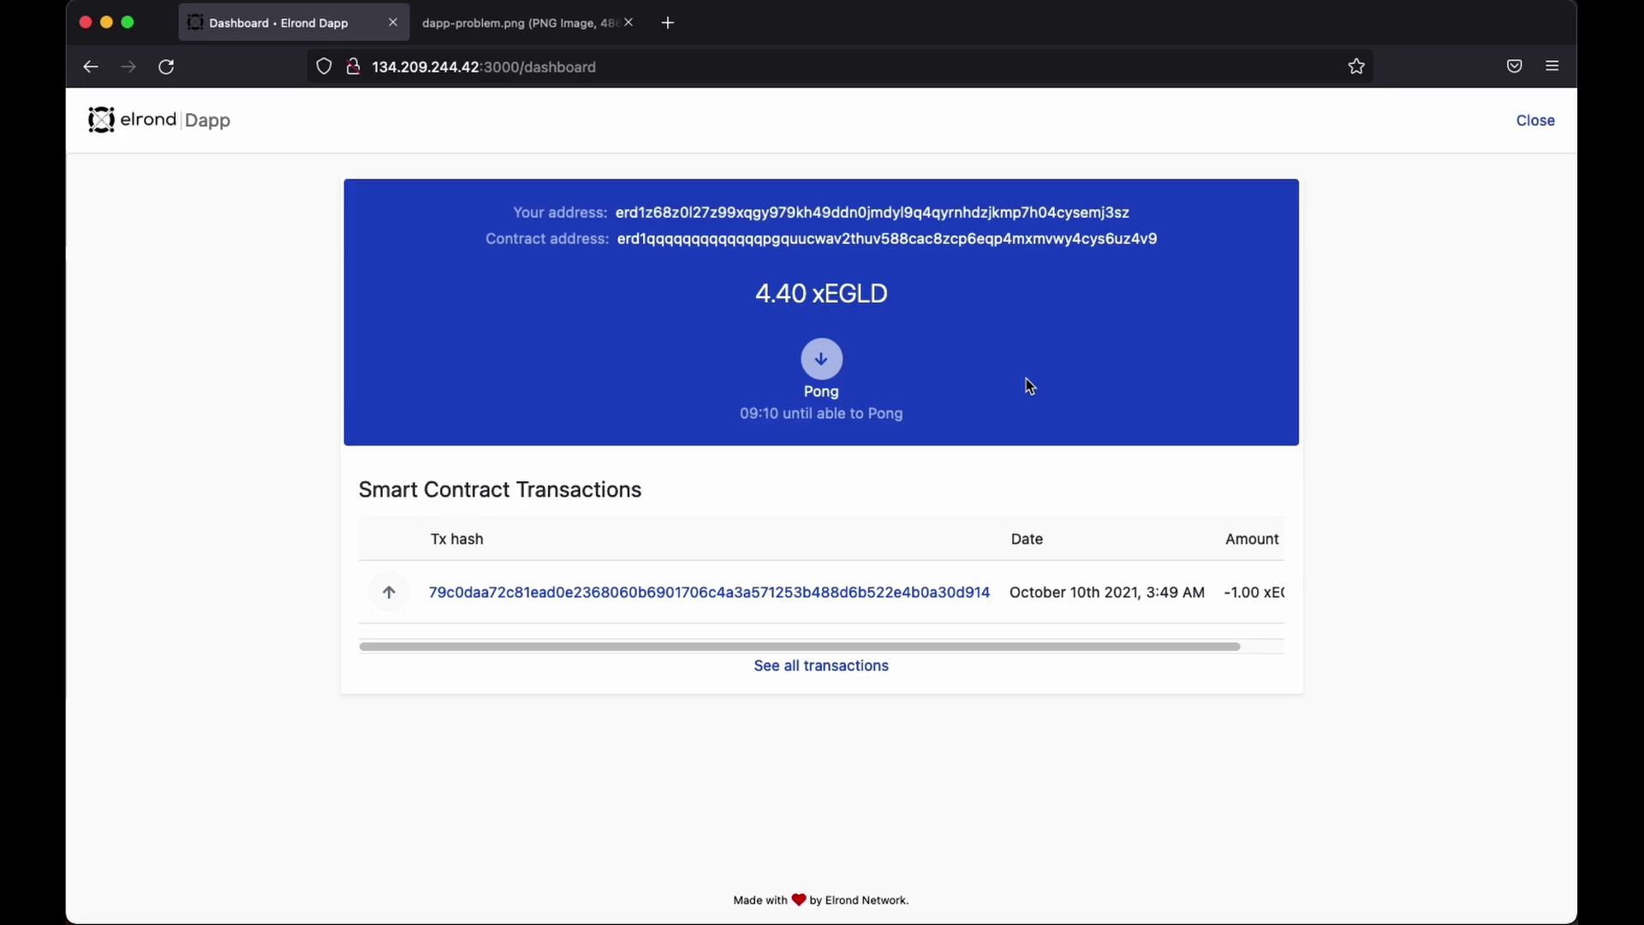
click(821, 360)
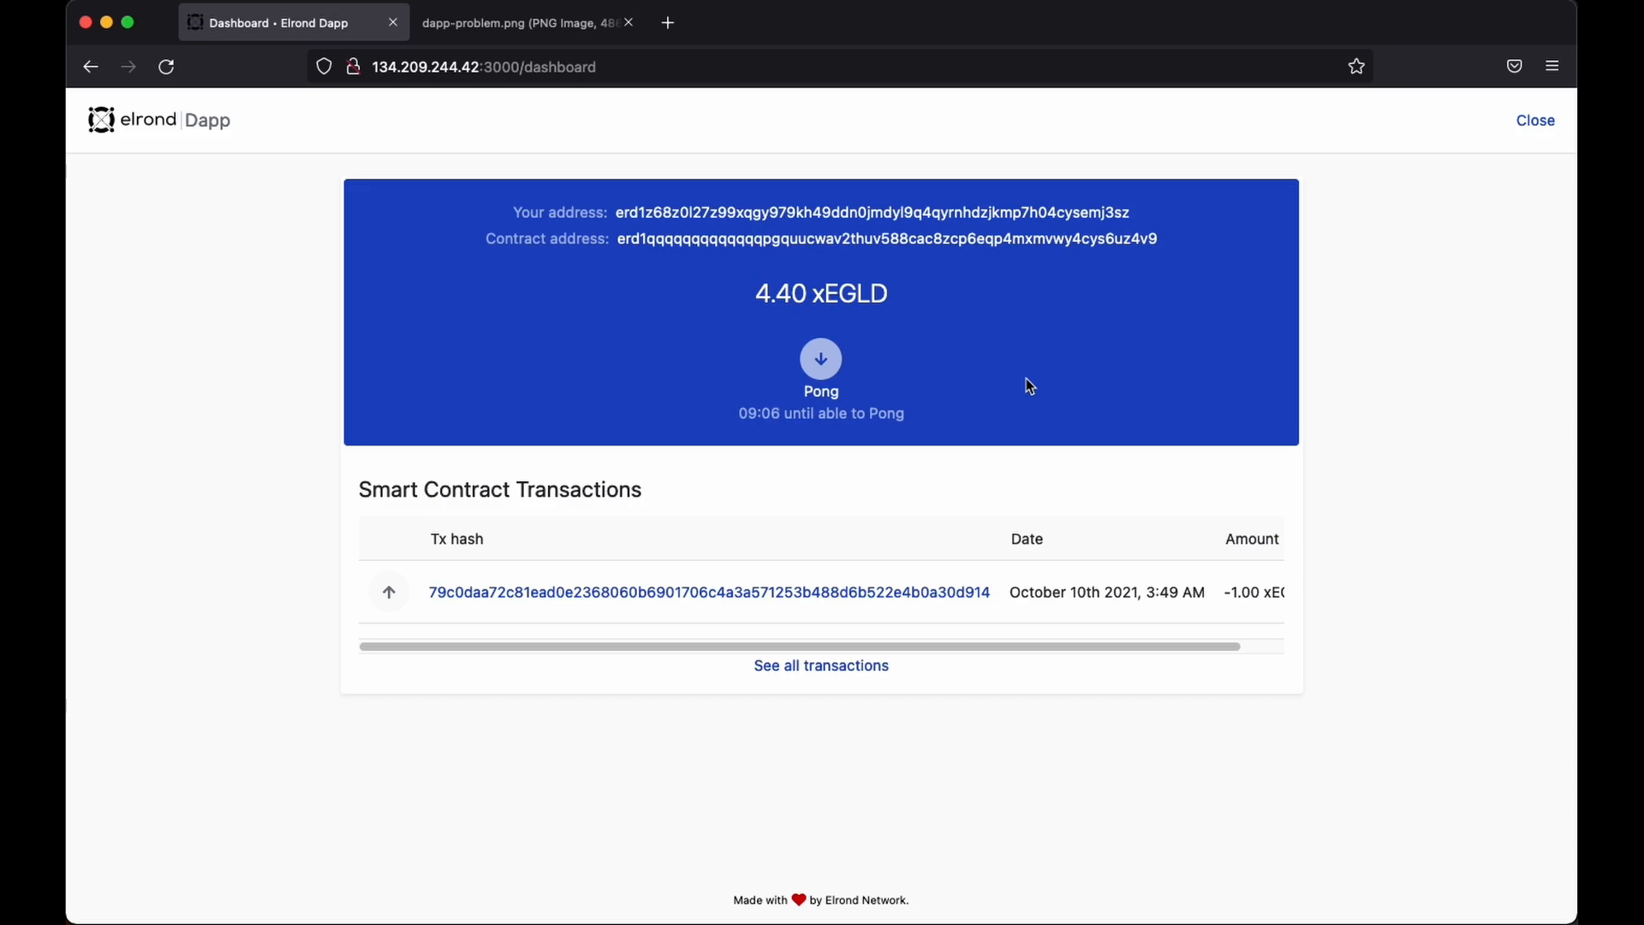
click(514, 23)
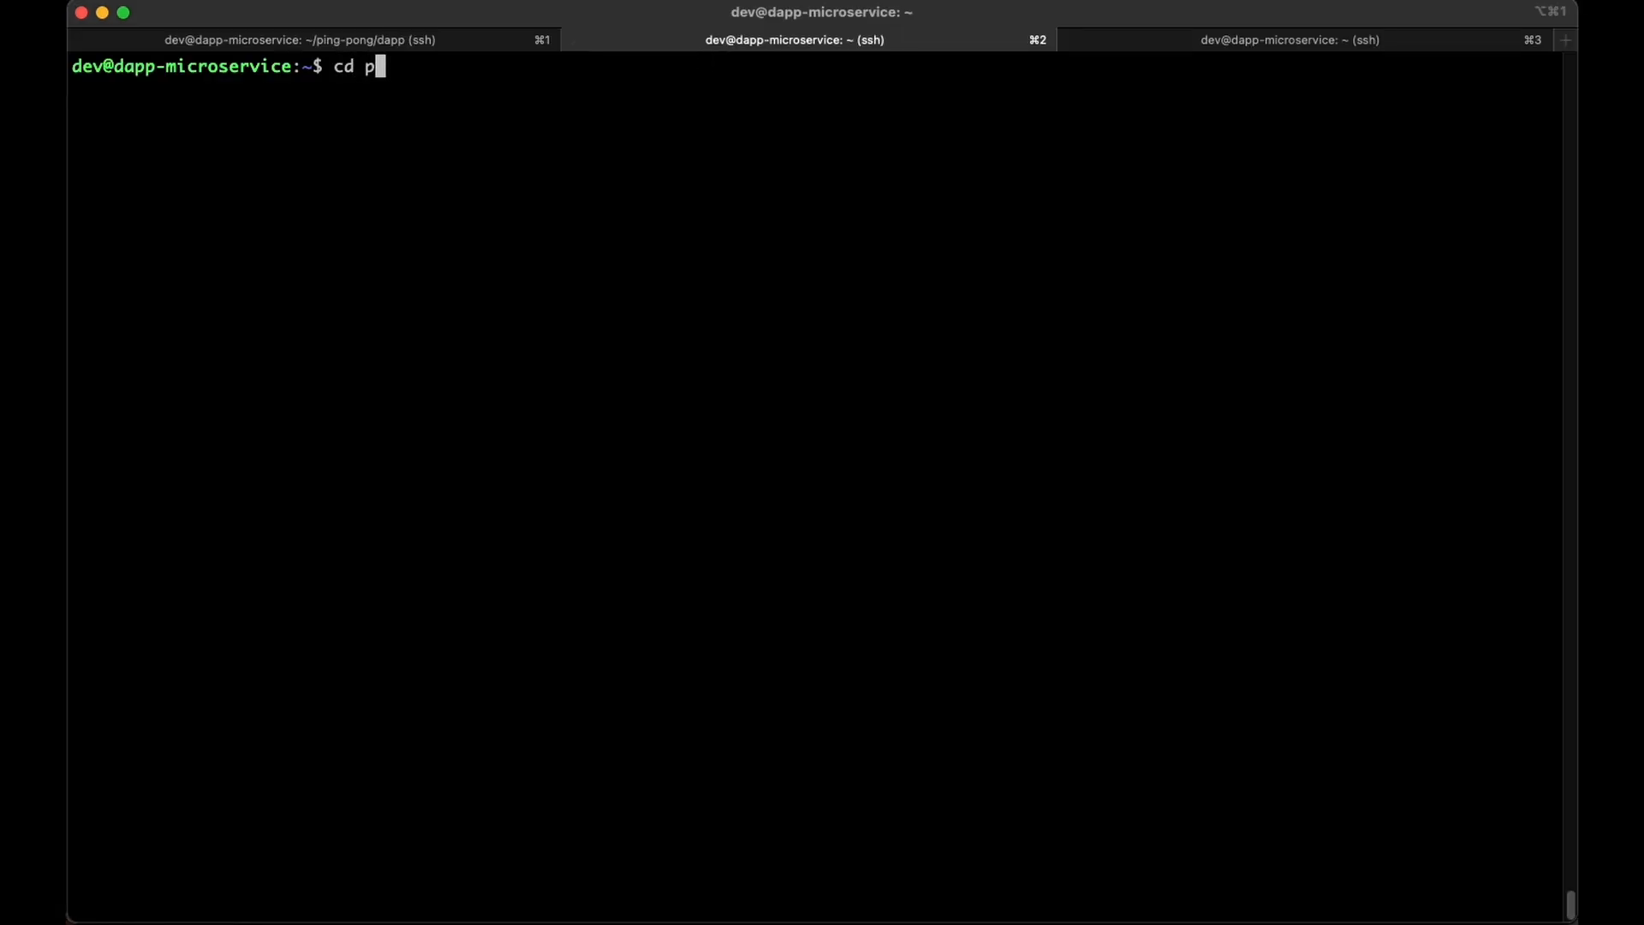
In the ping-pong folder, install Redis with sudo apt install redis-server.
key(Return)
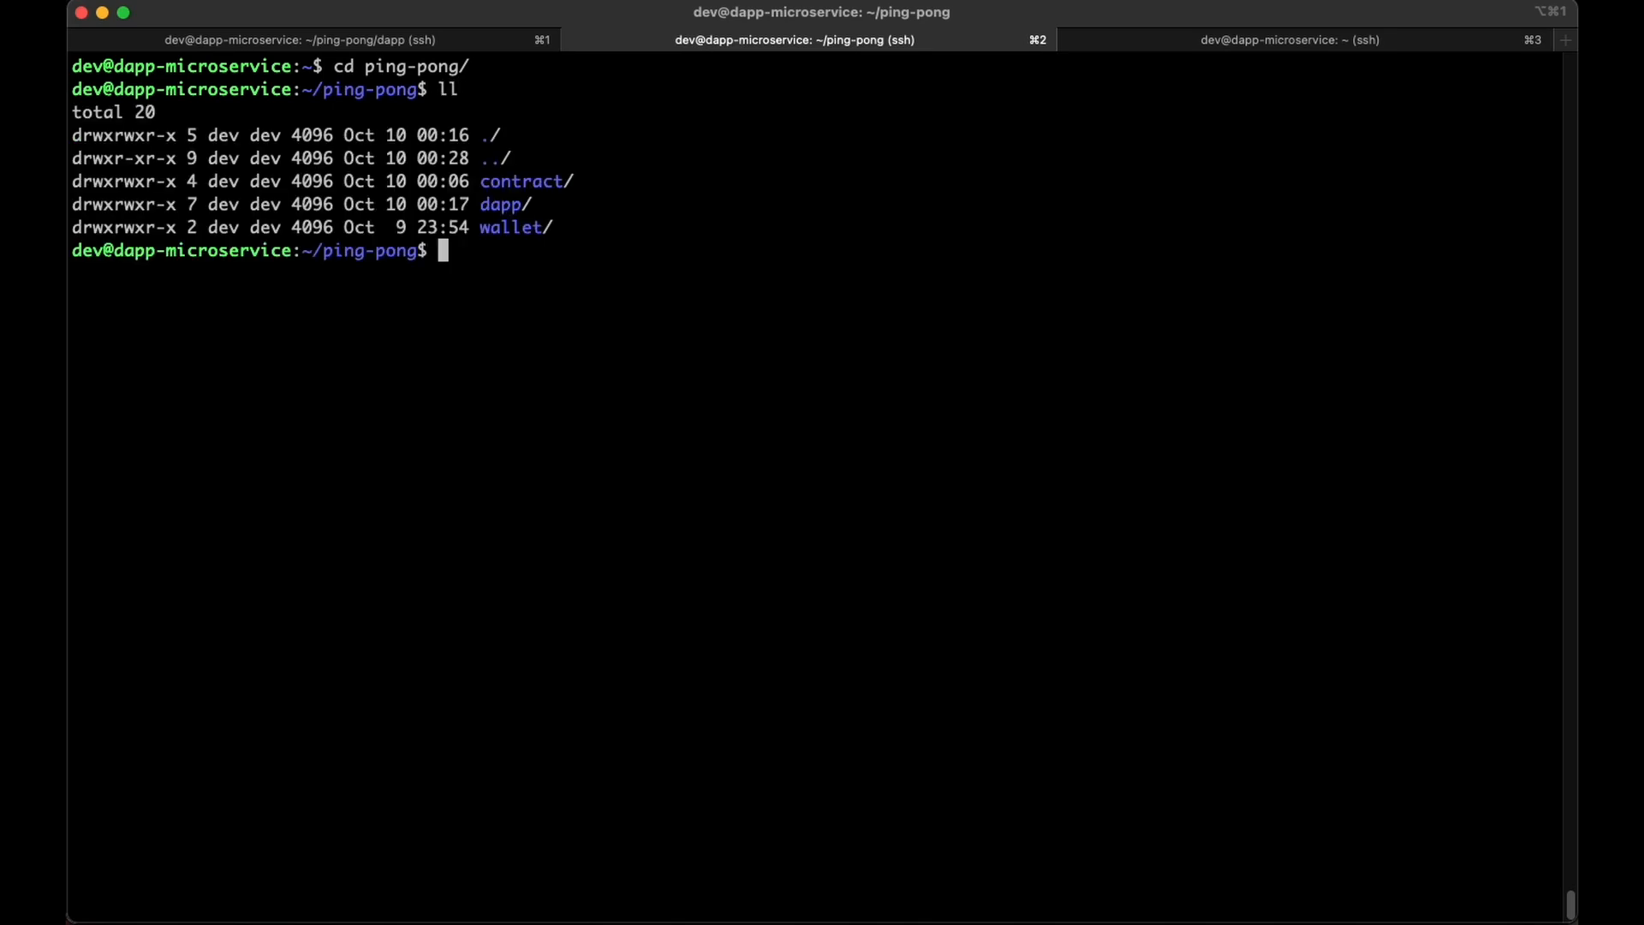
text(su)
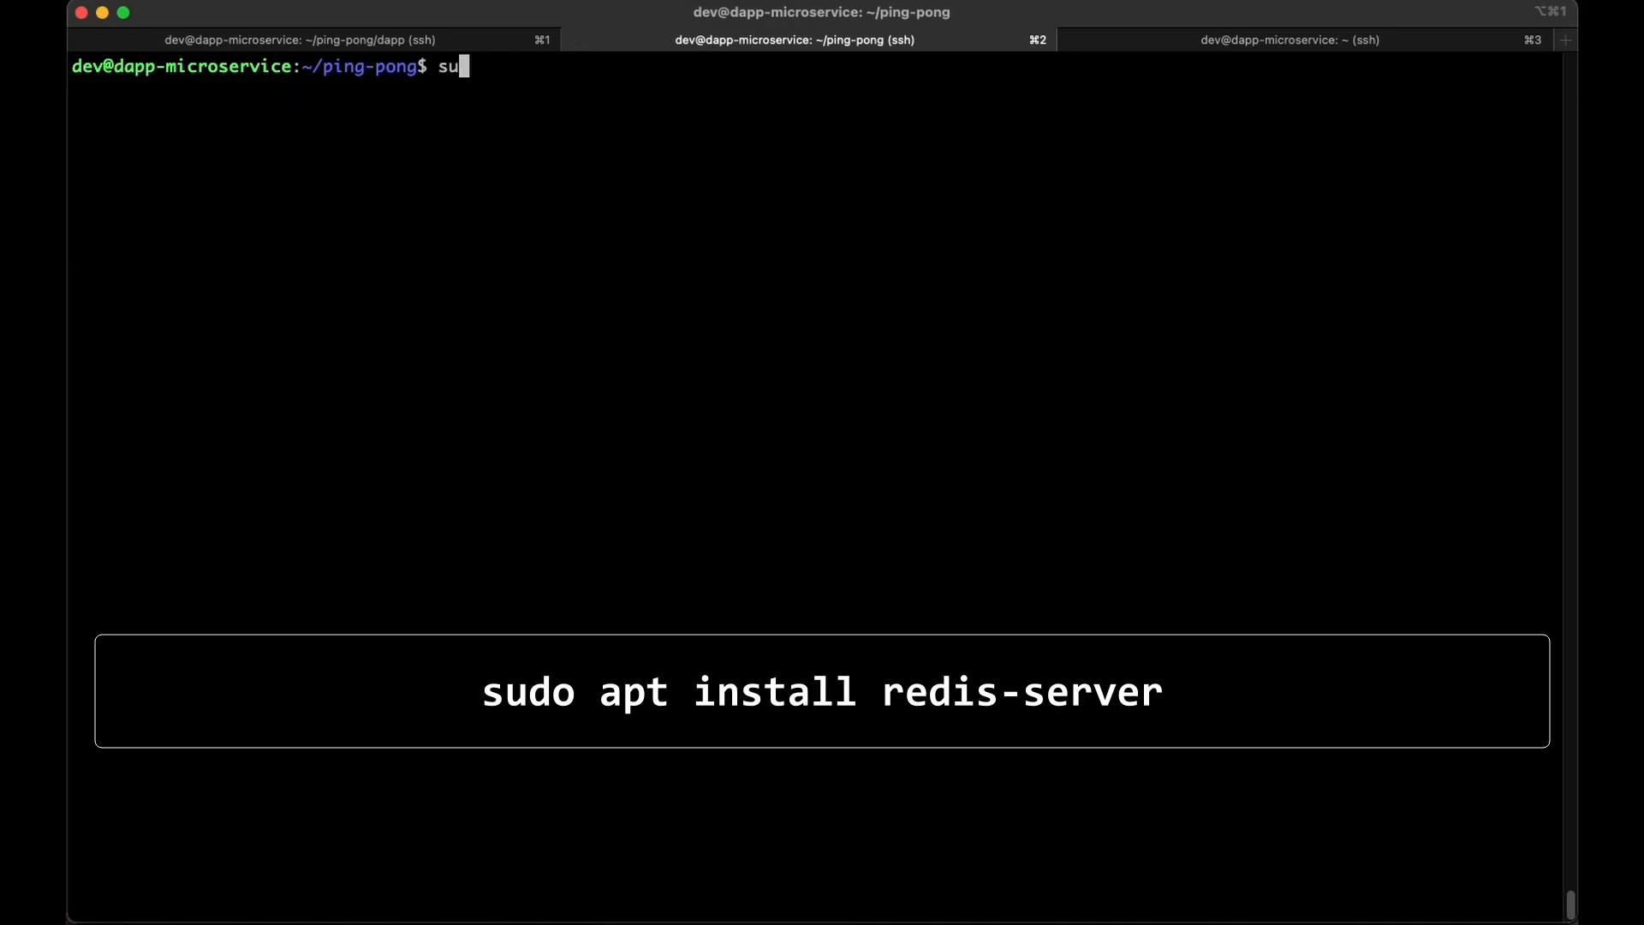
text(do apt i)
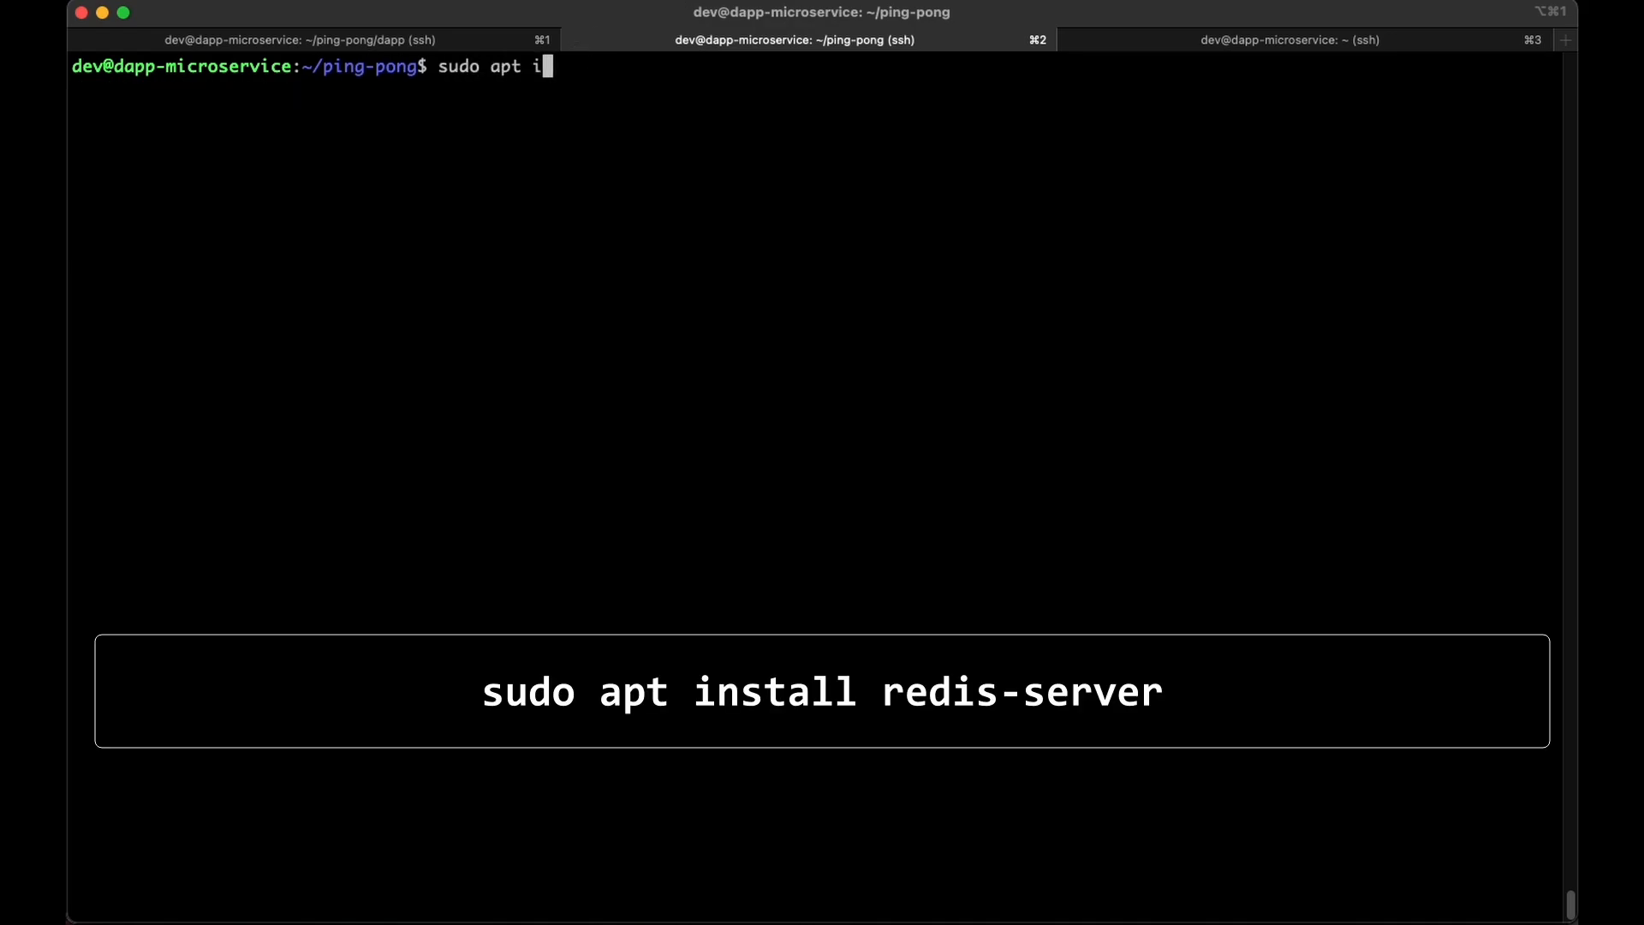
text(nstall redis)
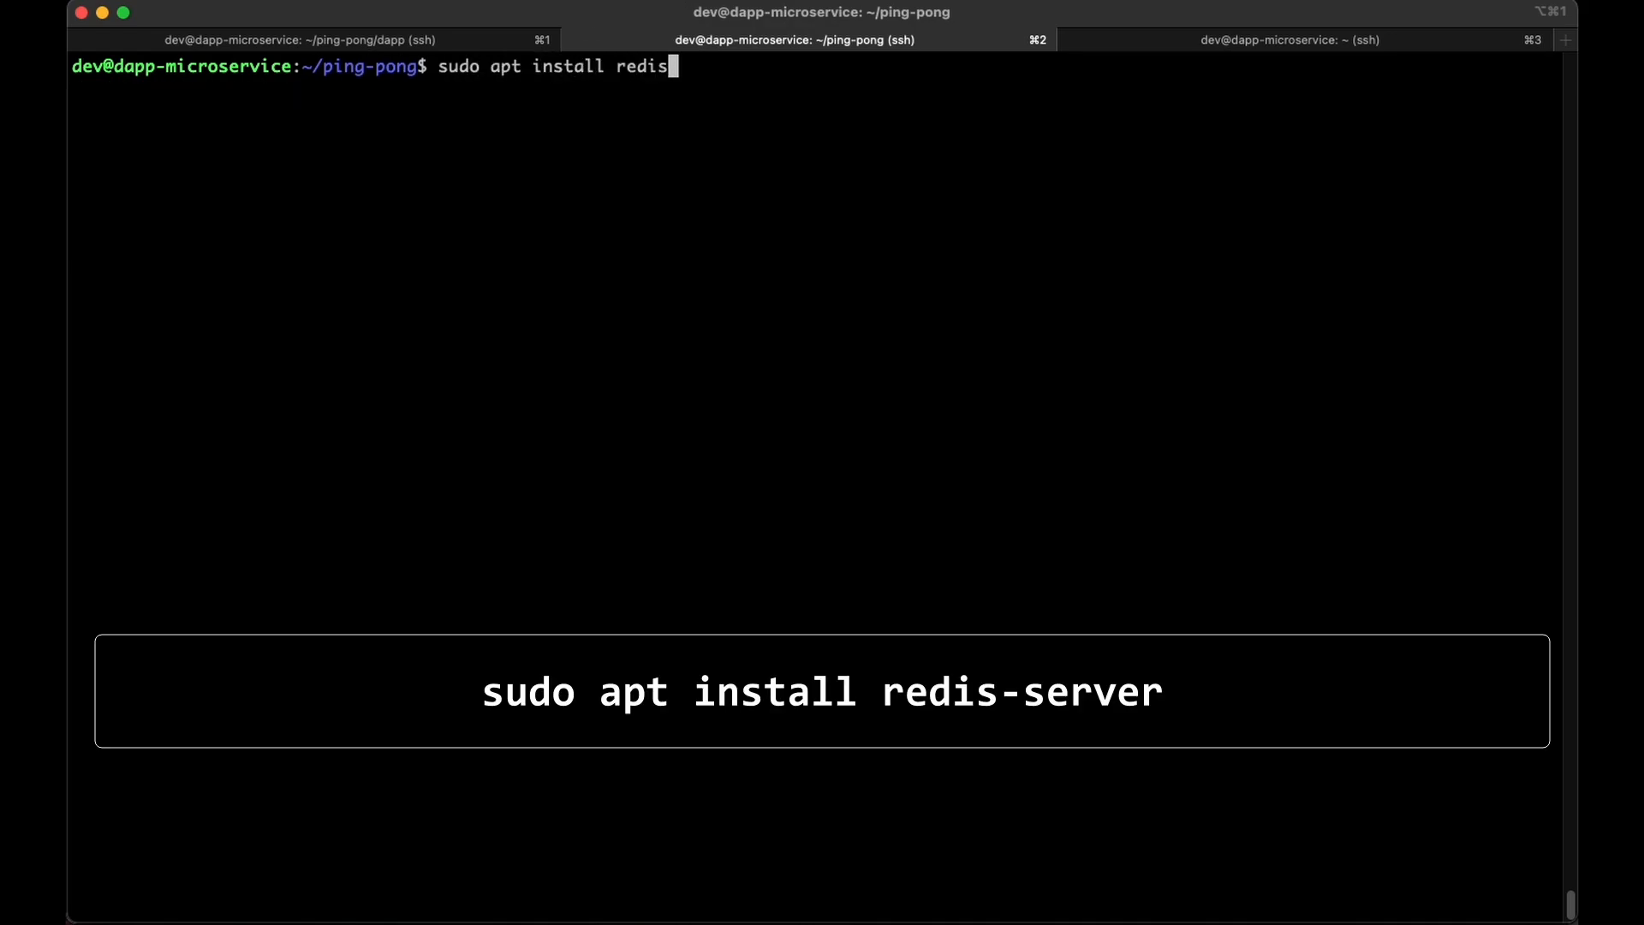
key(Return)
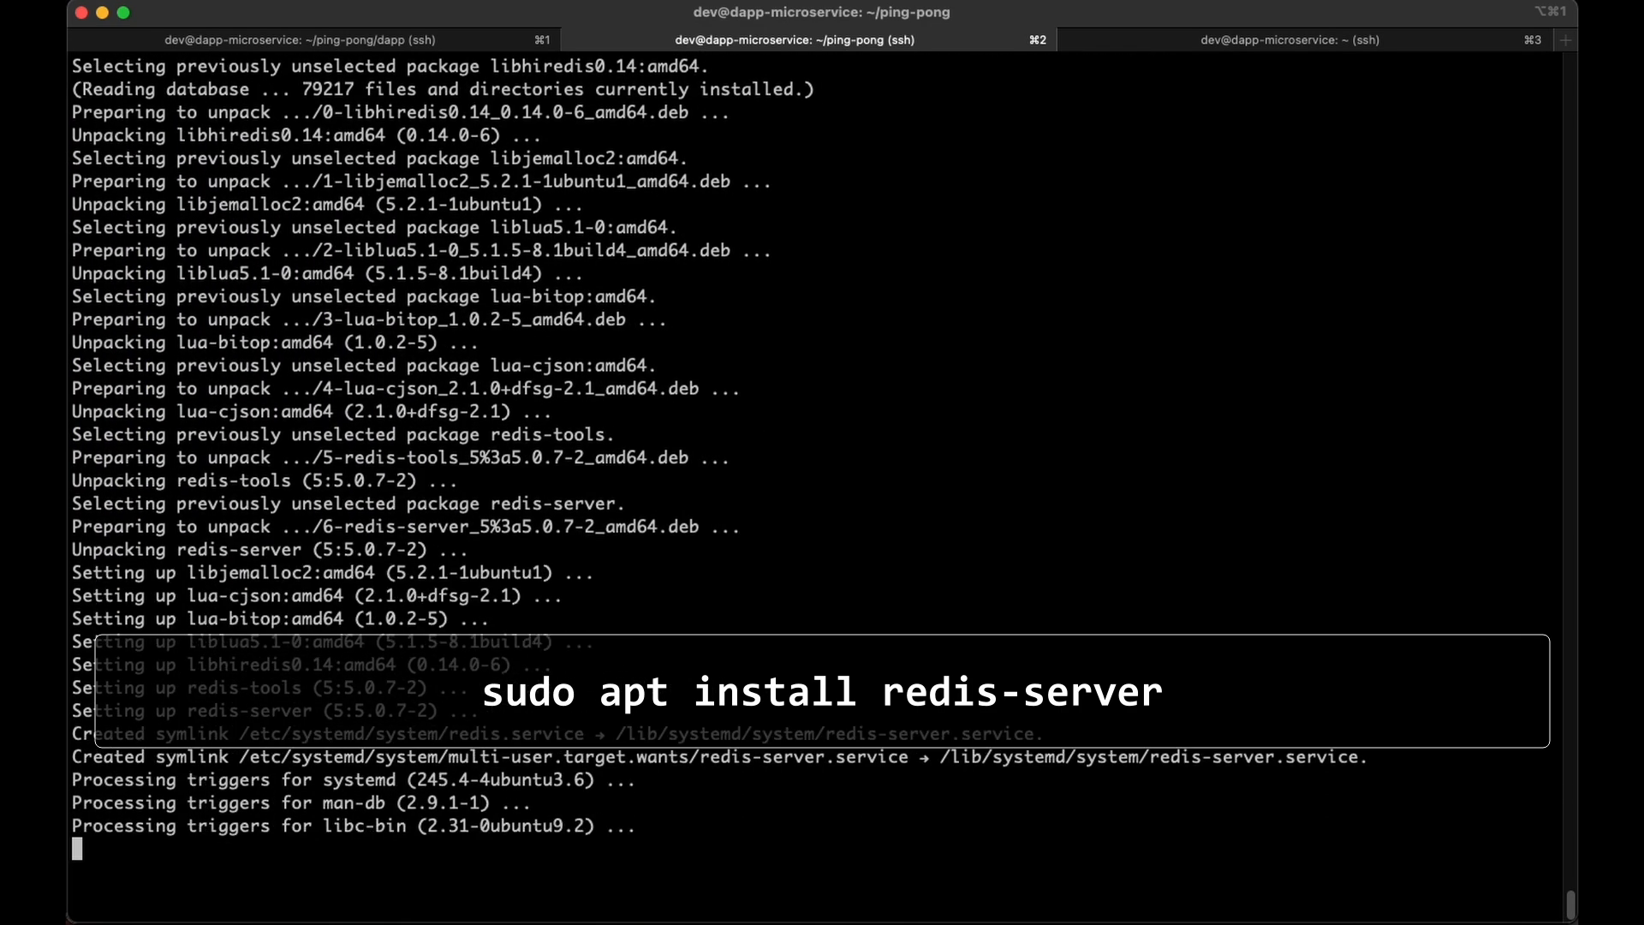
Start redis-server as a daemon and confirm it is running with ps aux.
text(roservice:~/ping-pong$ r)
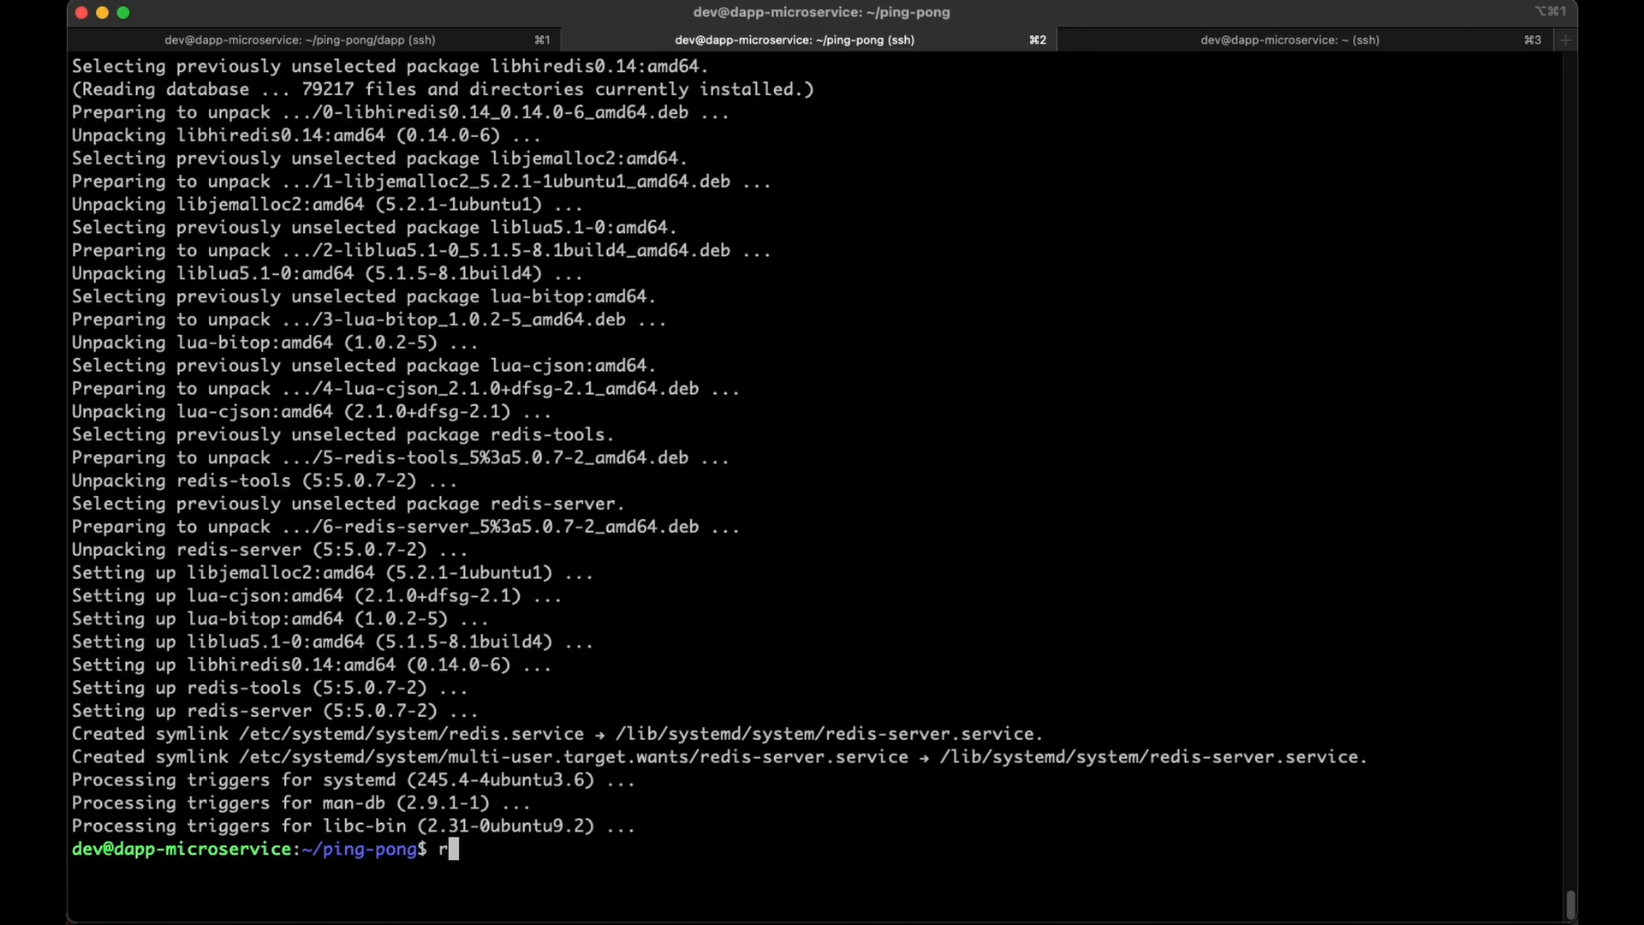
text(edis-server --daemonize yes)
text(ps)
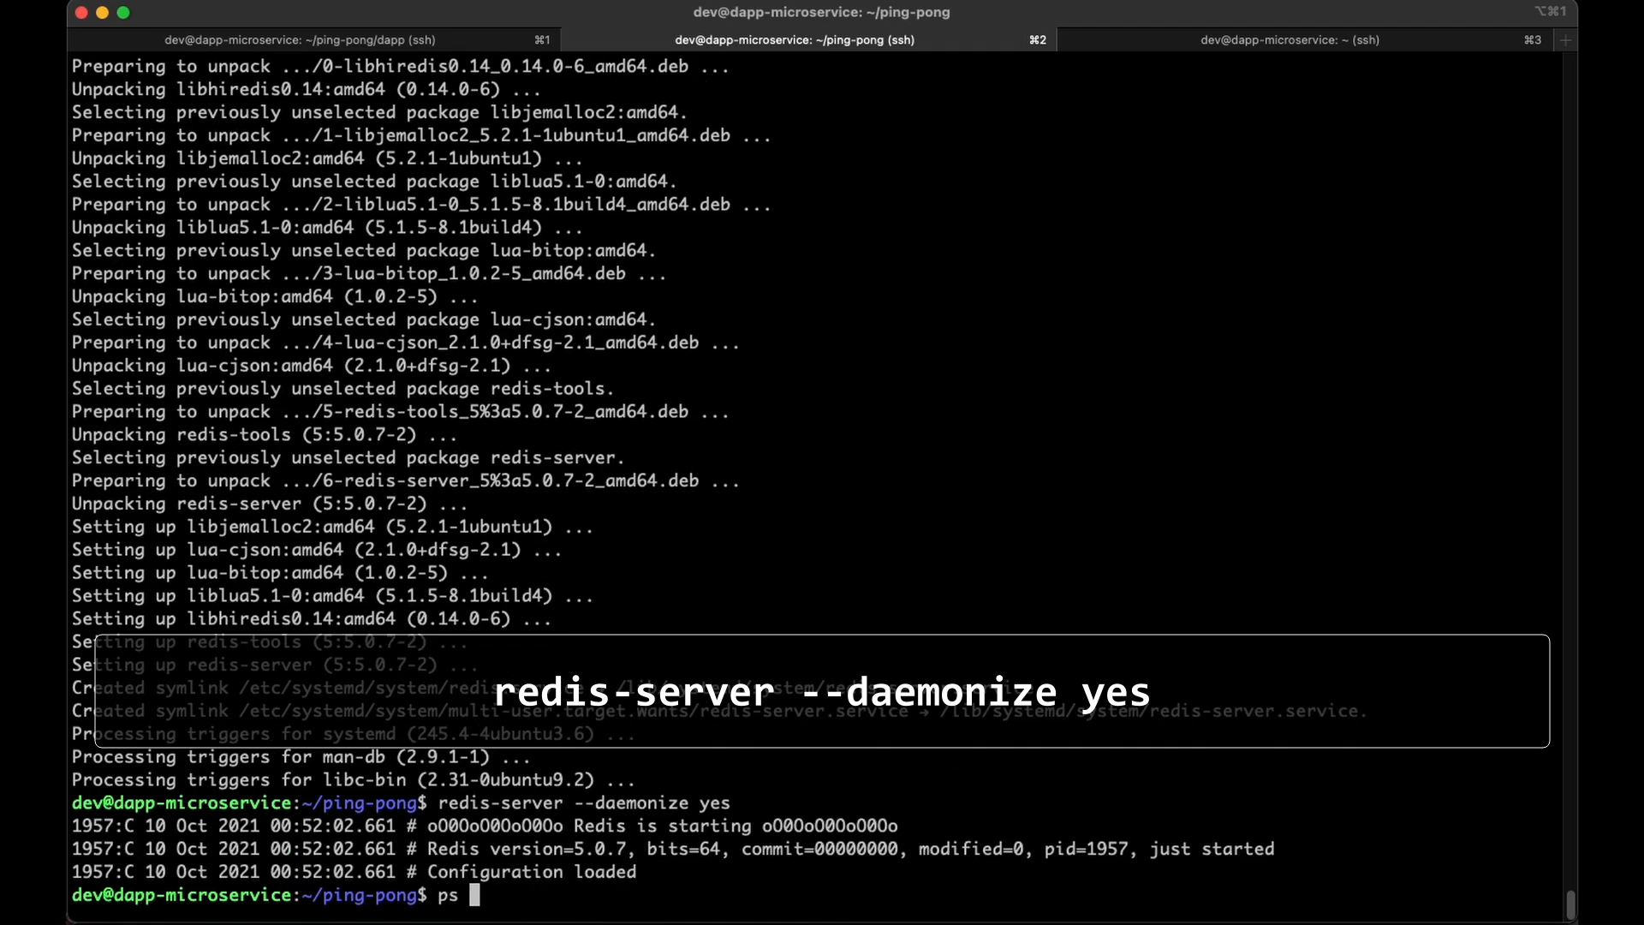
text(aux |)
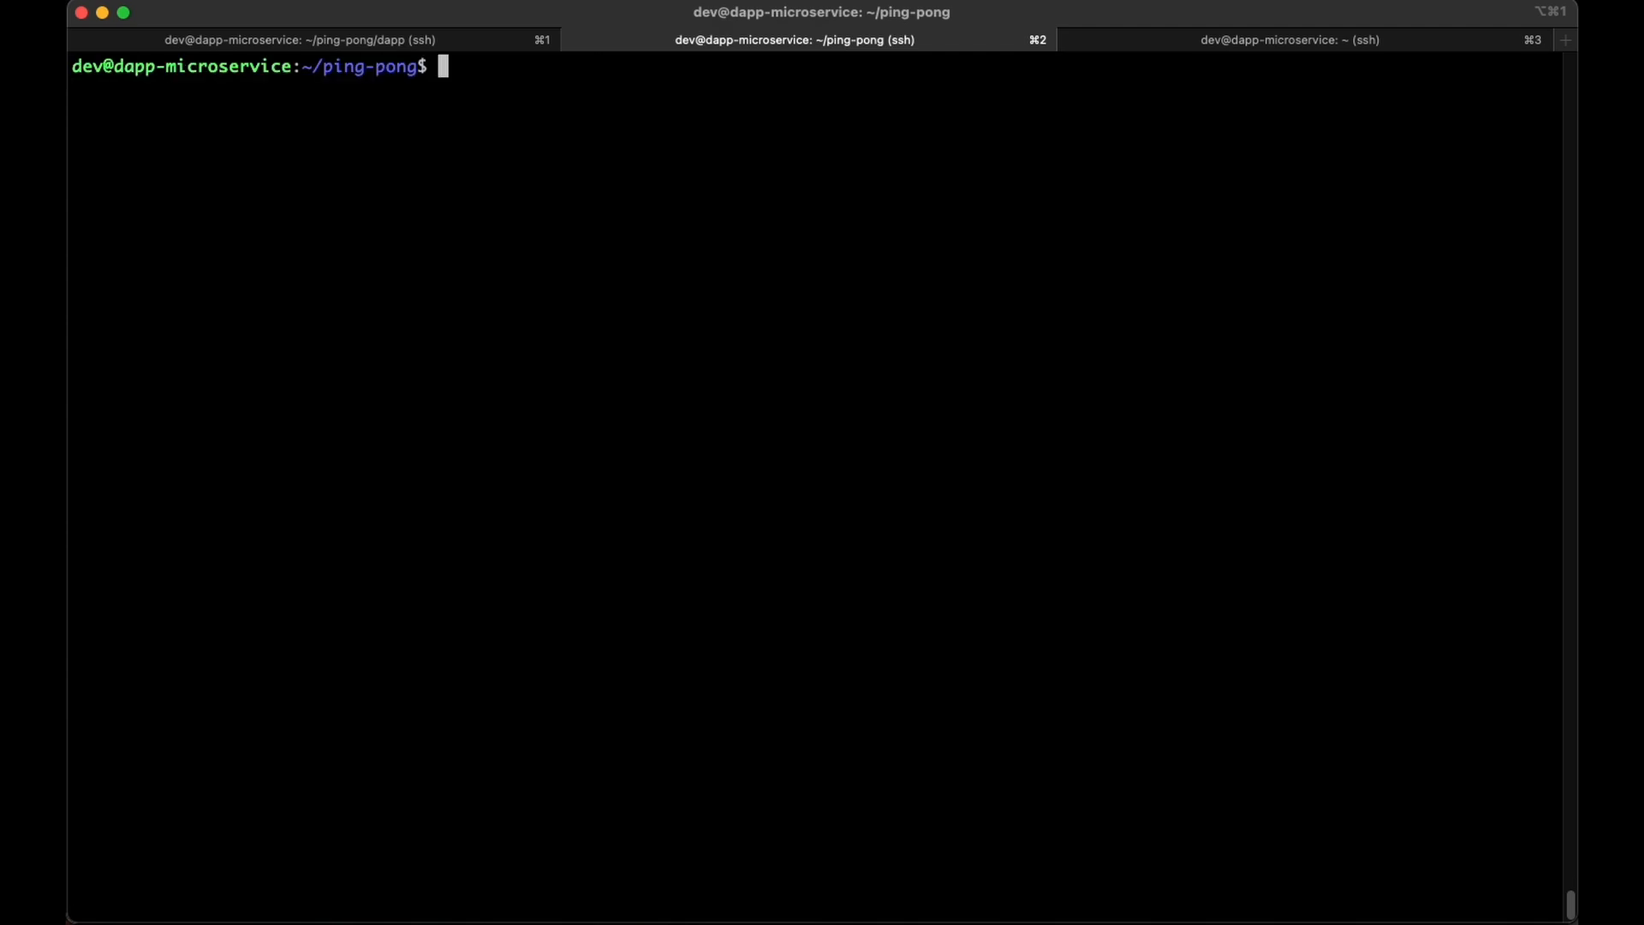
Clone ping-pong-microservice into a microservice folder and list its root and src files.
text(git clone https:/)
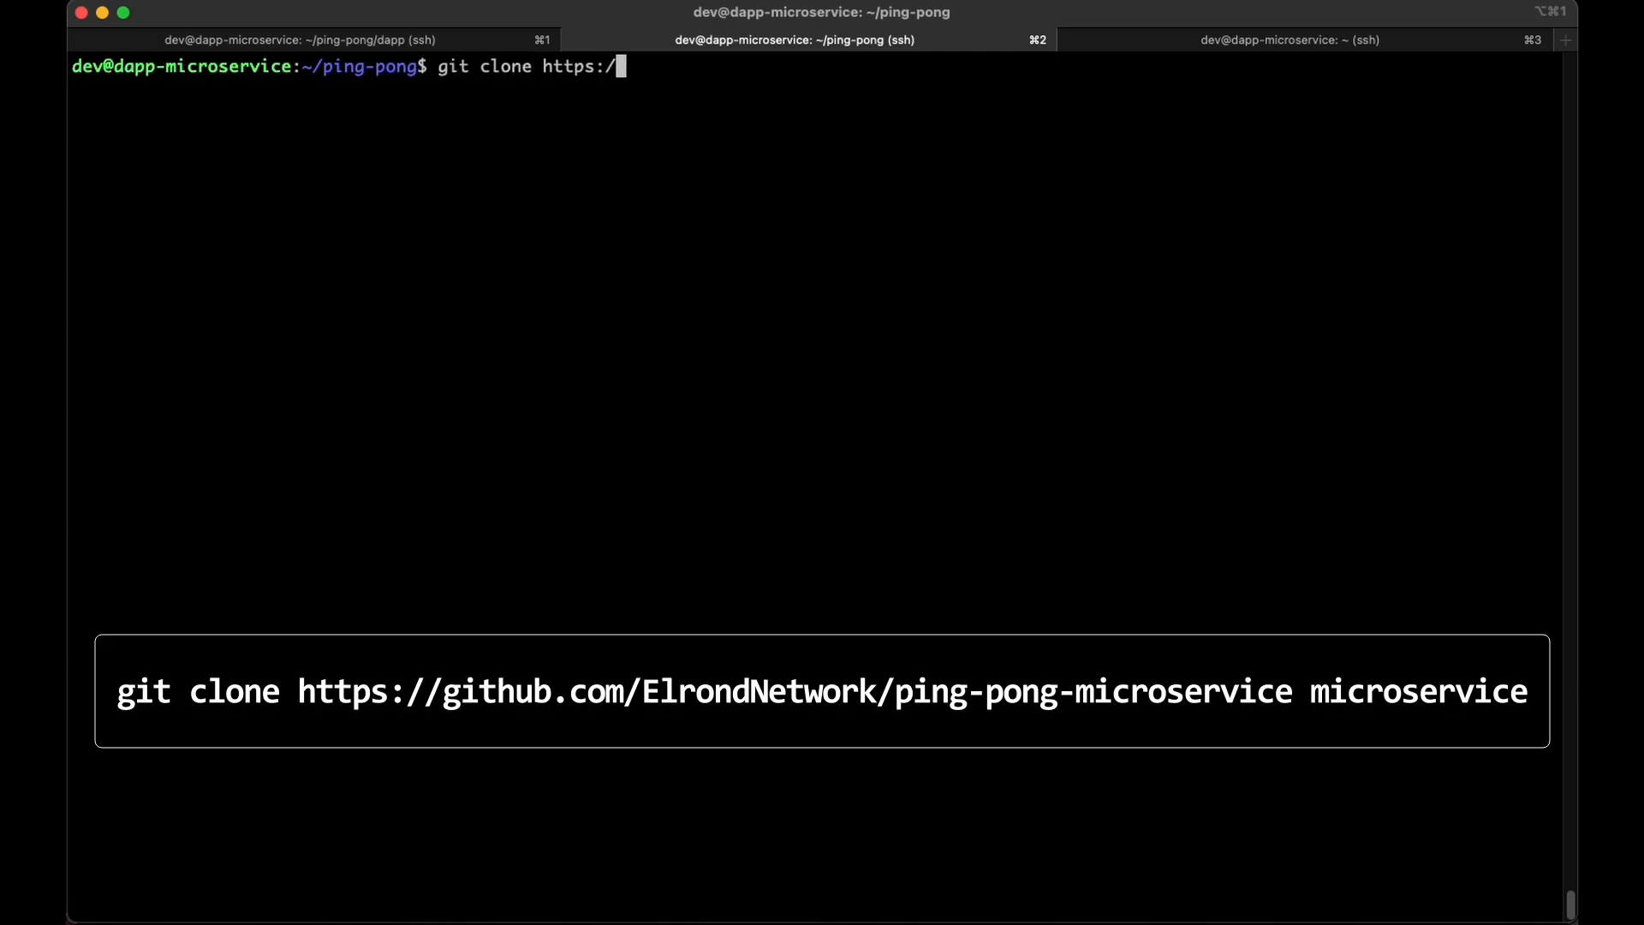
text(/github.com/ElrondN)
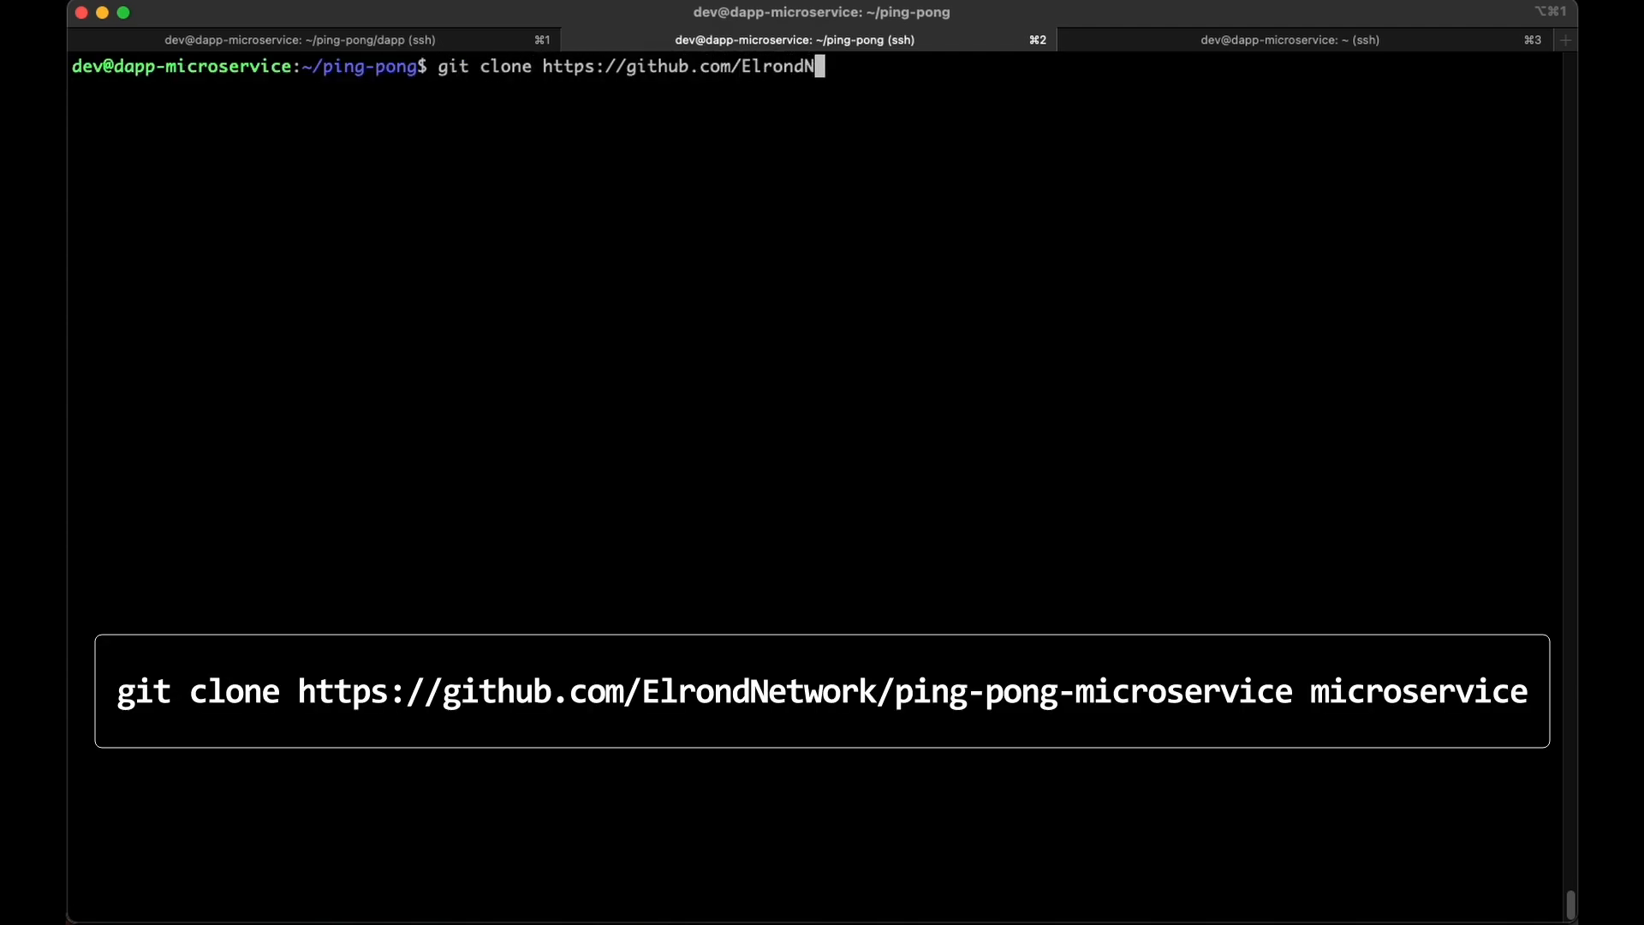
text(etwork/ping-)
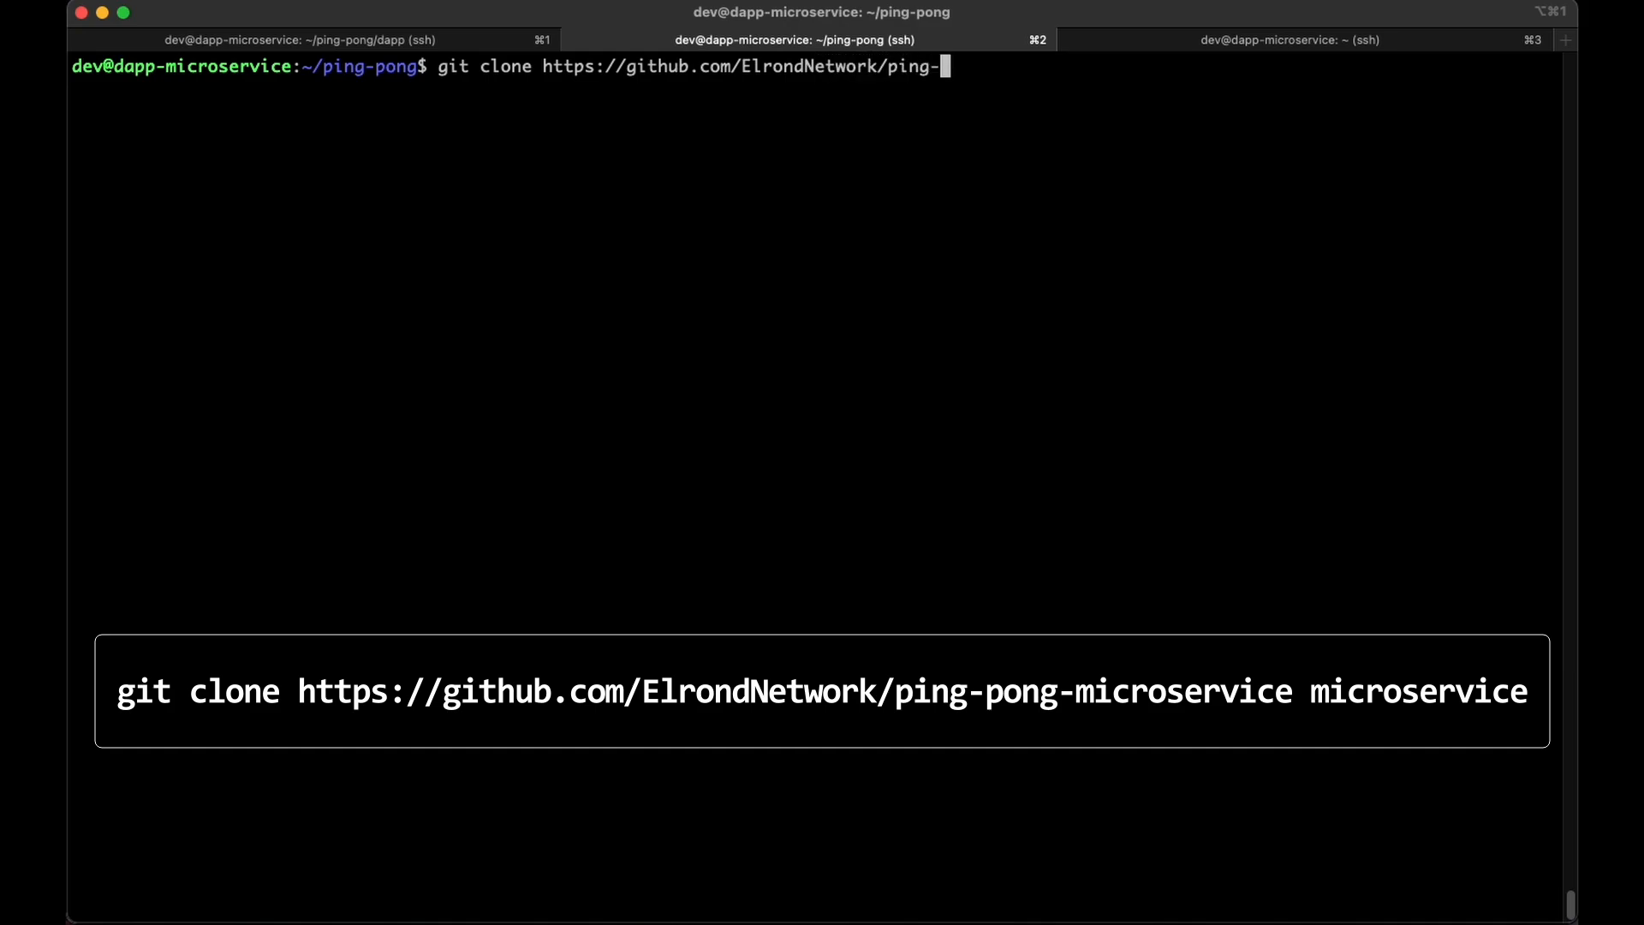
text(pong-microservic)
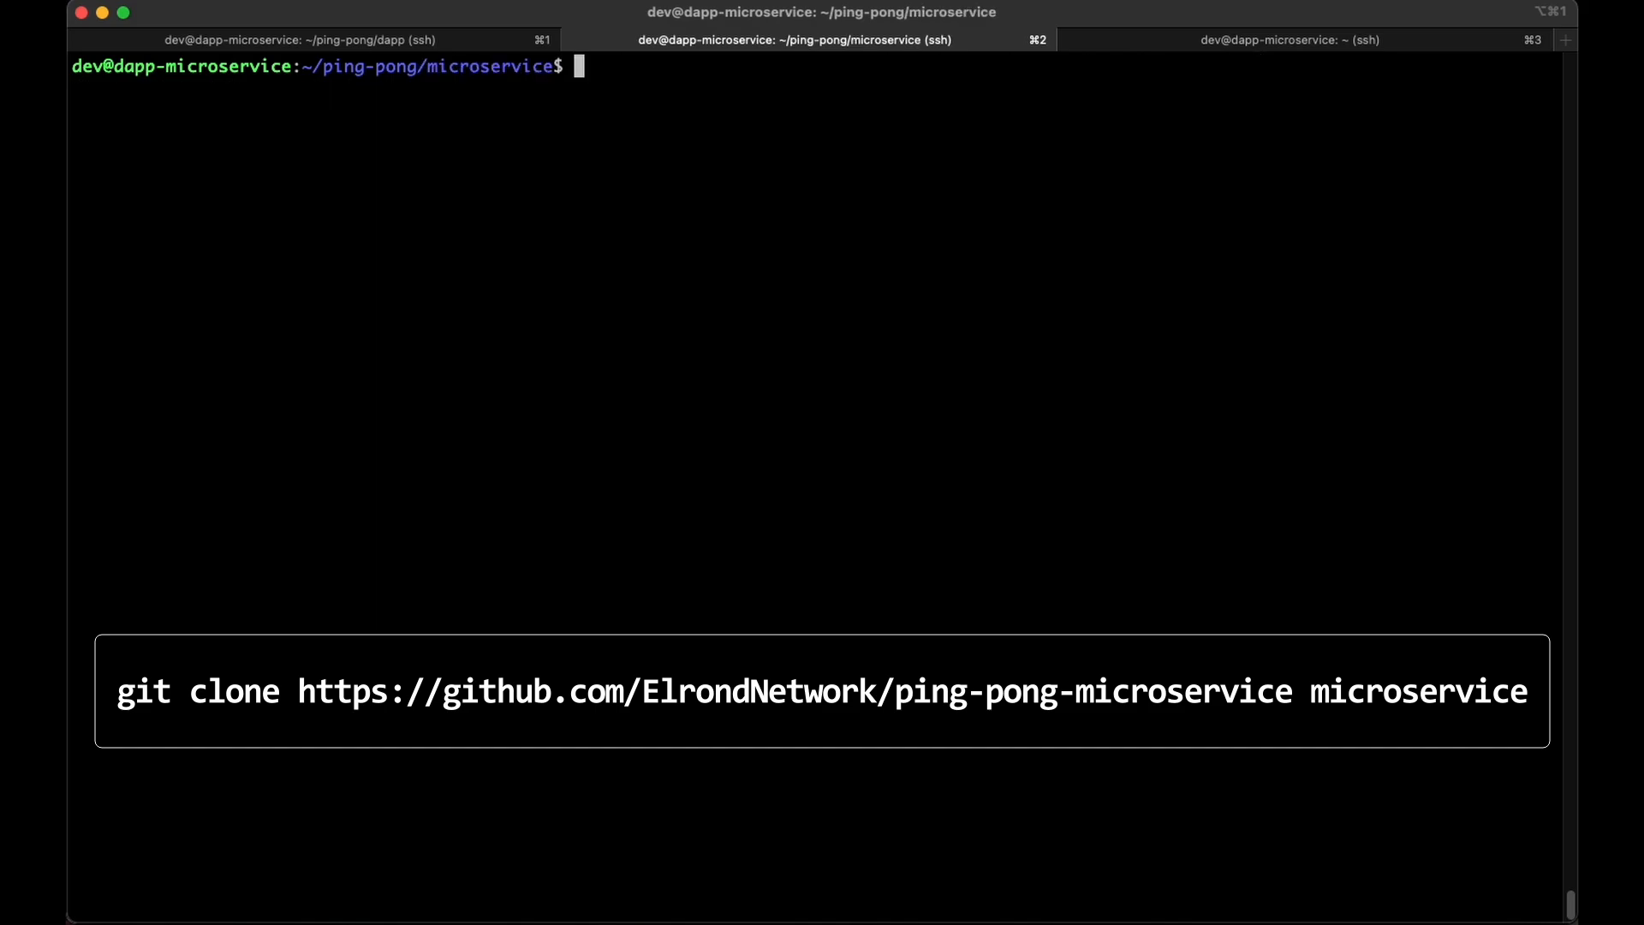
text(ll)
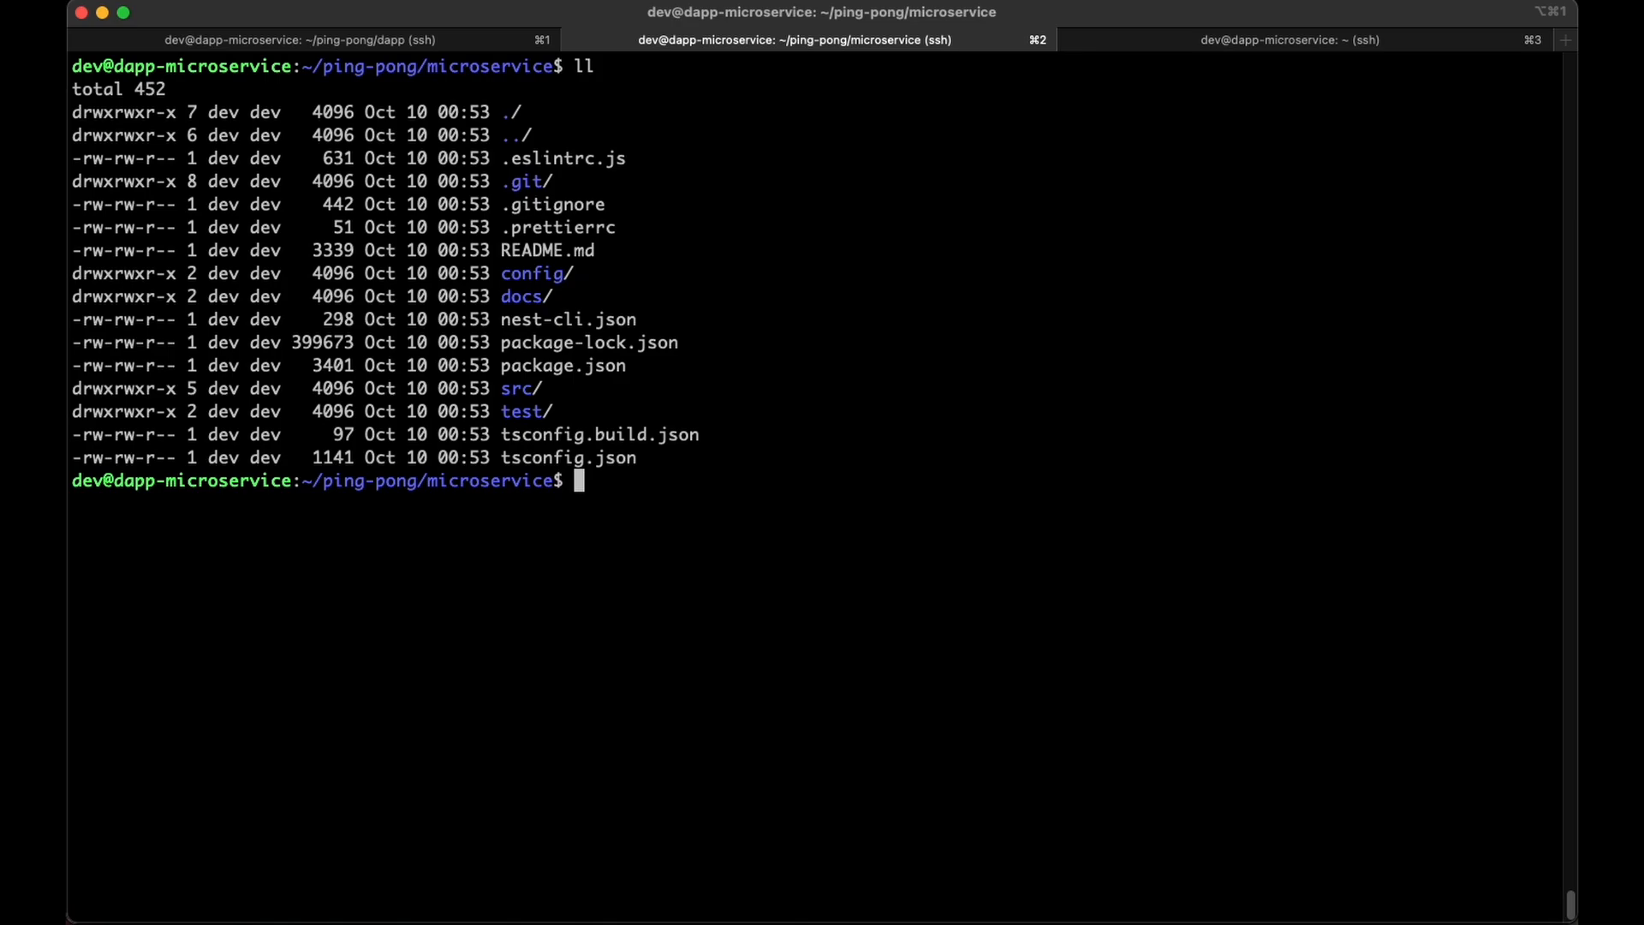
mouse_move(563, 715)
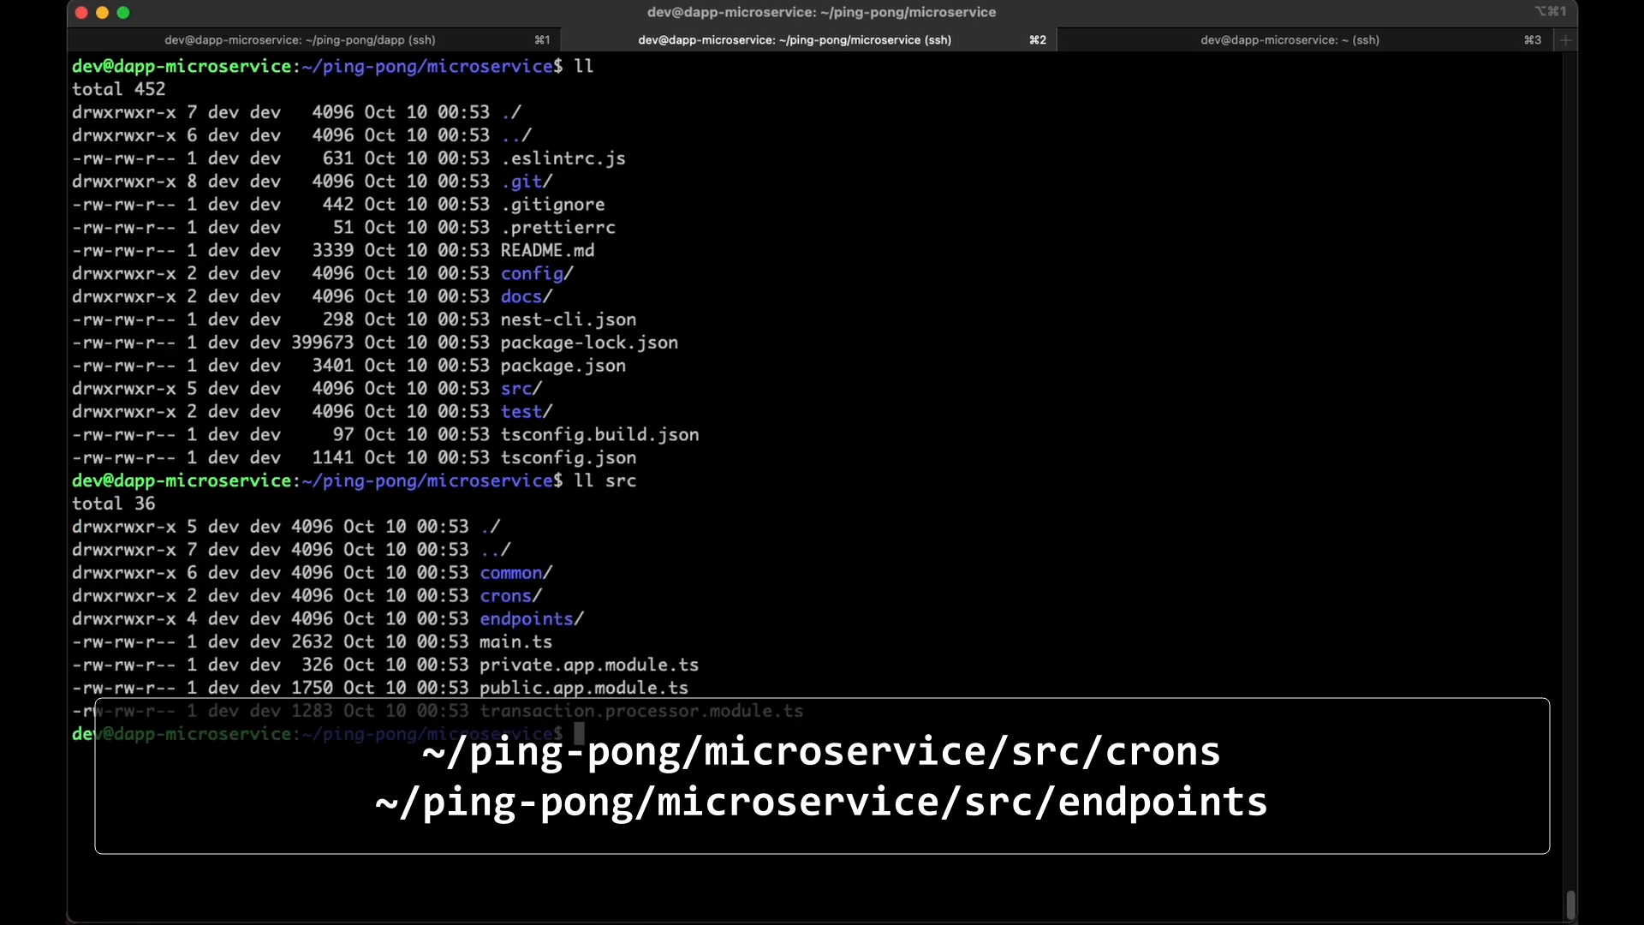
double_click(510, 596)
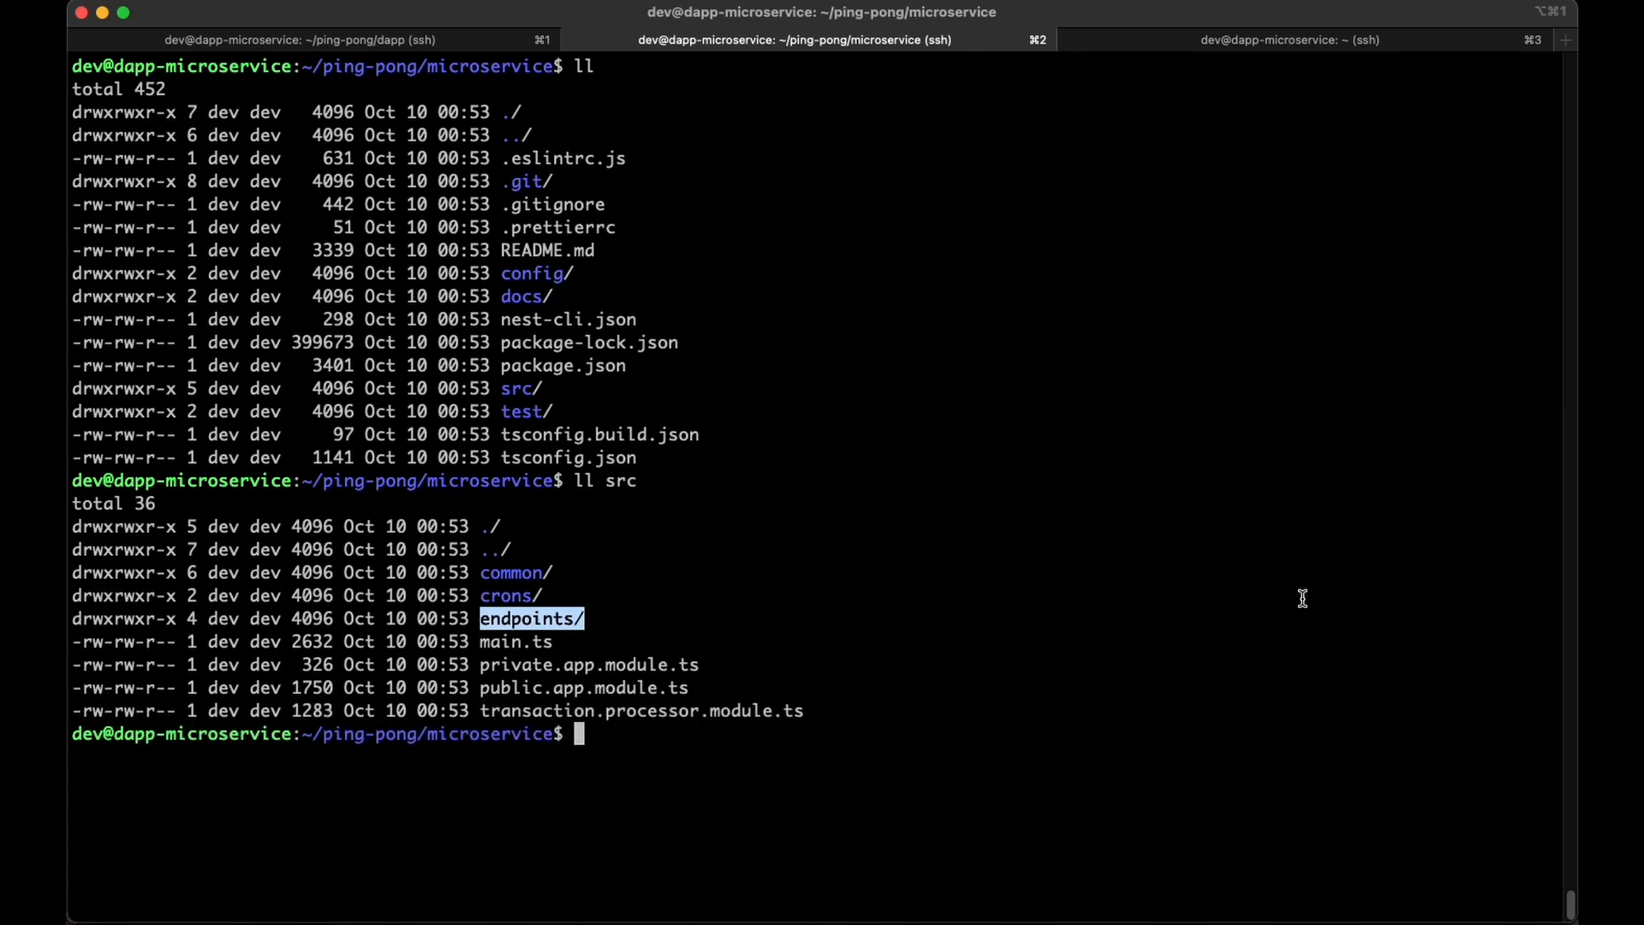
Open config/config.devnet.yaml in nano.
text(nano conf)
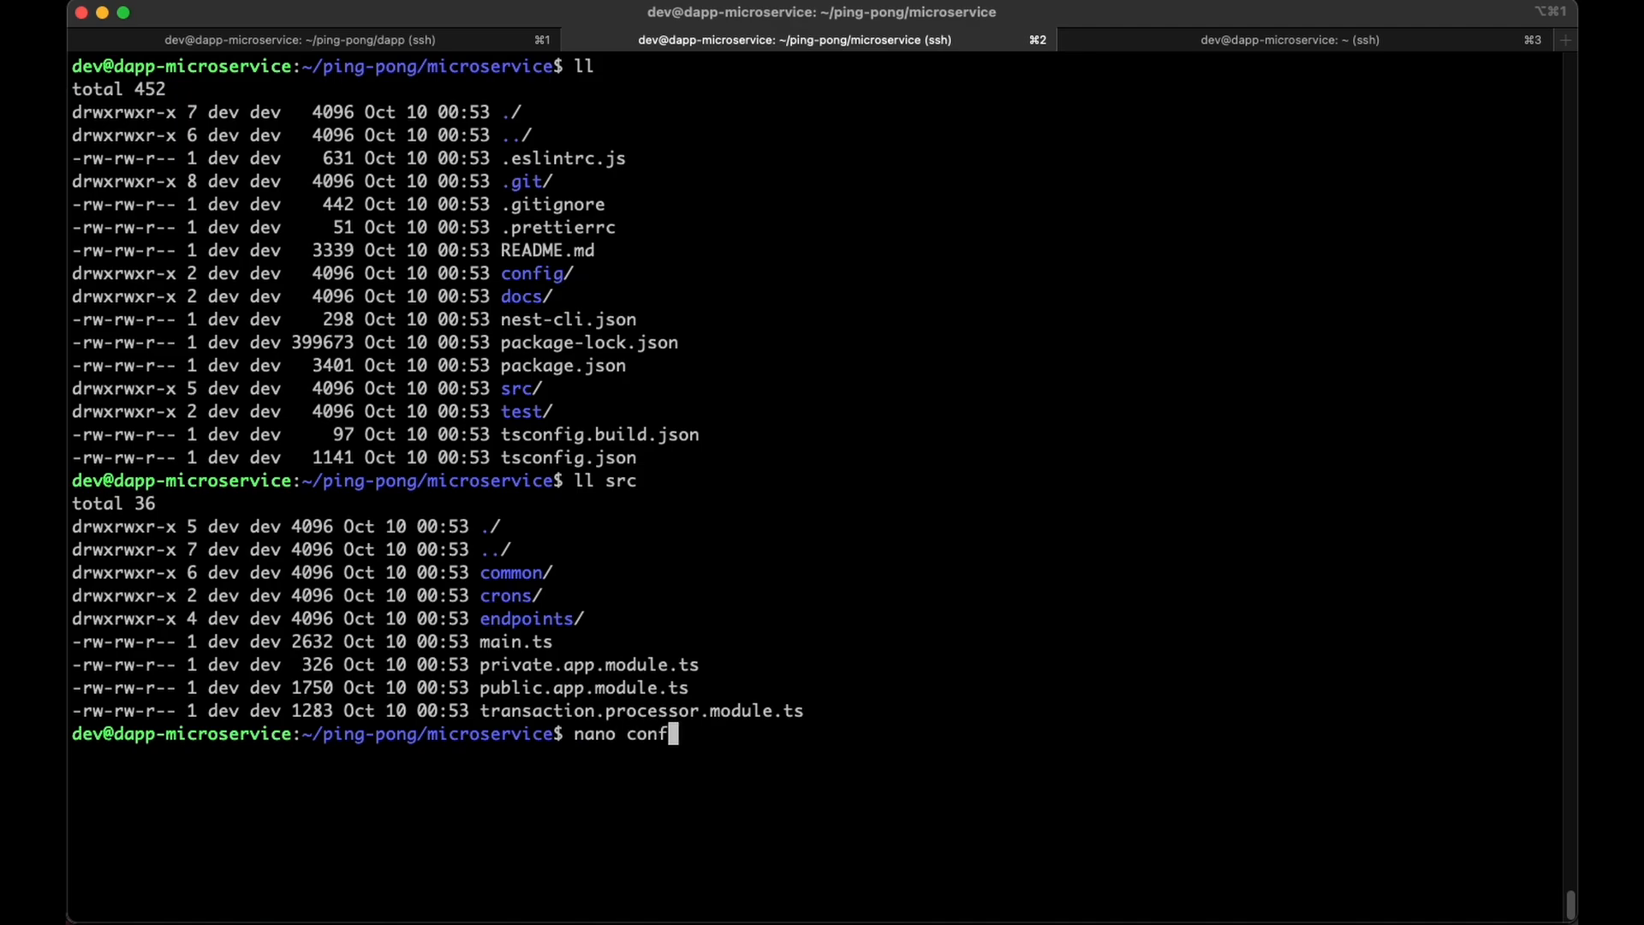
text(ig/config.)
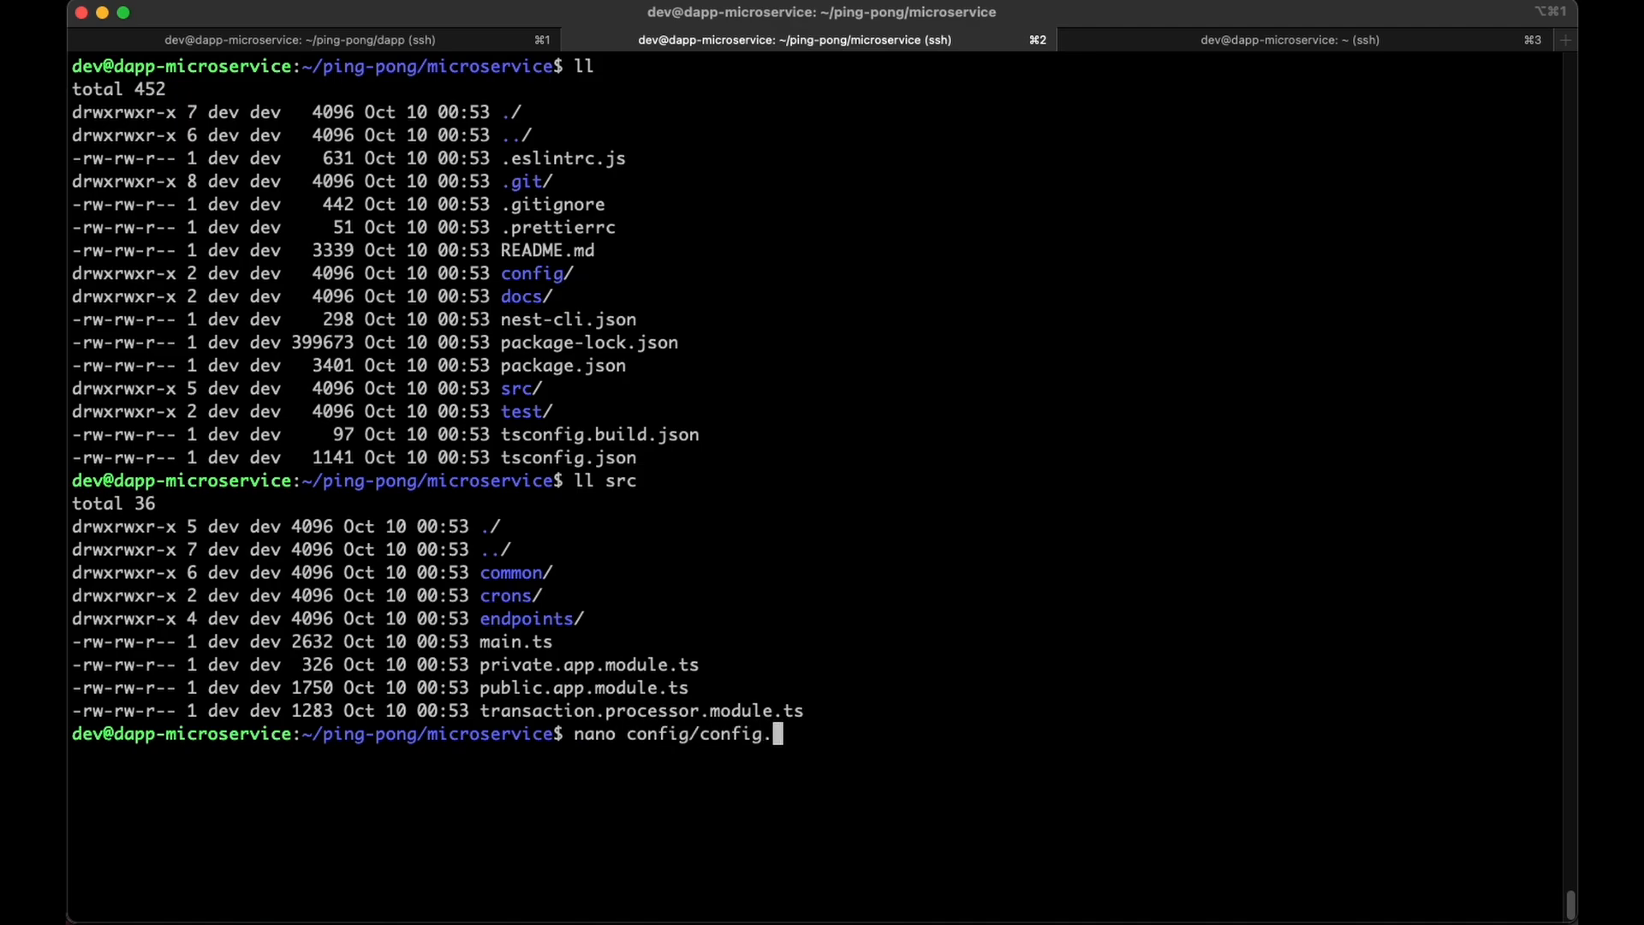
text(devnet.y)
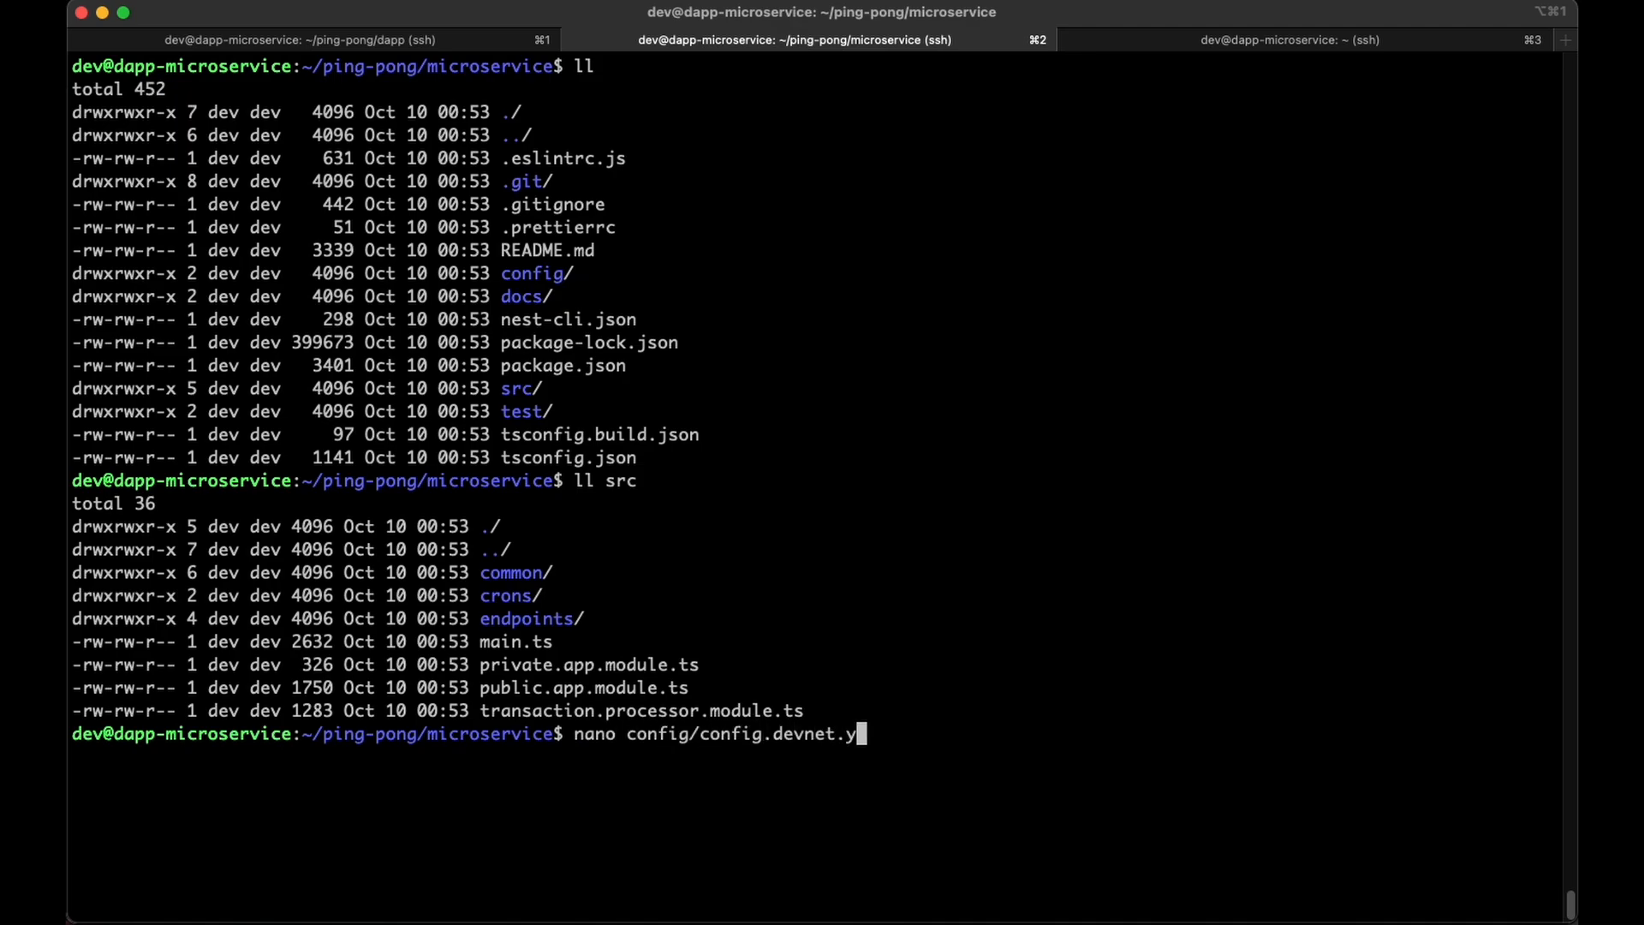
key(Return)
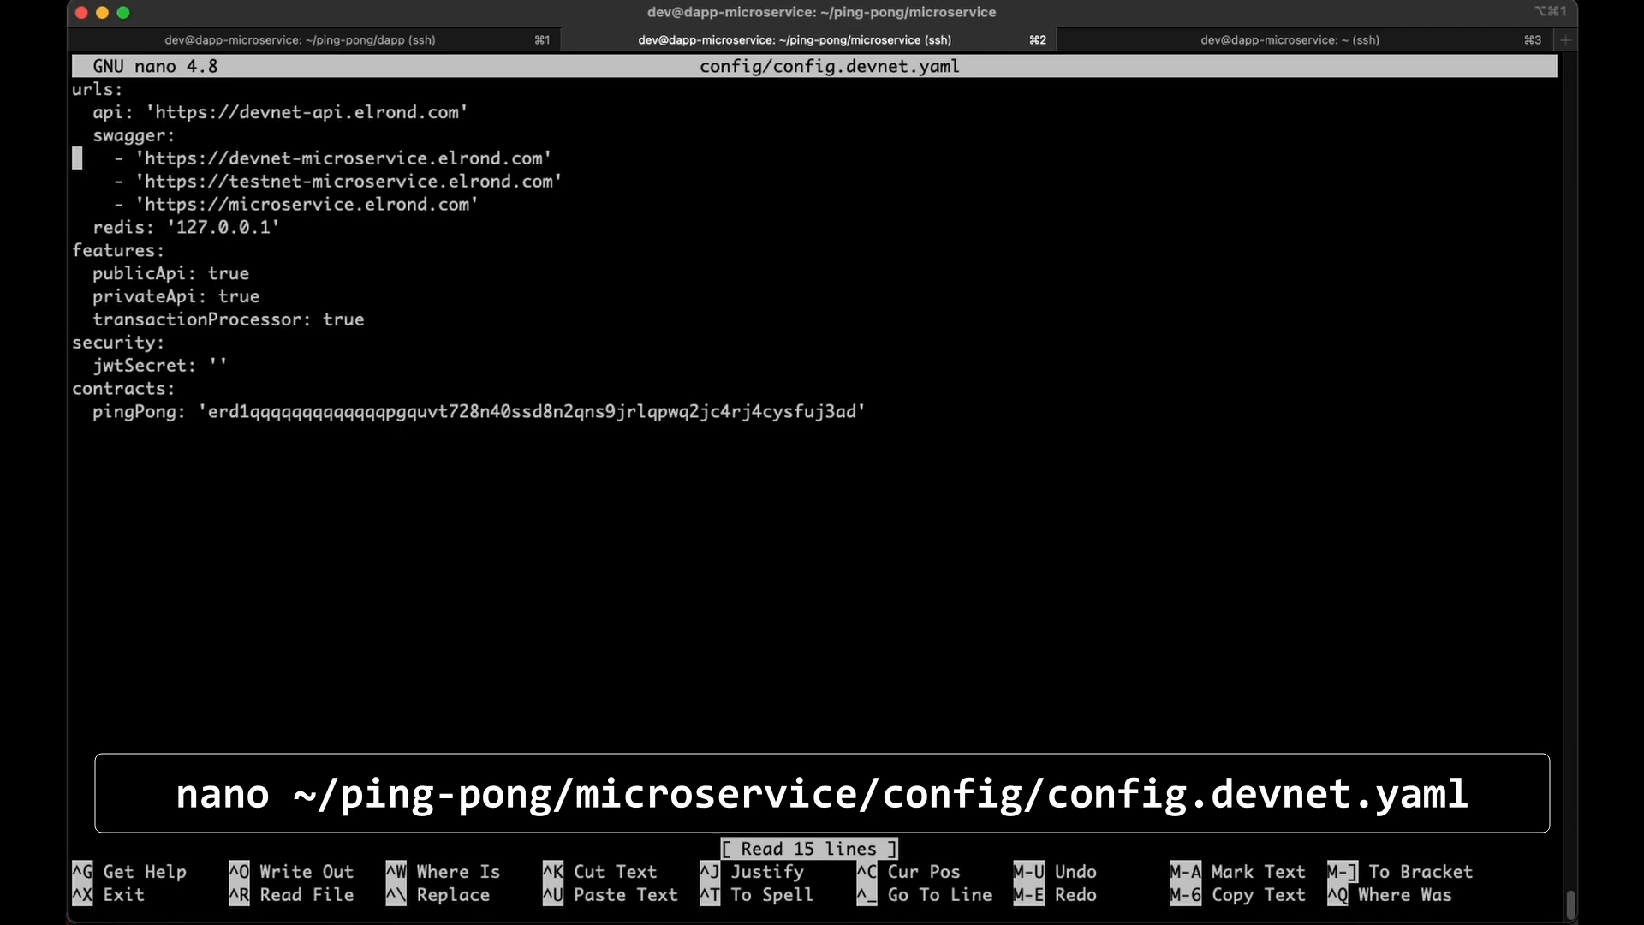
Replace the pingPong contract address and save the devnet config.
key(Down)
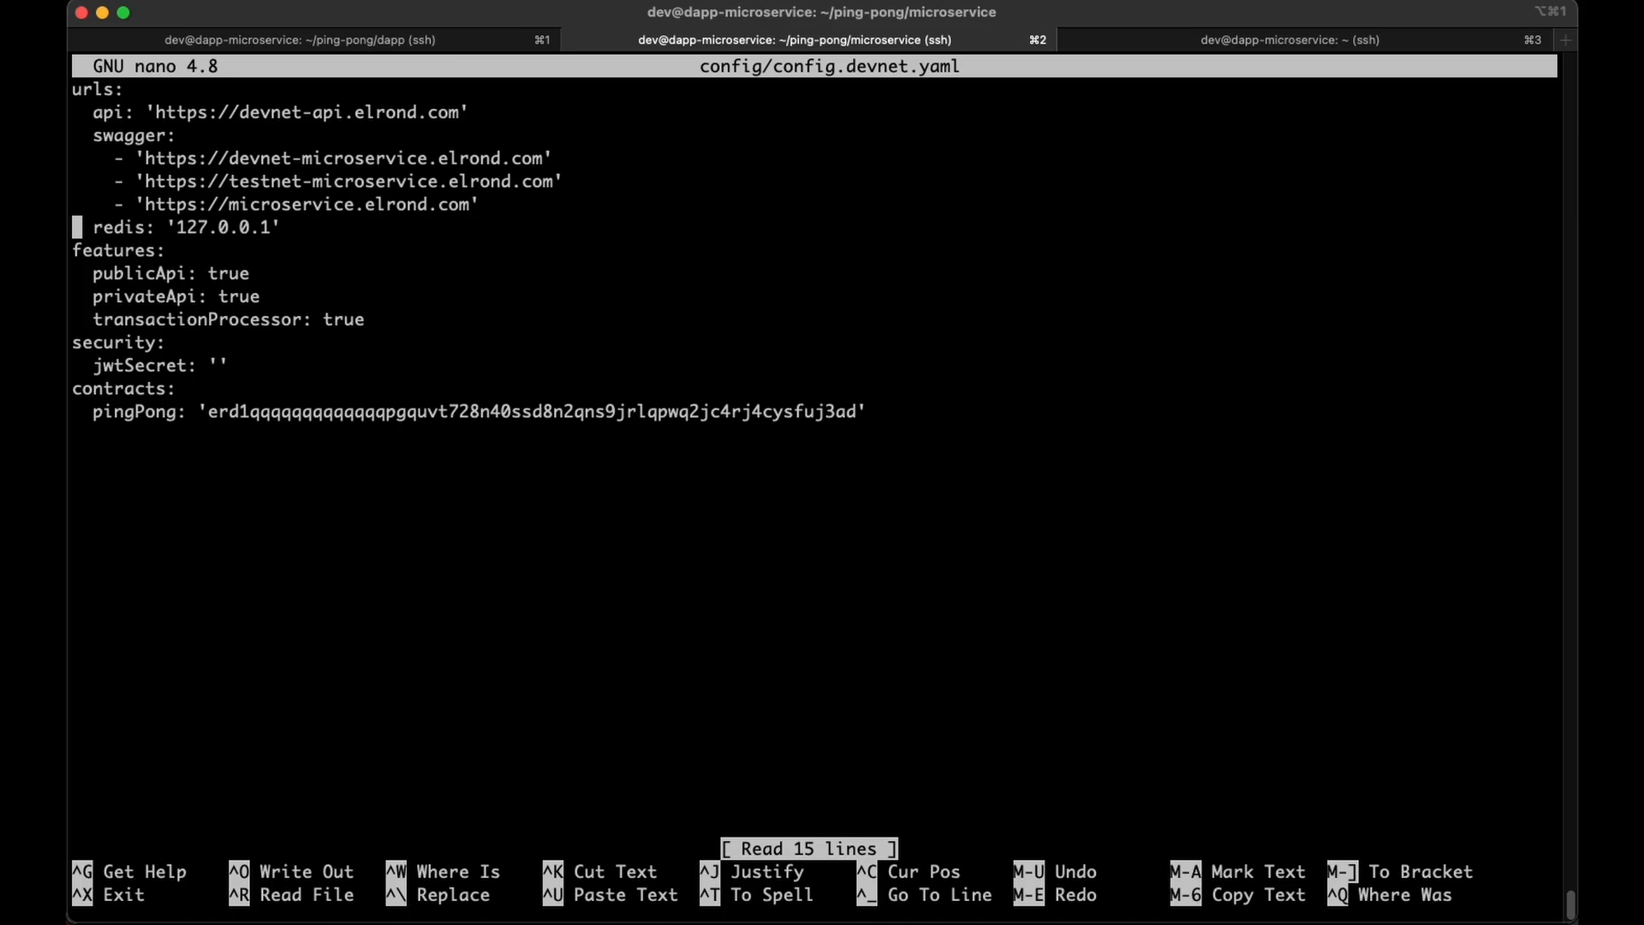
key(Down)
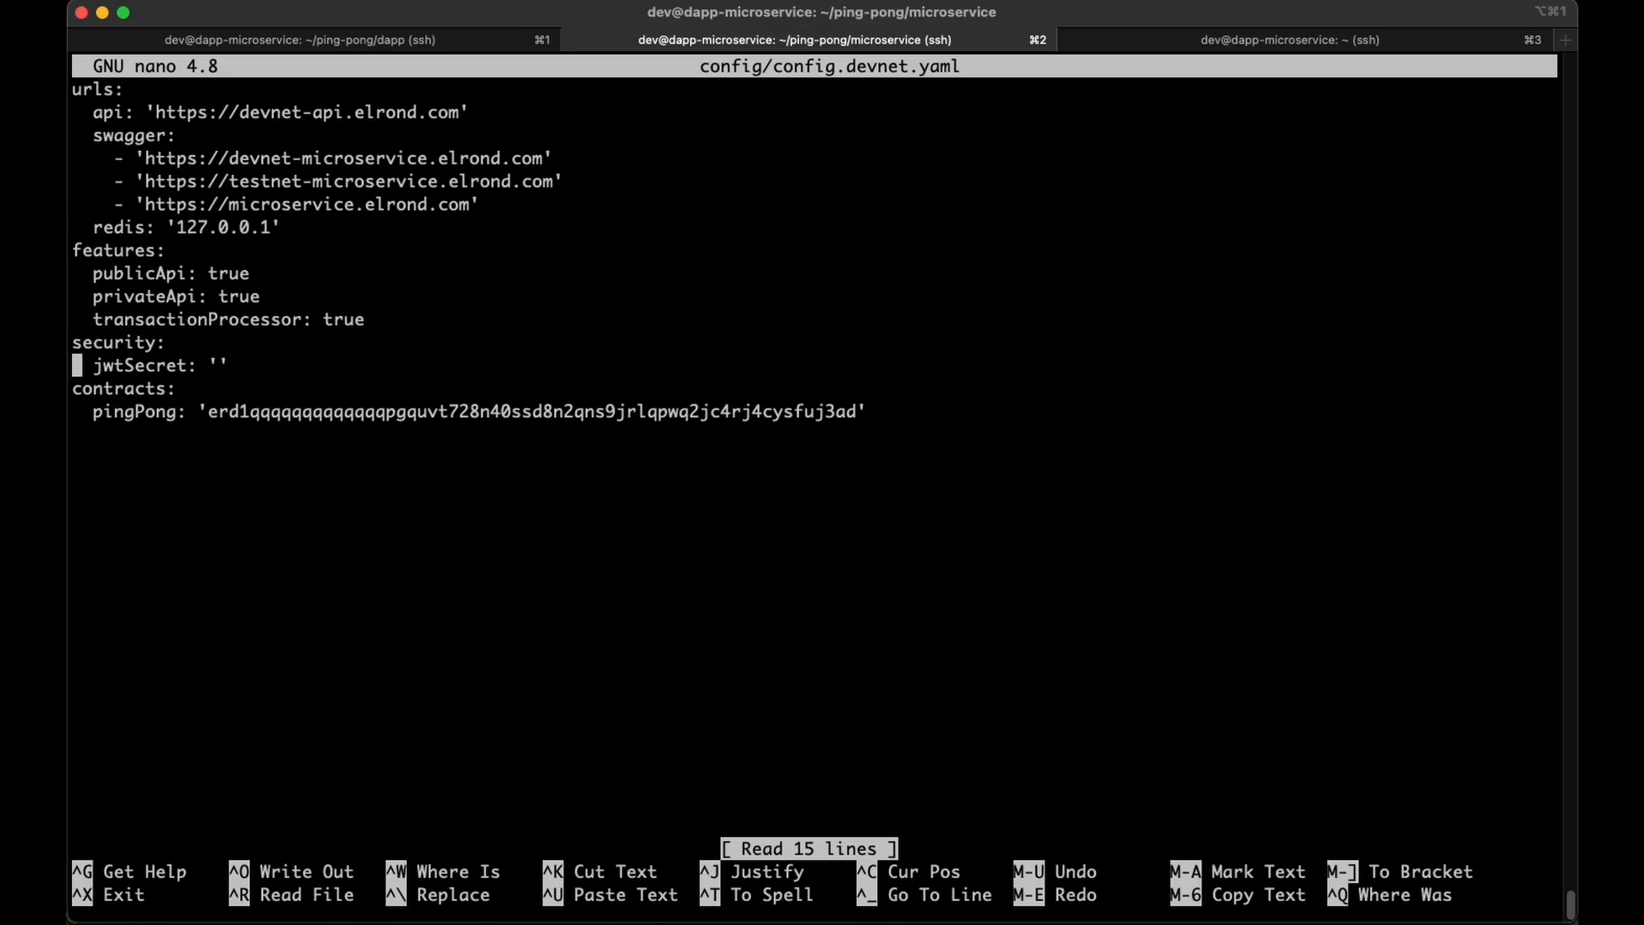
key(Down)
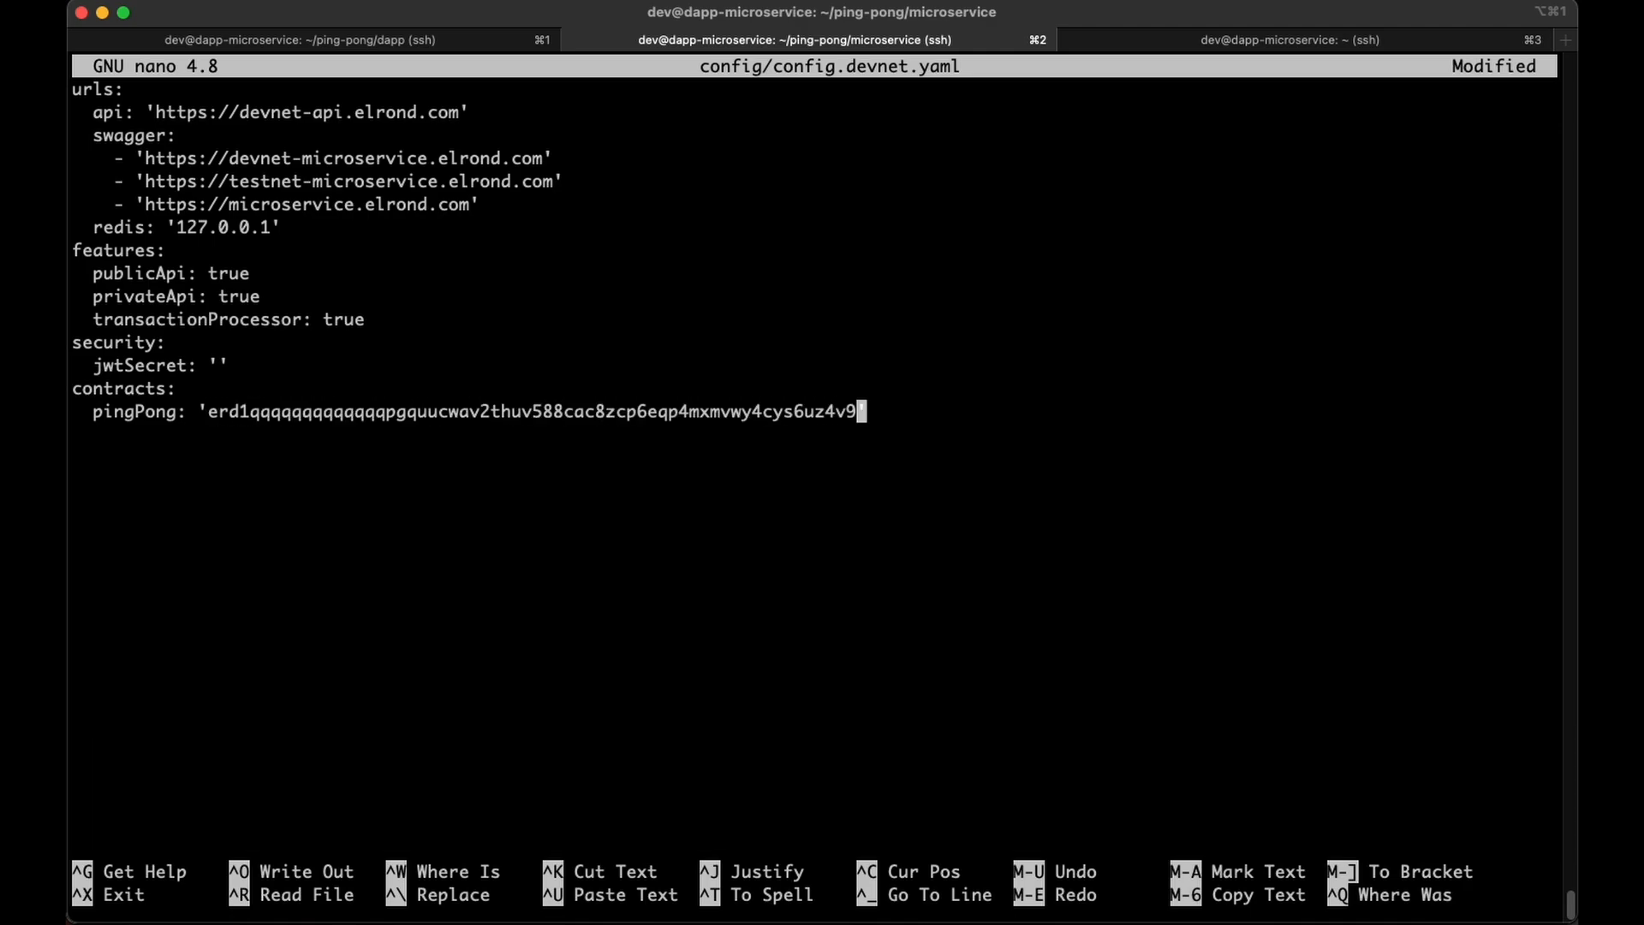
key(ctrl+o)
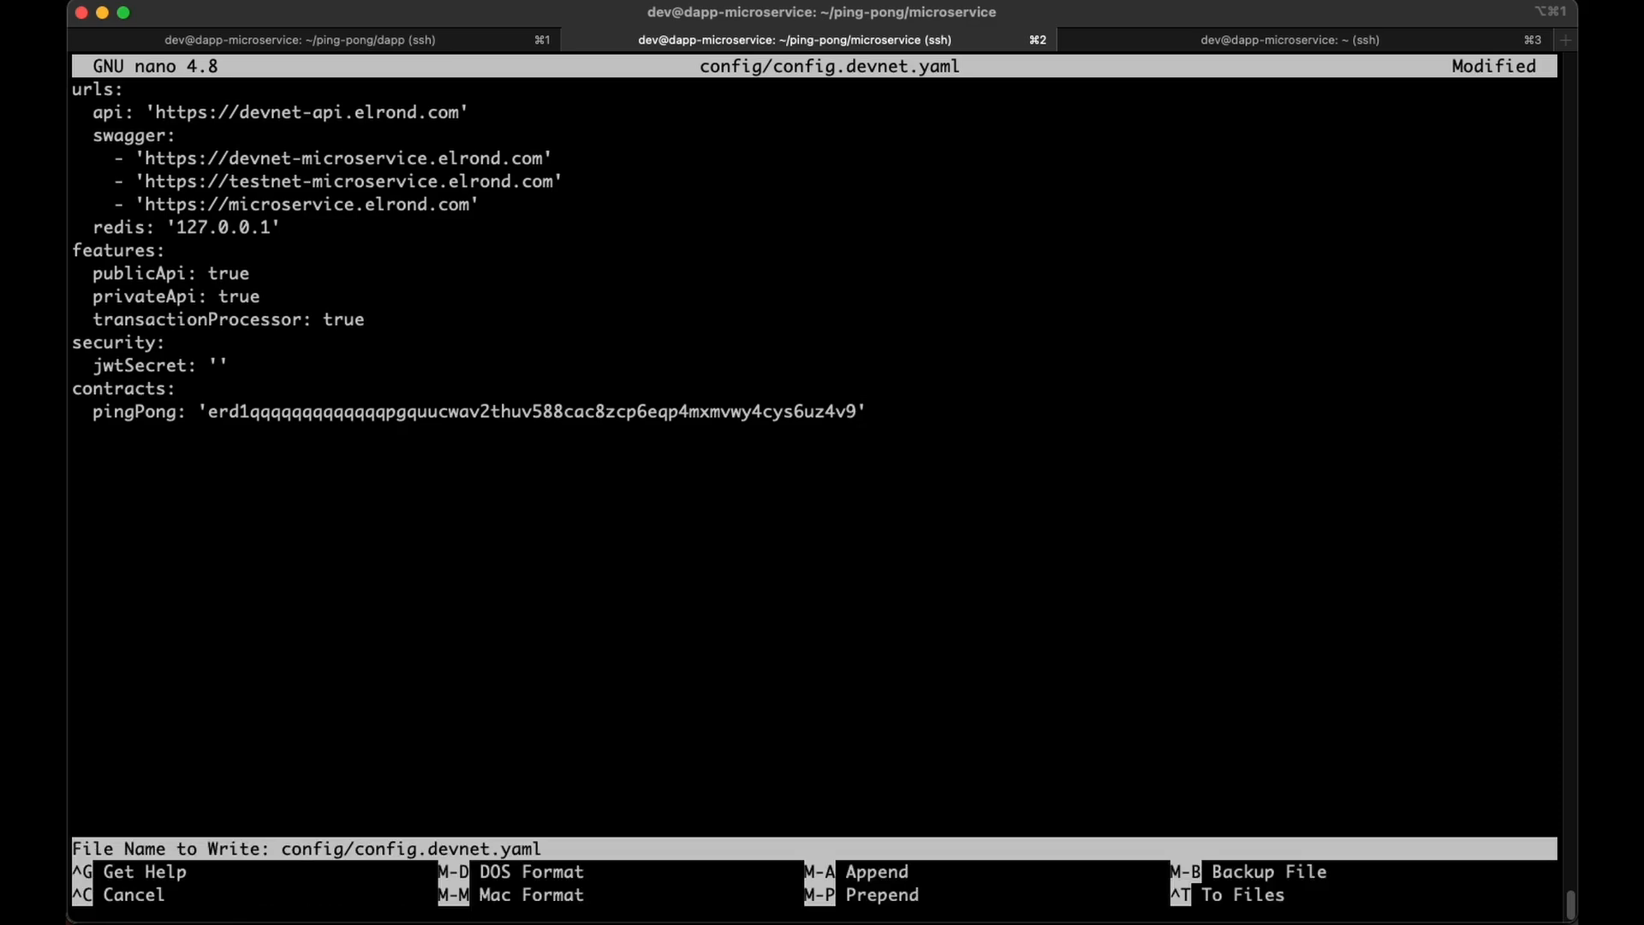
key(Enter)
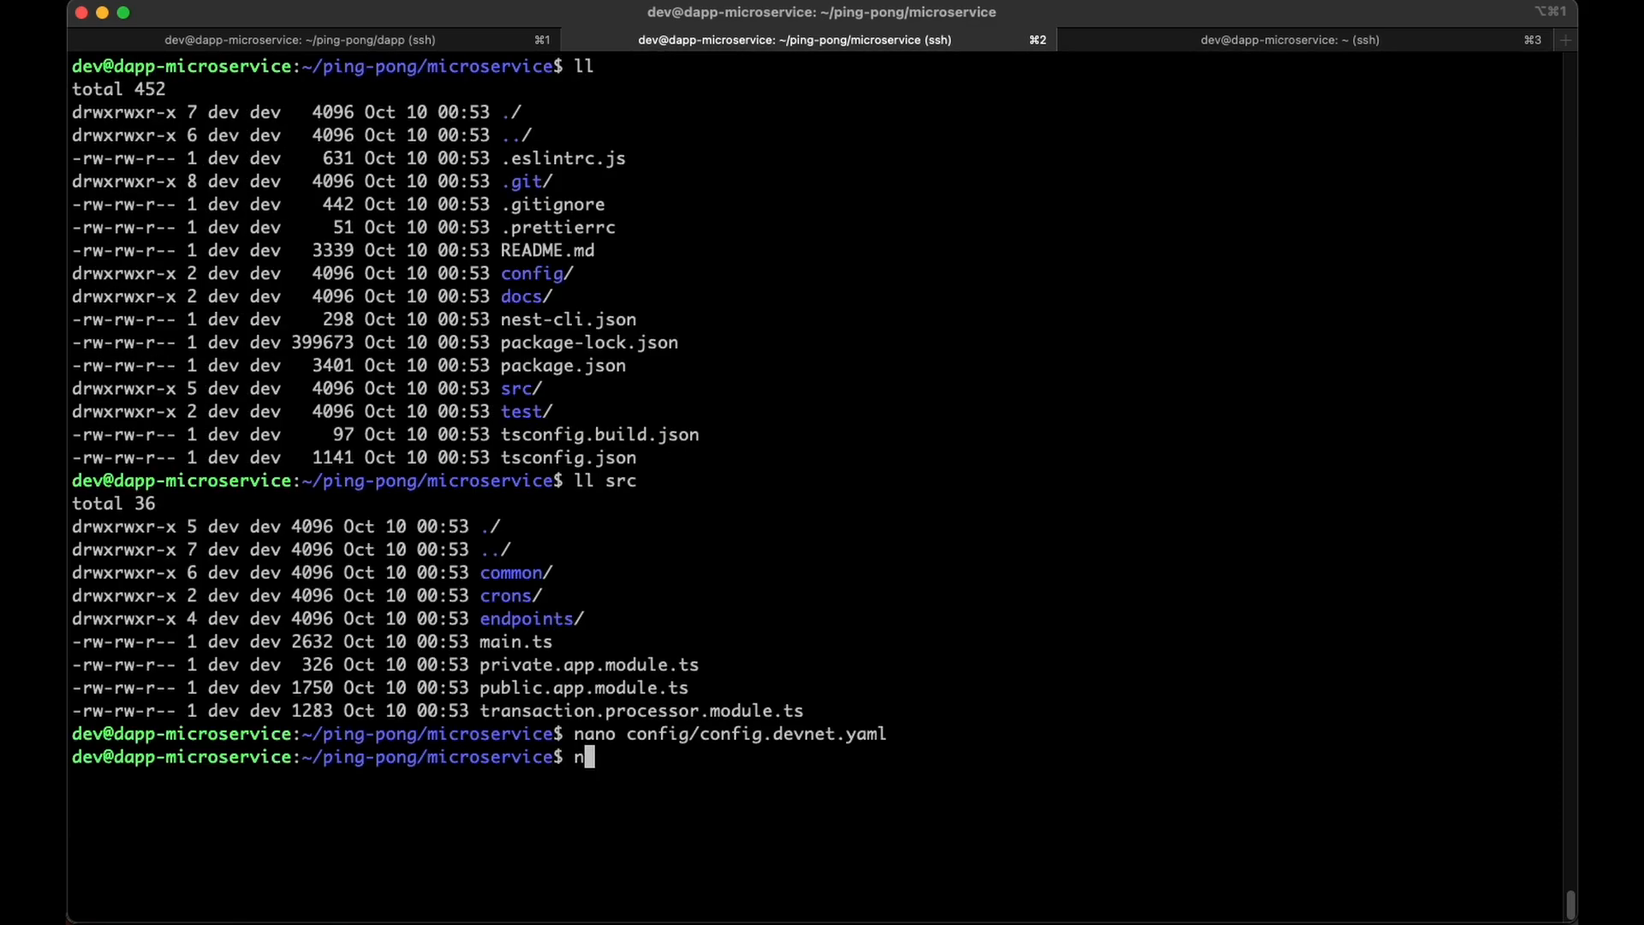
Install dependencies and run npm run start:devnet in the microservice, then go to the dapp tab.
text(pm install)
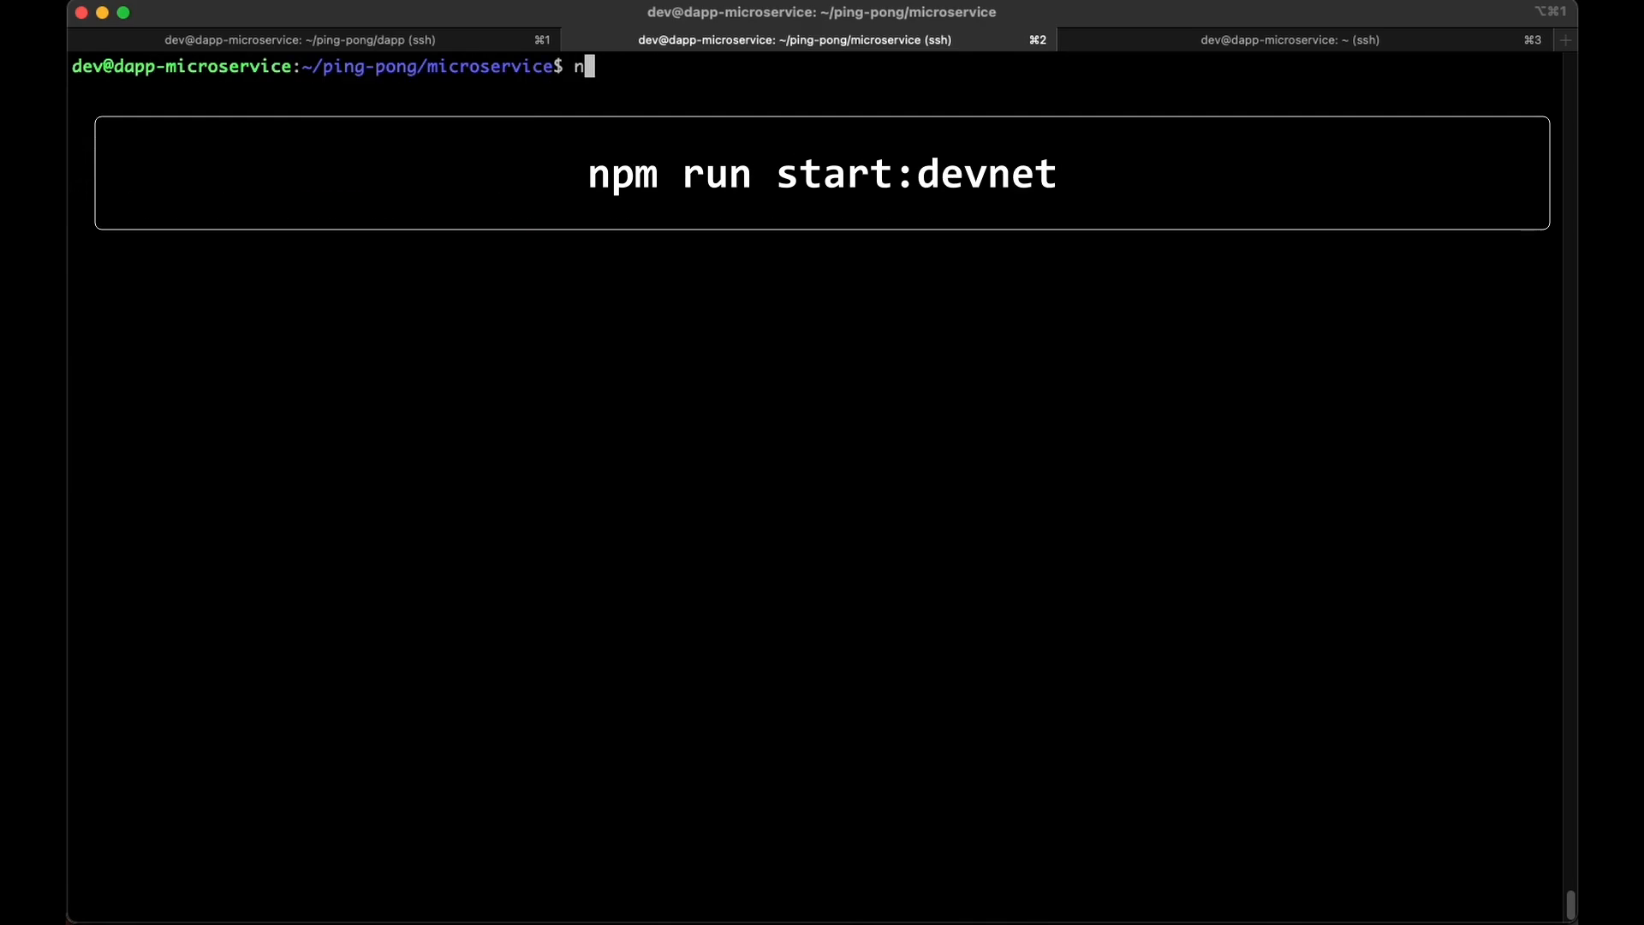
text(pm run sta)
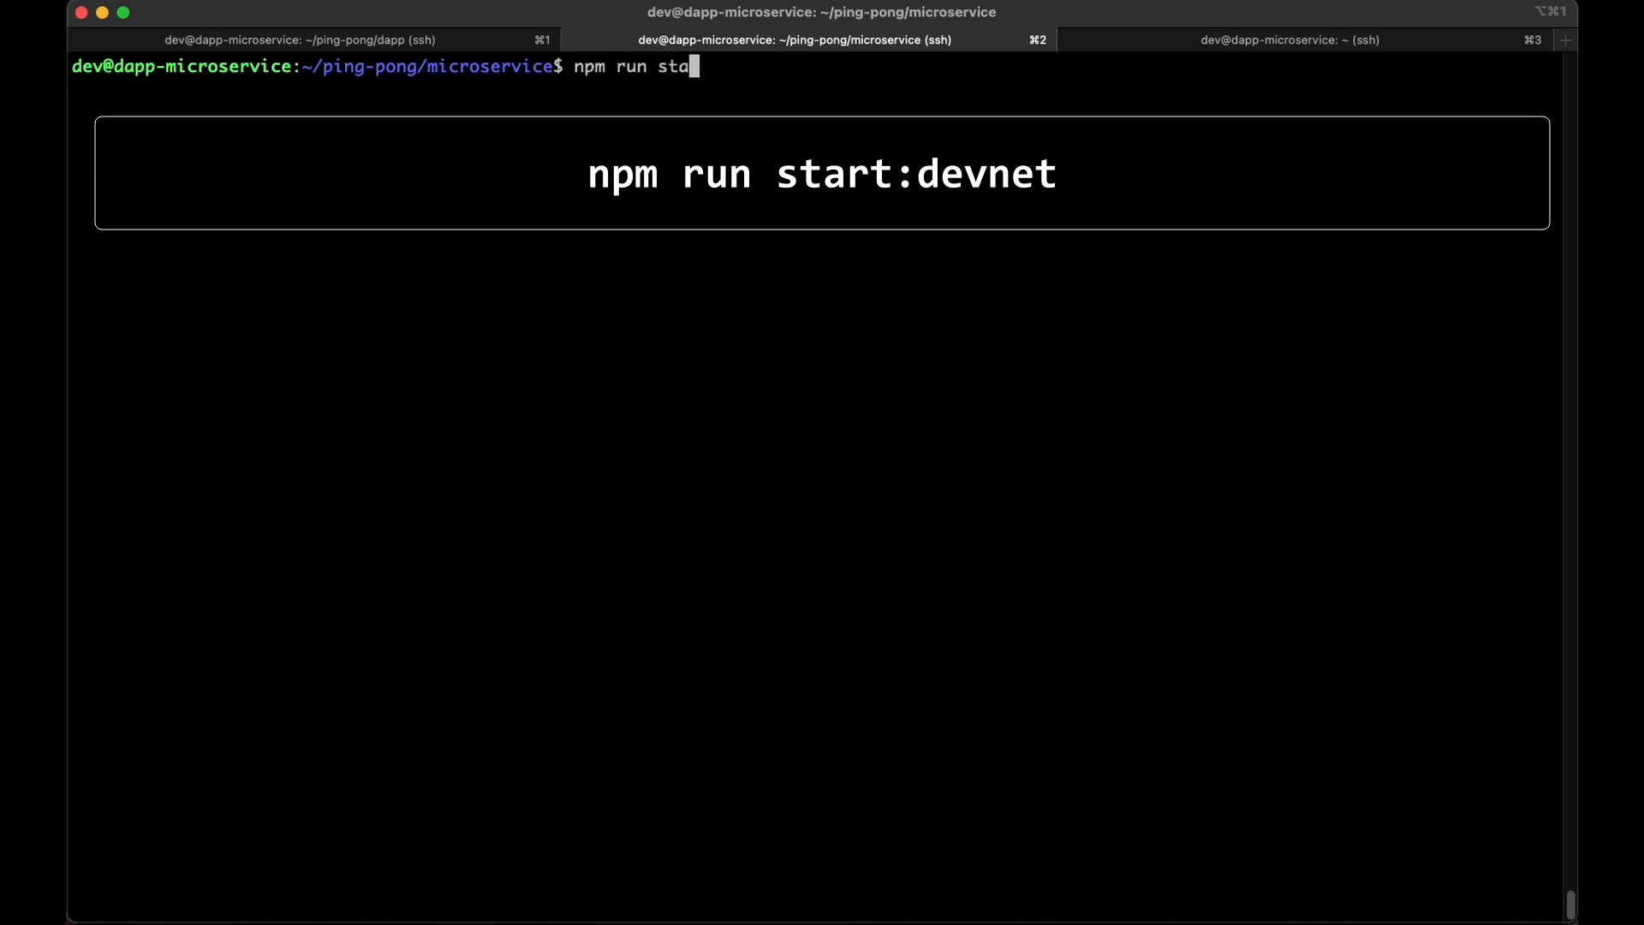
text(rt:devnet)
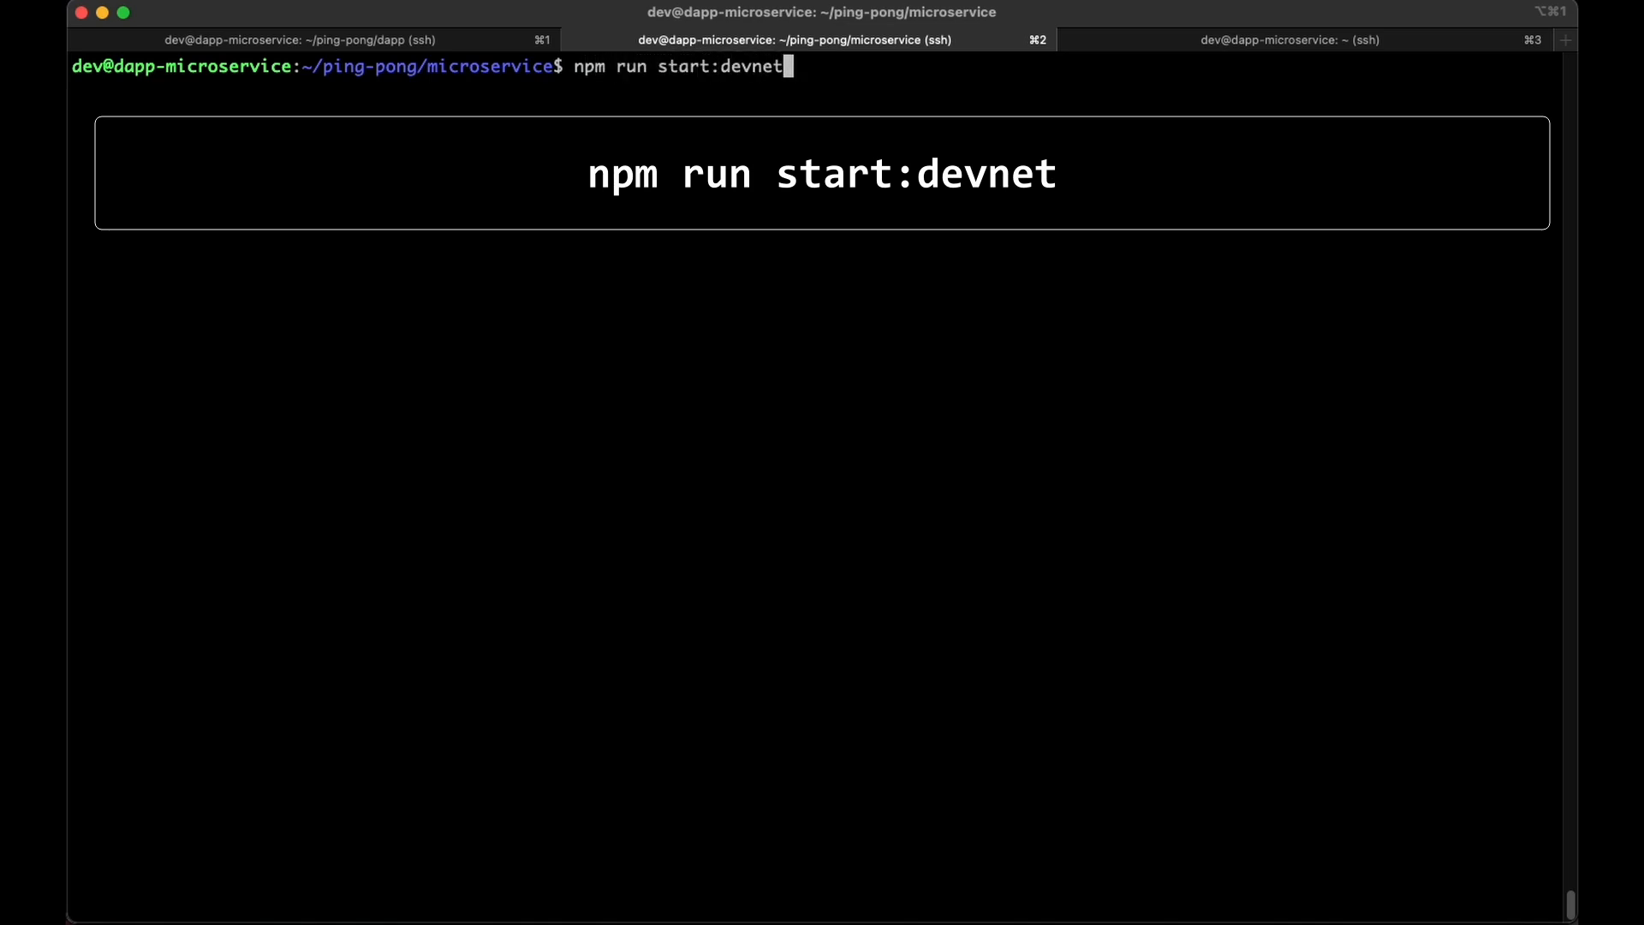
key(Return)
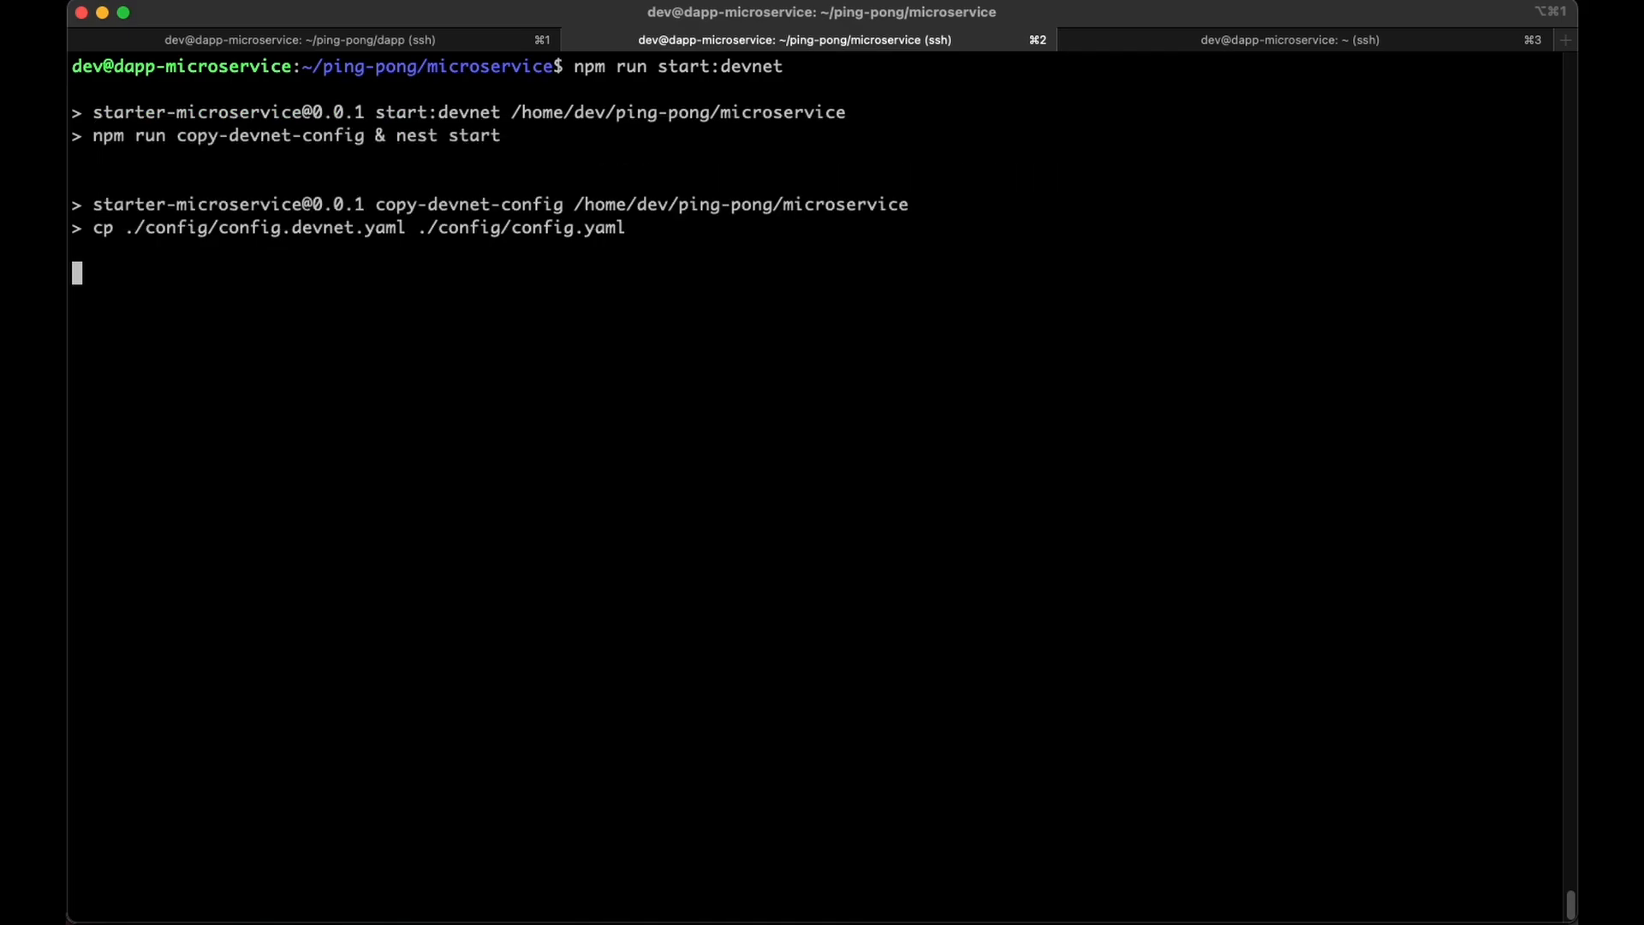
key(Return)
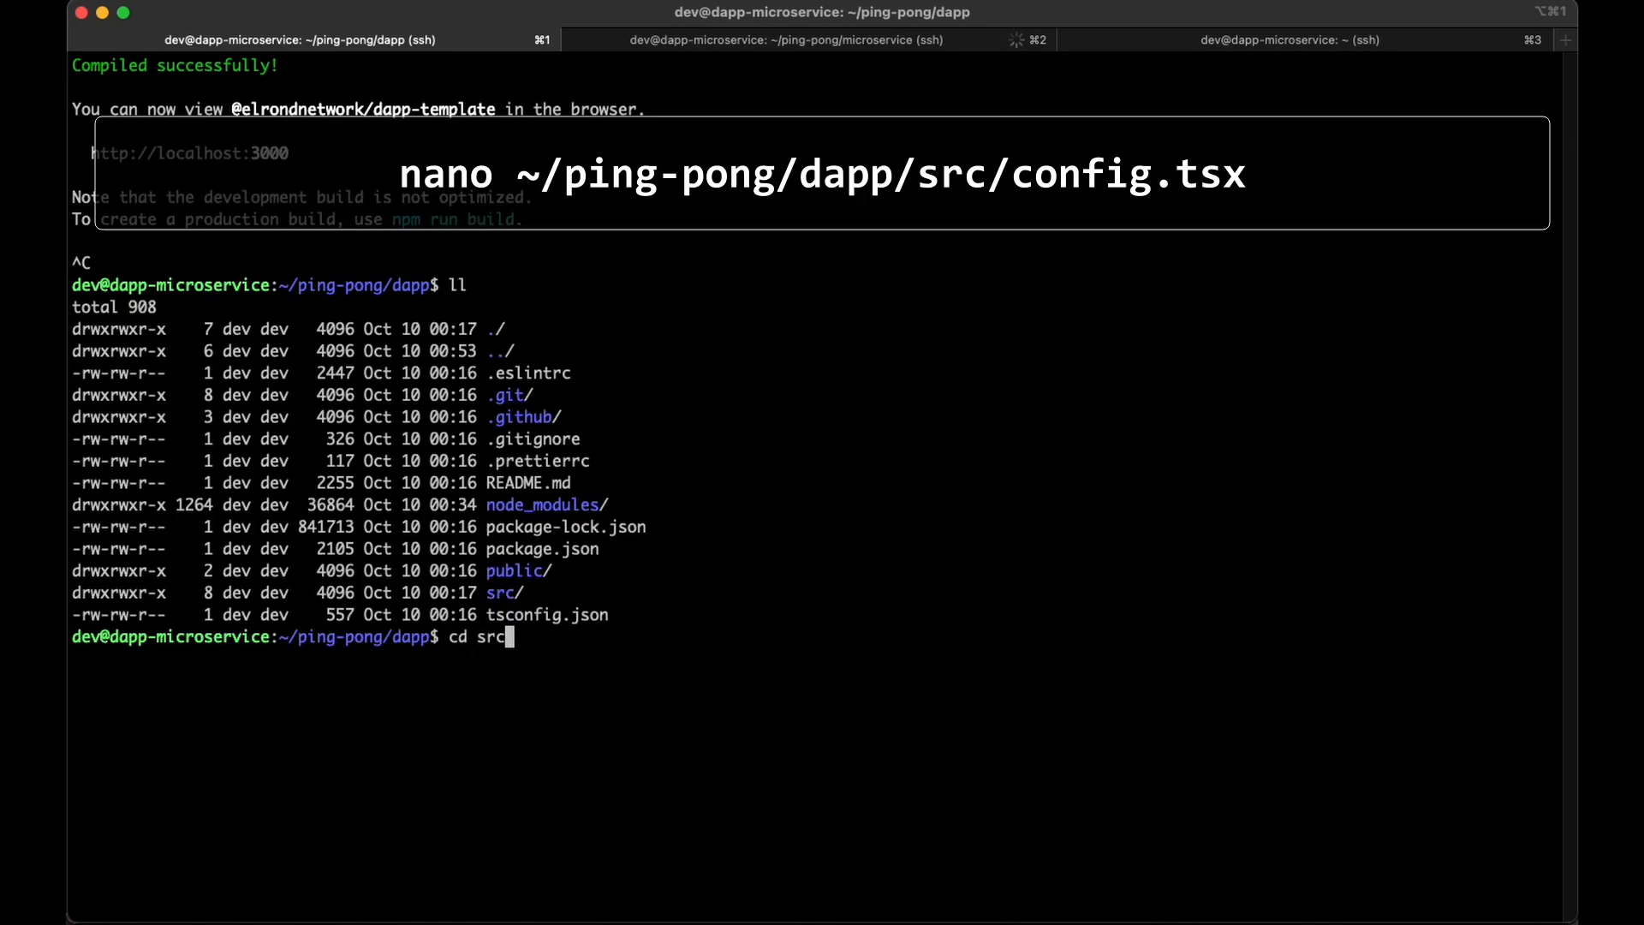
key(Return)
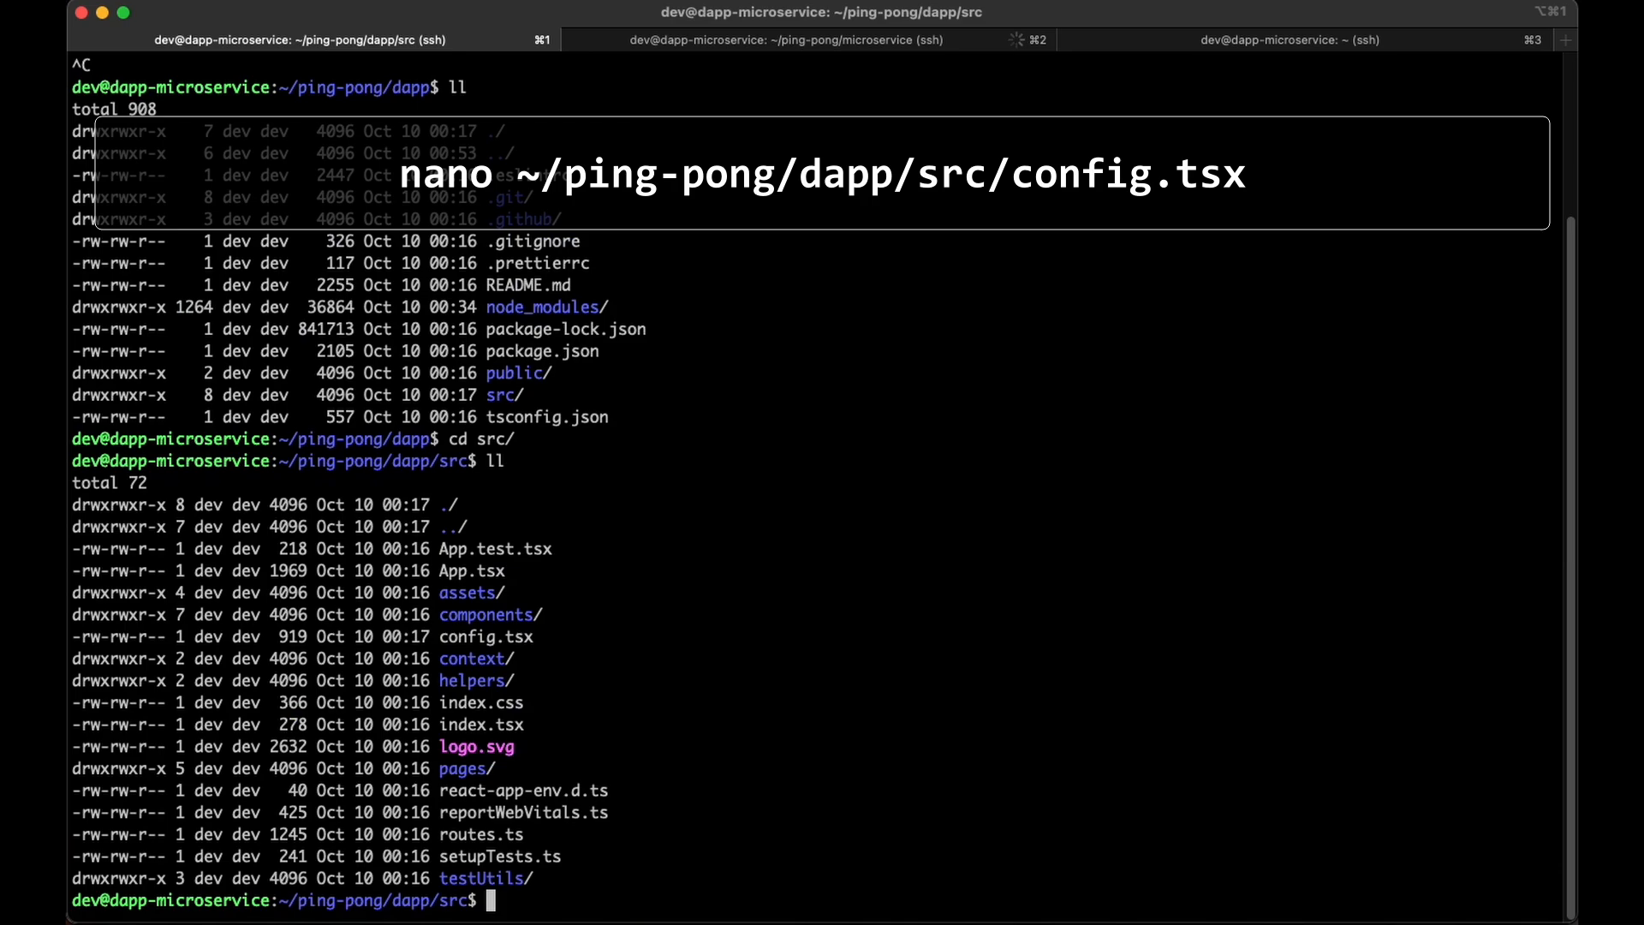
text(nano config.tsx)
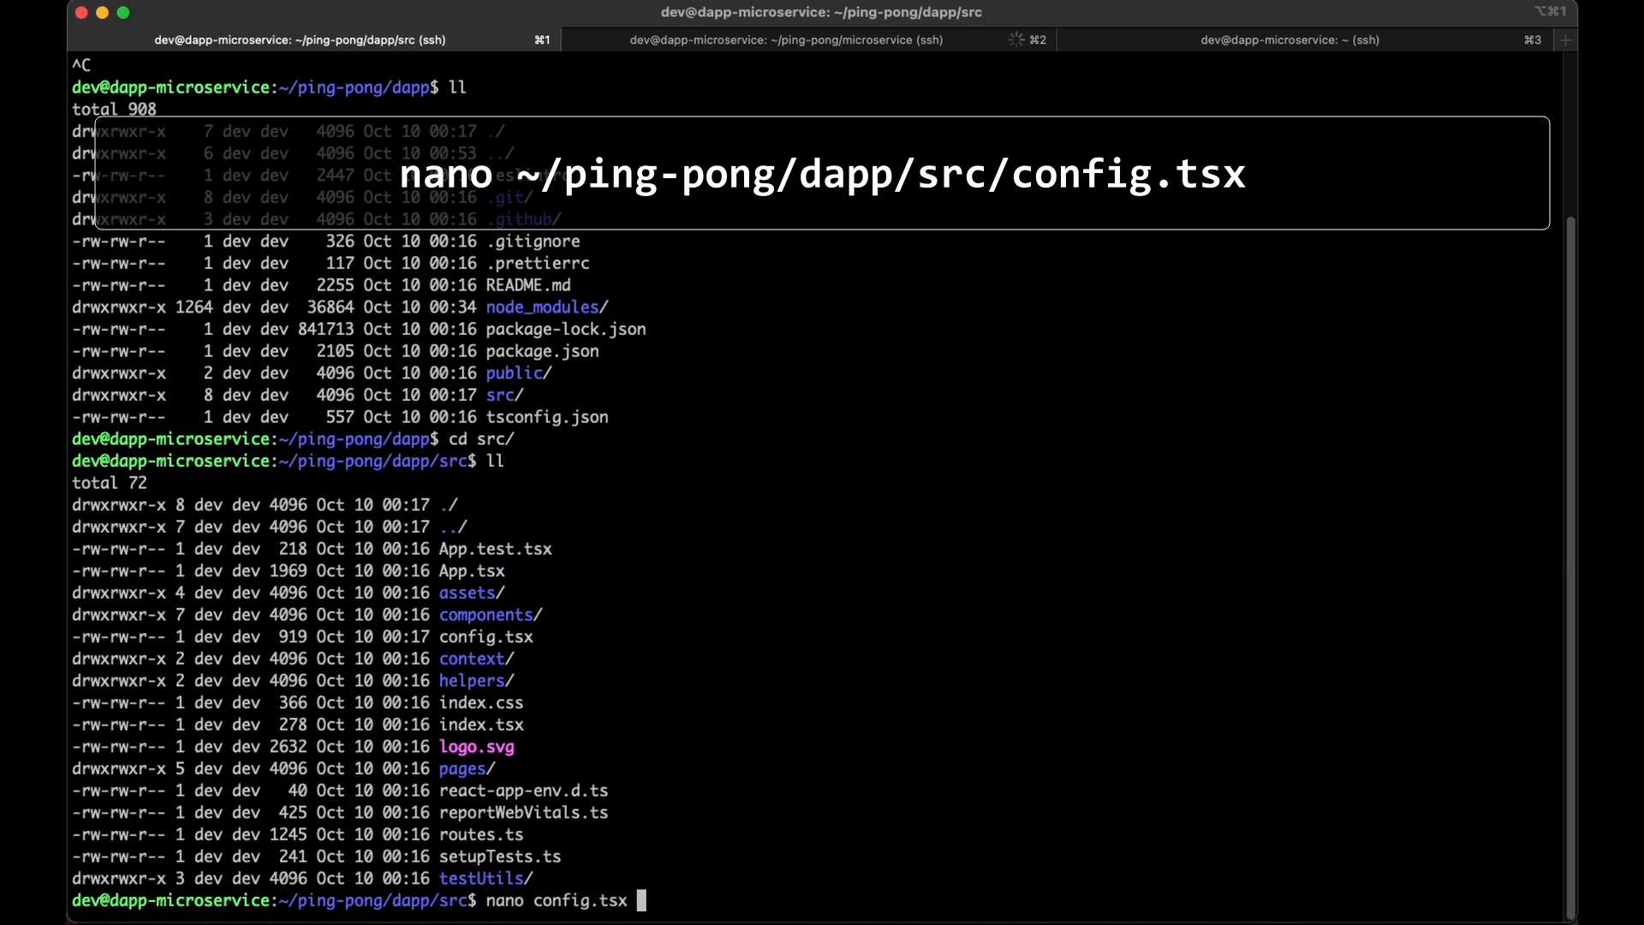
key(Return)
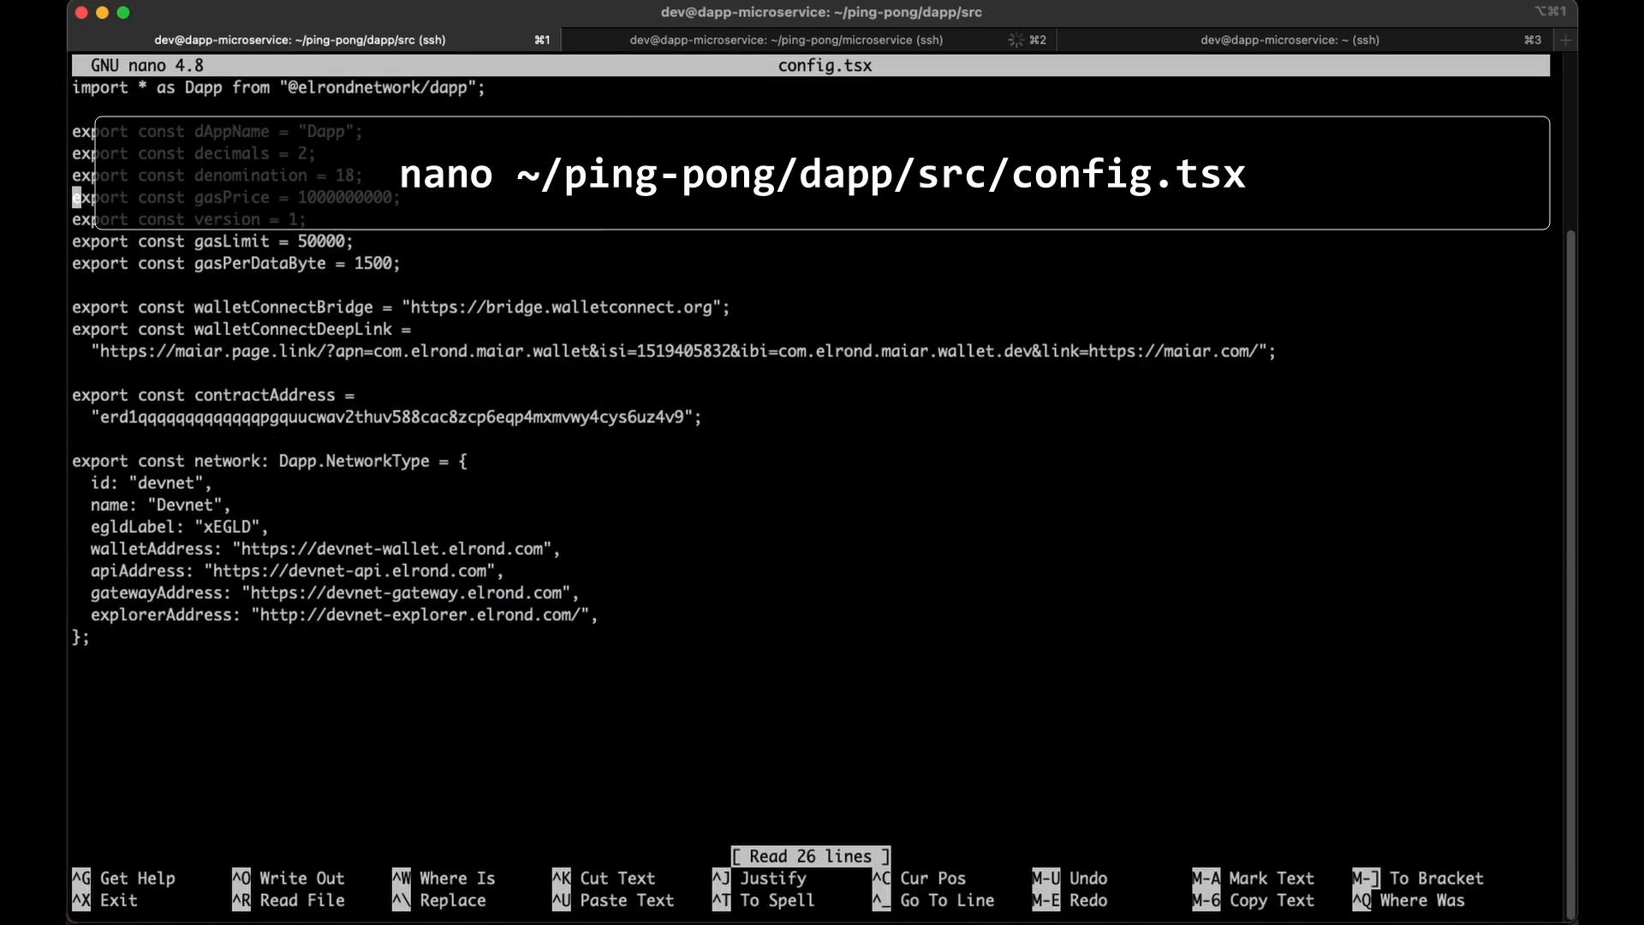
text(export)
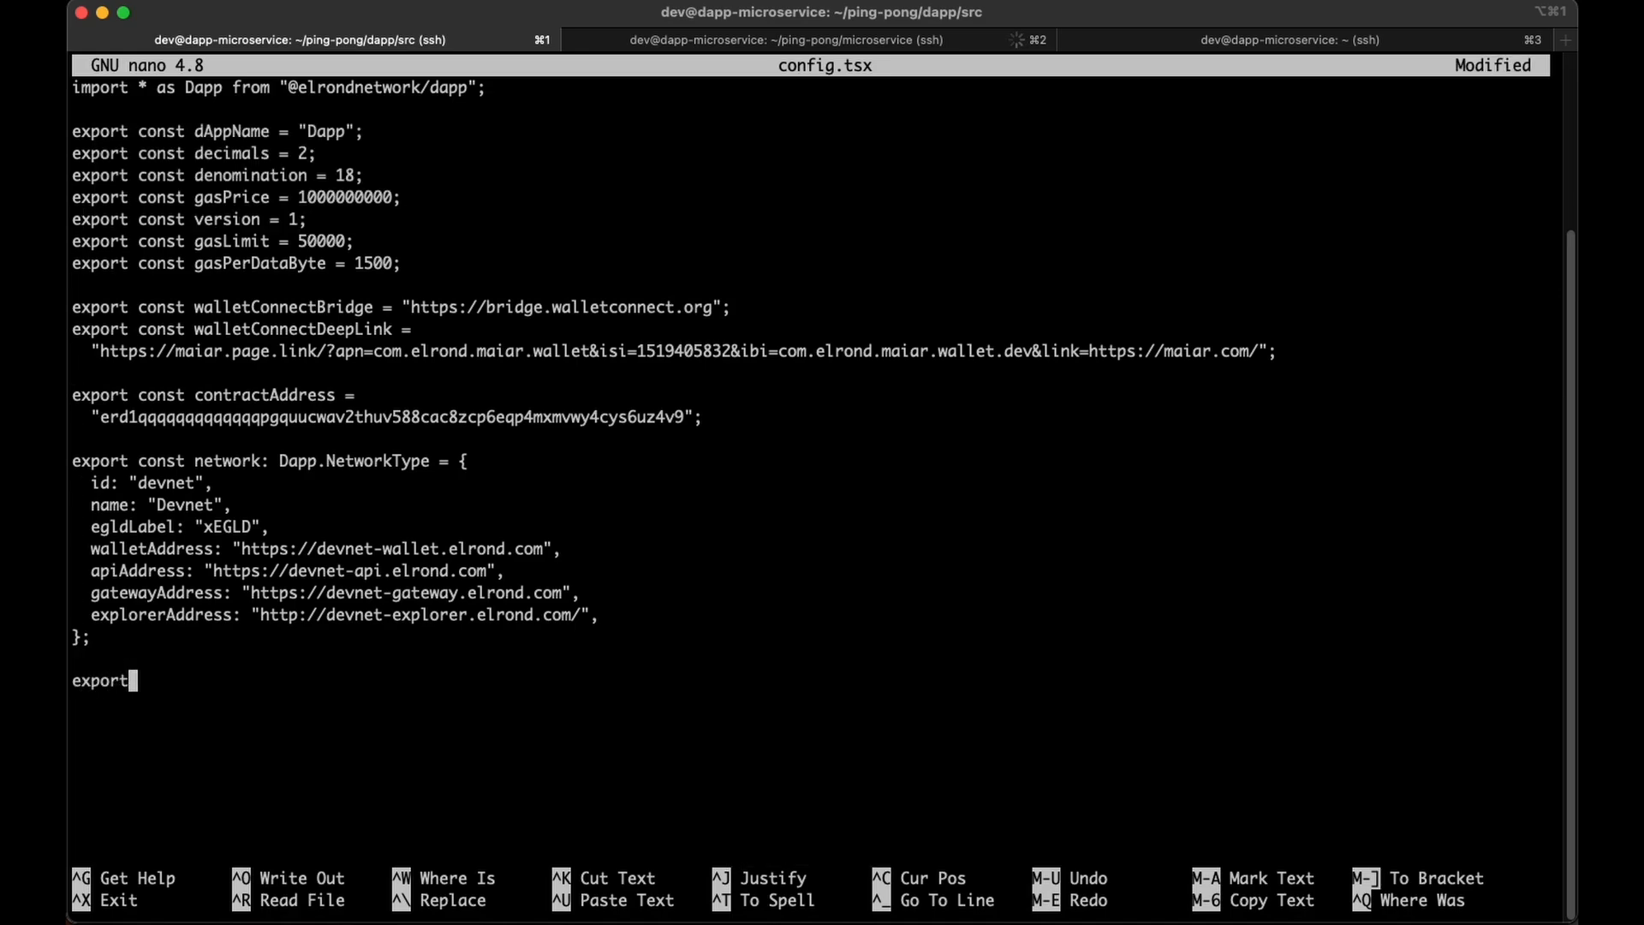
text(const micros)
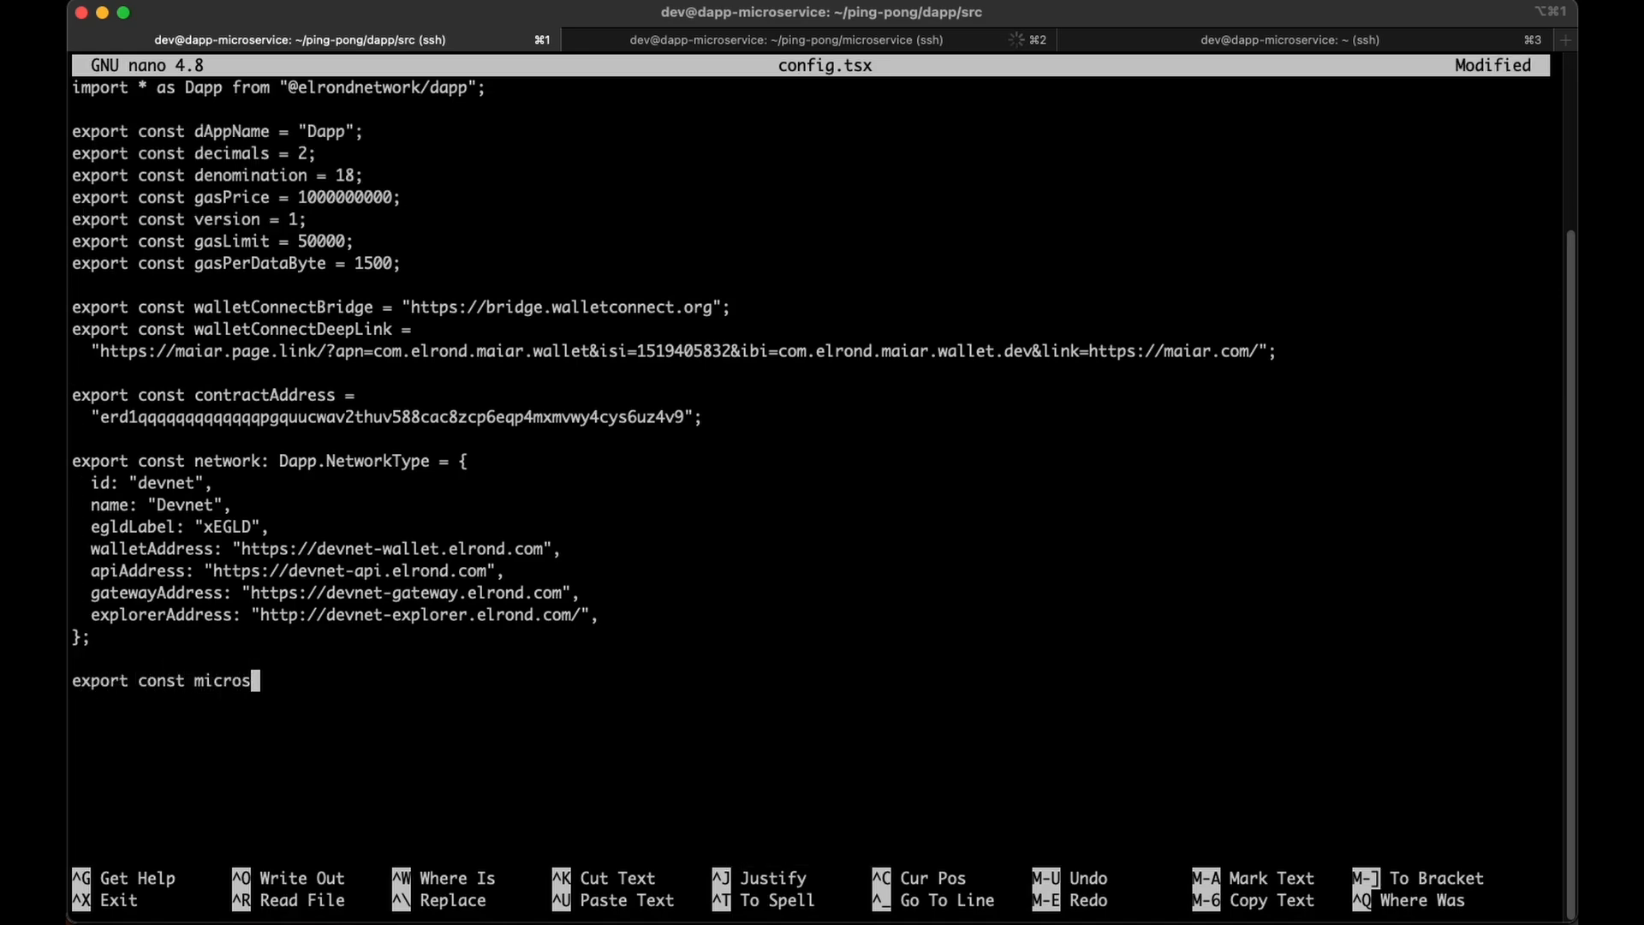
text(ervice)
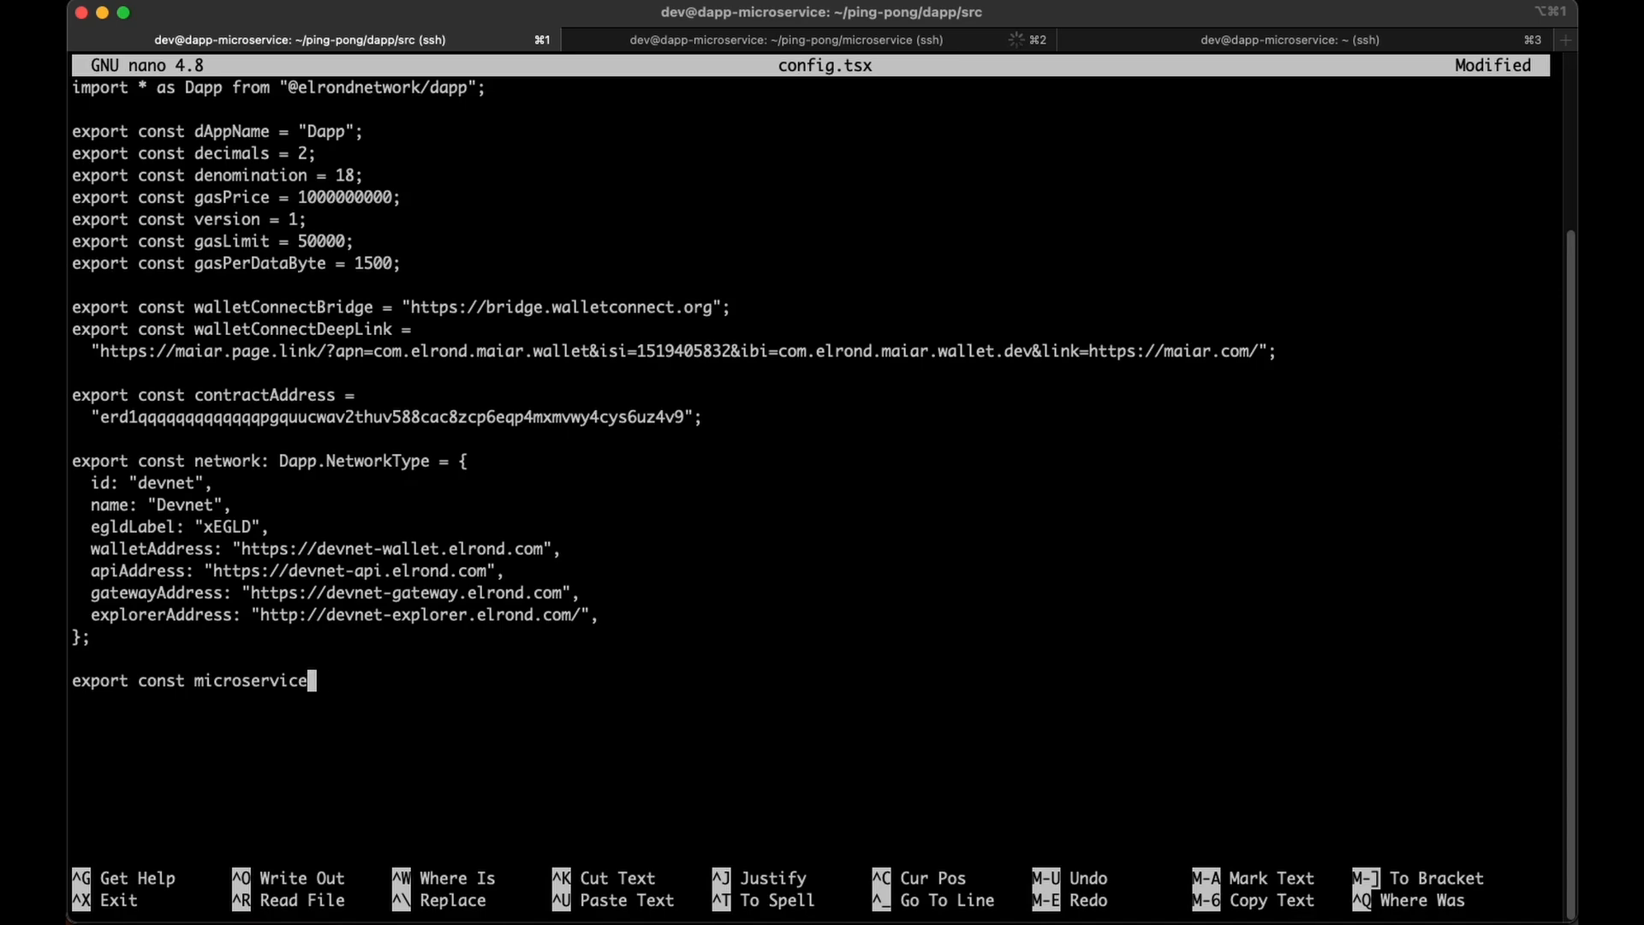
text(Address =)
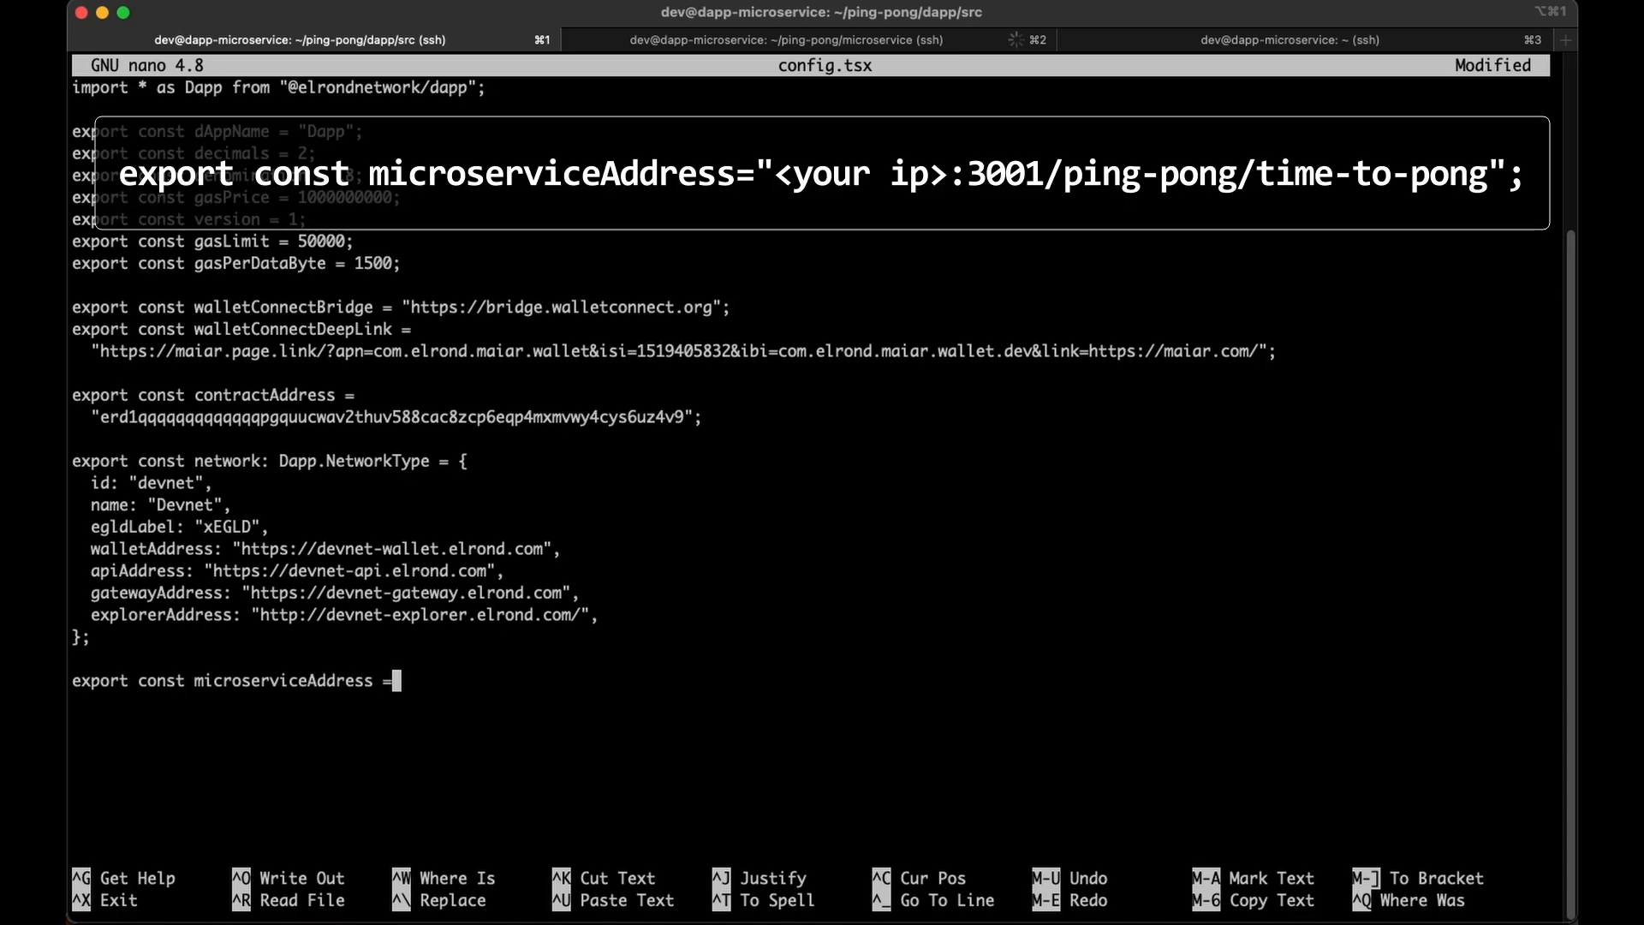
text("http://134.209.244.42:3001/ping-pong/time-to-pong/";)
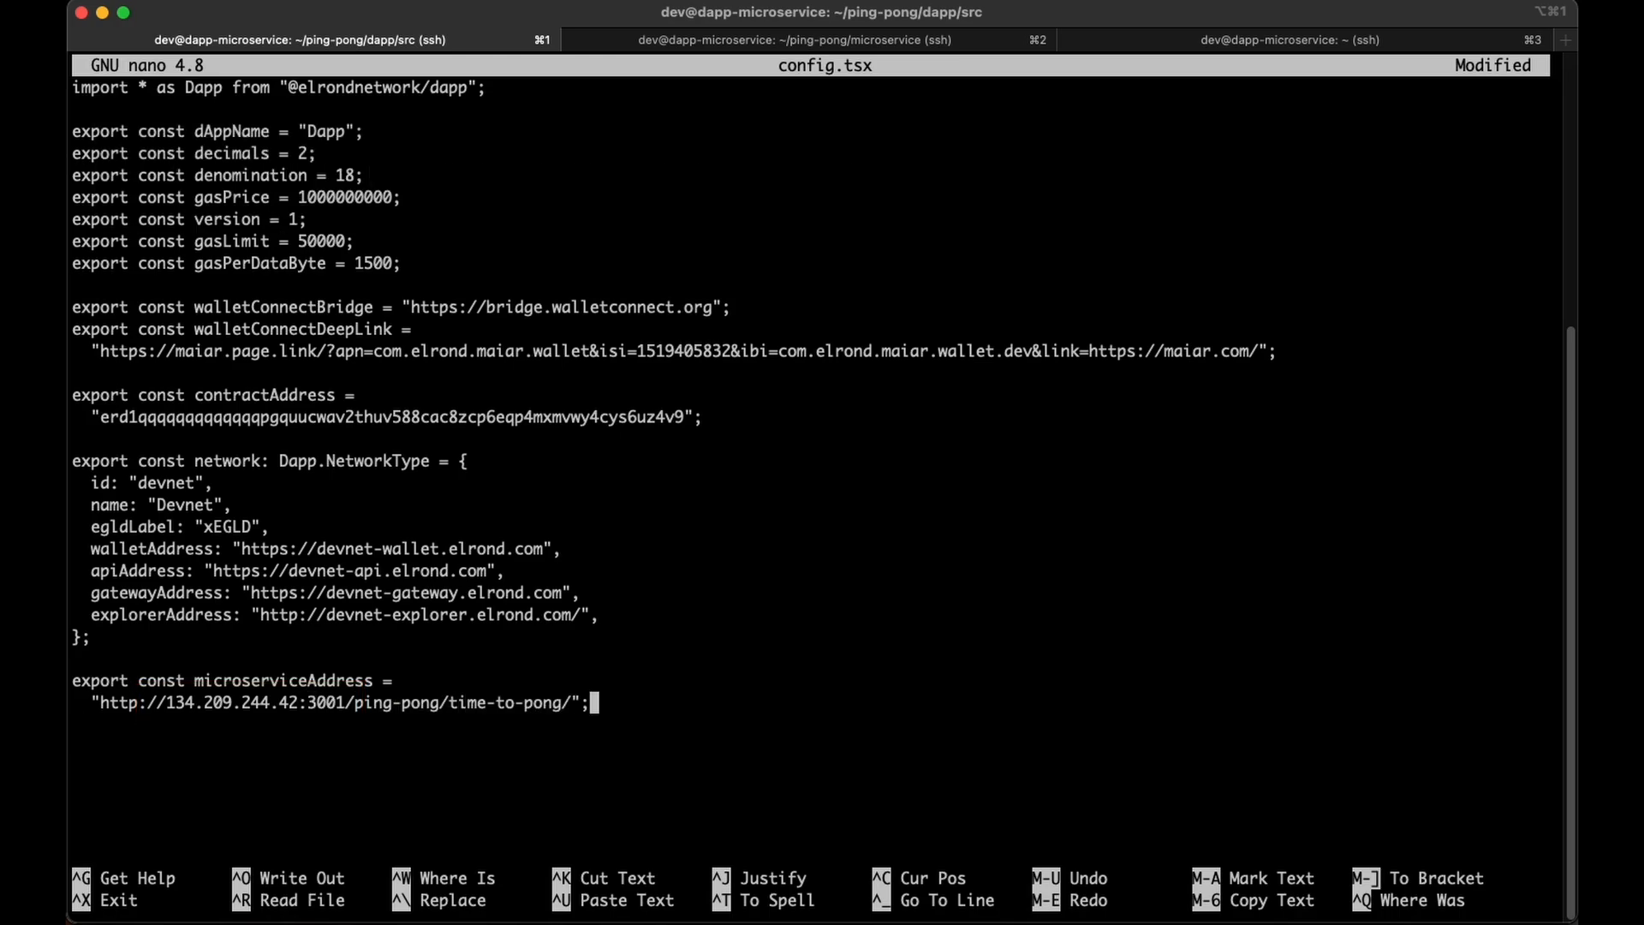
key(ctrl+o)
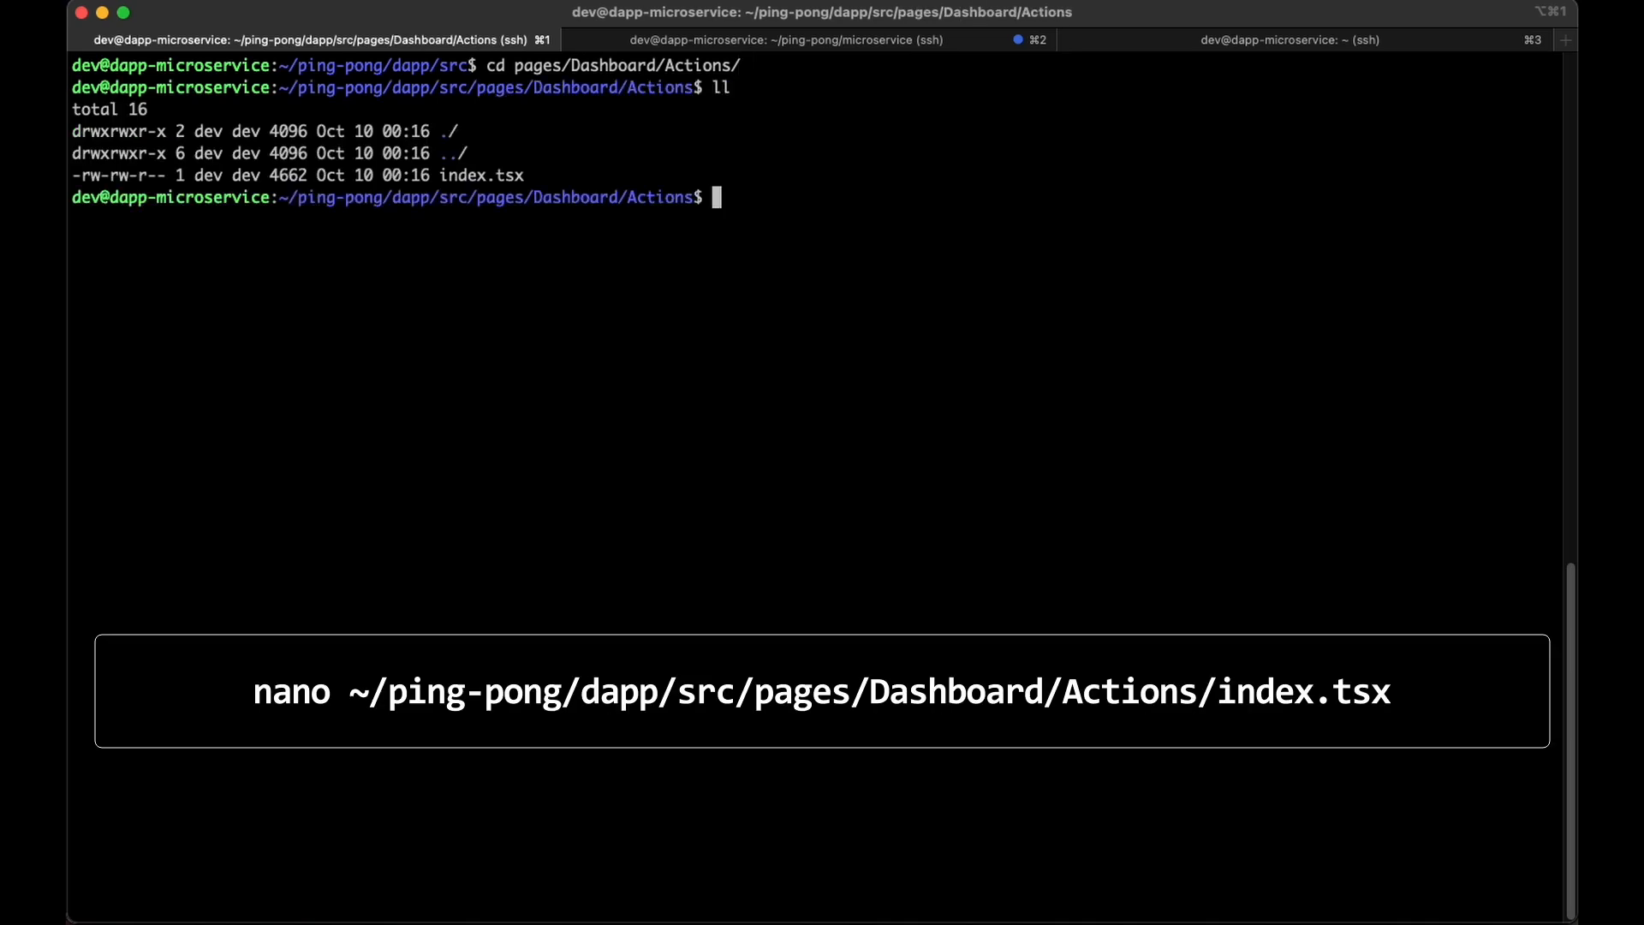
Open Dashboard Actions index.tsx and cut the Query and dapp.proxy lines from its useEffect.
text(nan)
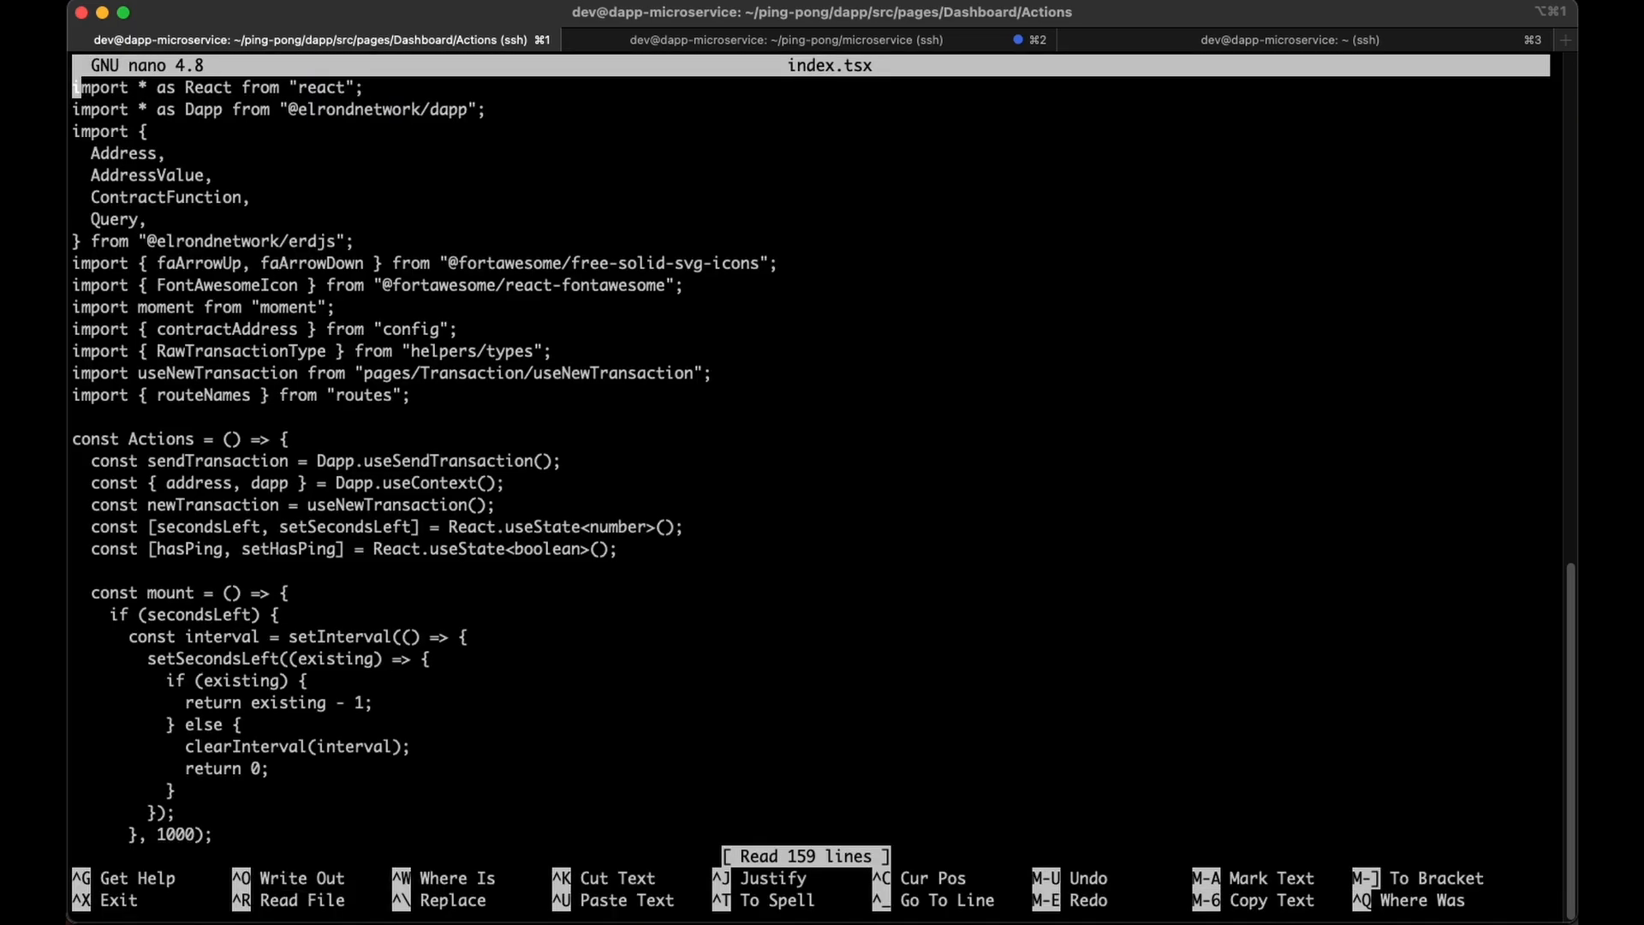
scroll(down, 3)
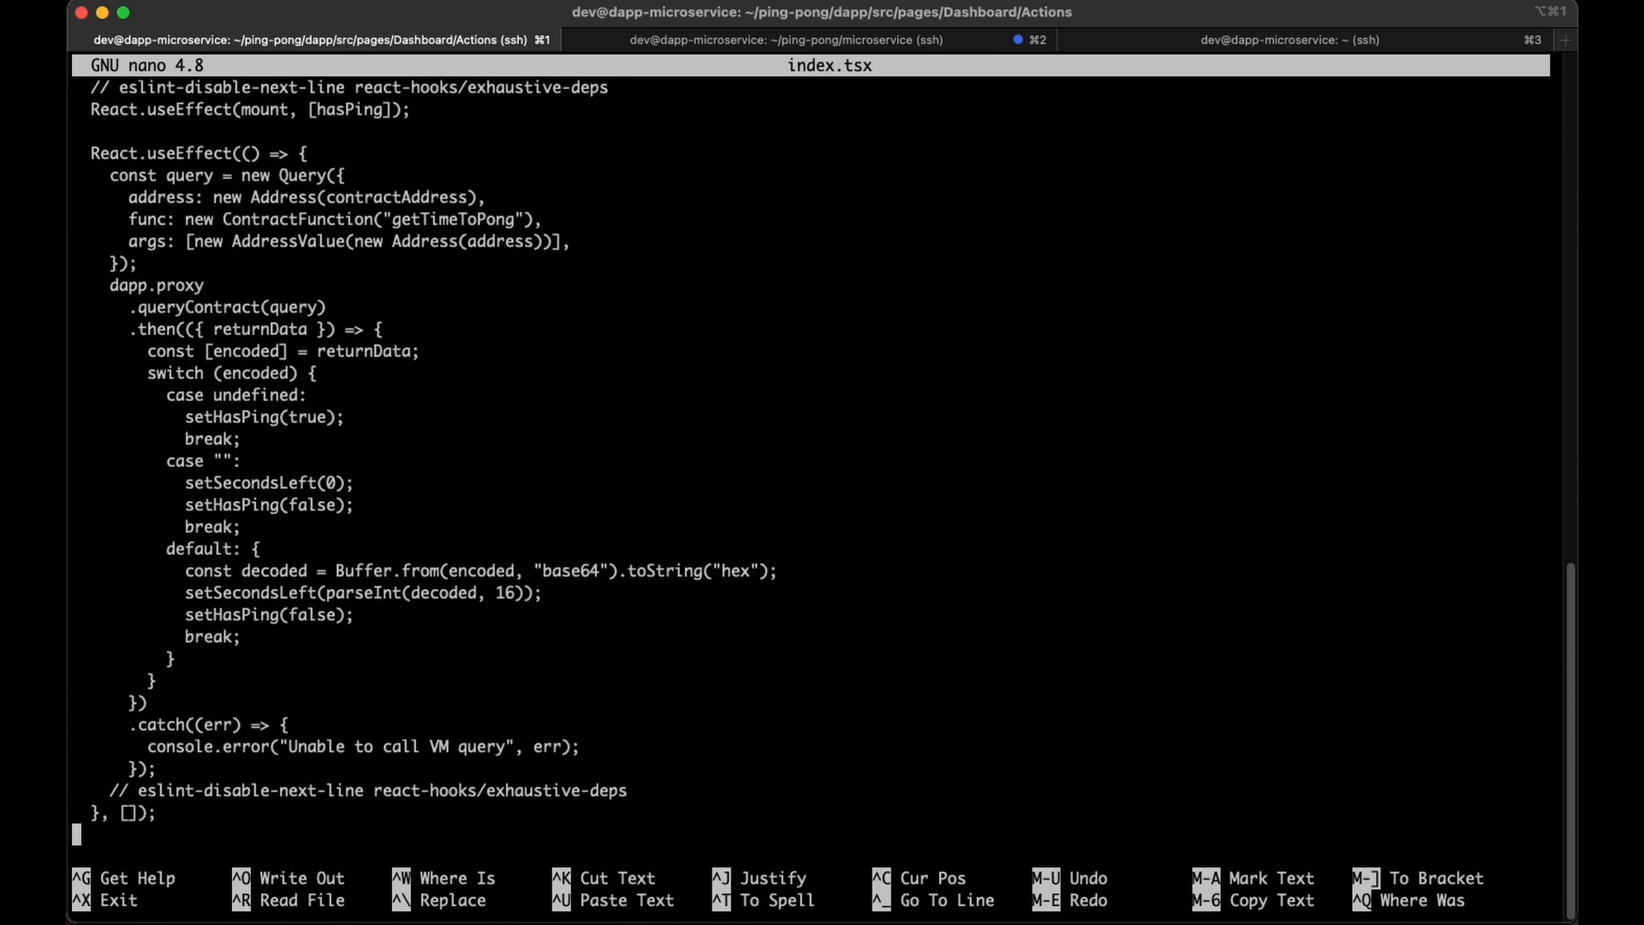
scroll(down, 3)
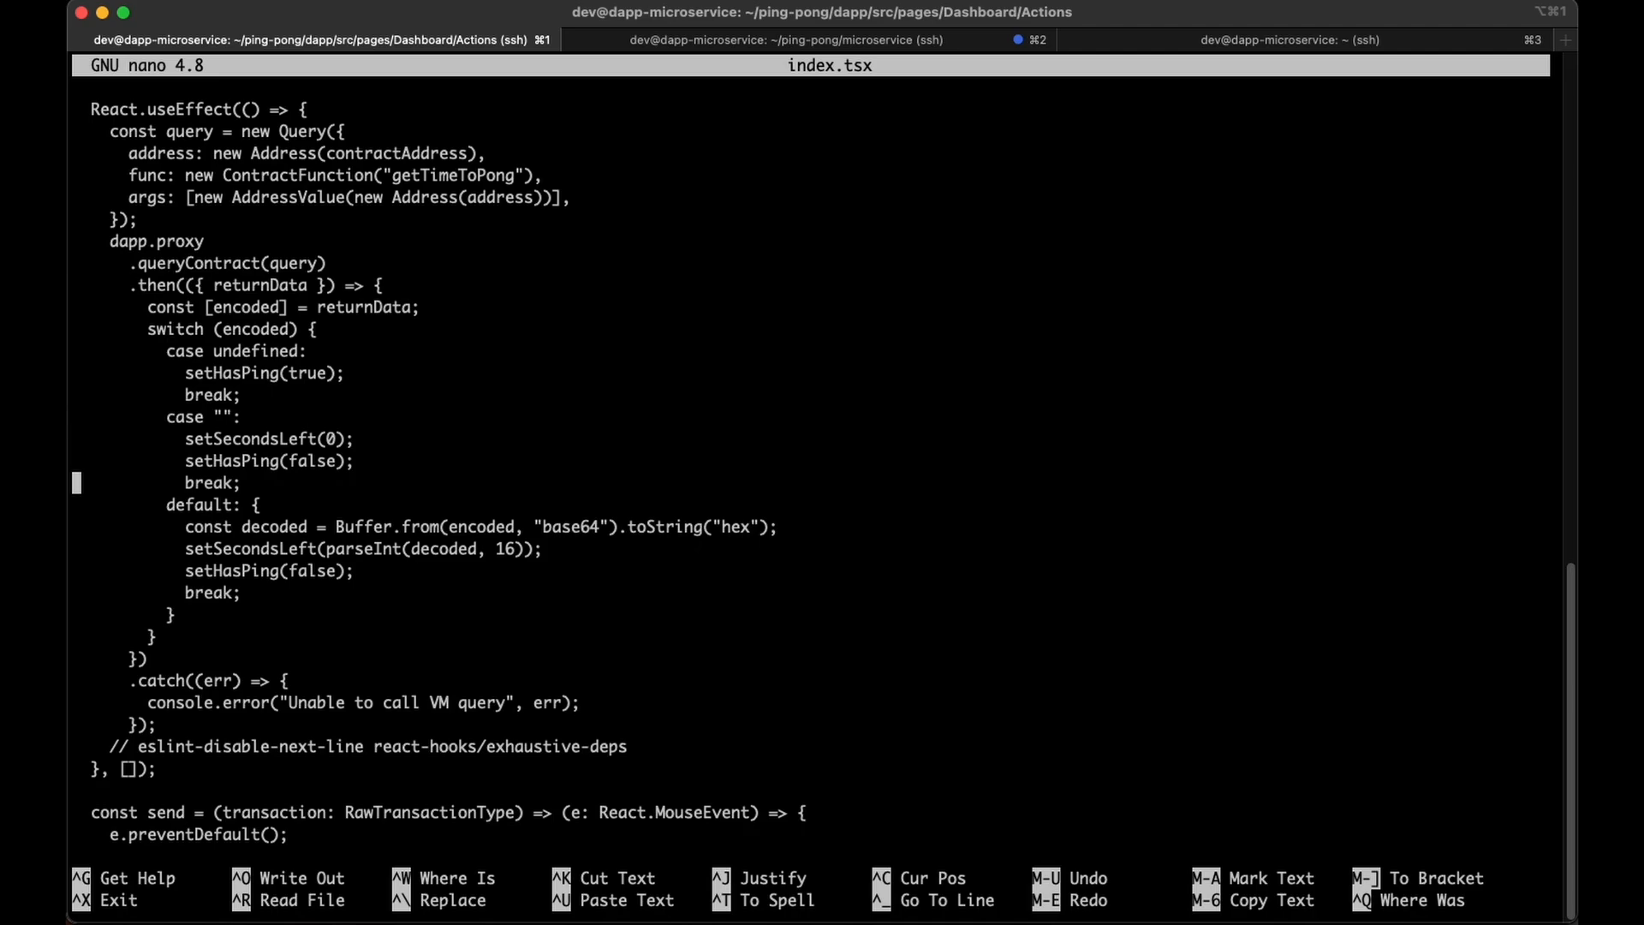
key(Down)
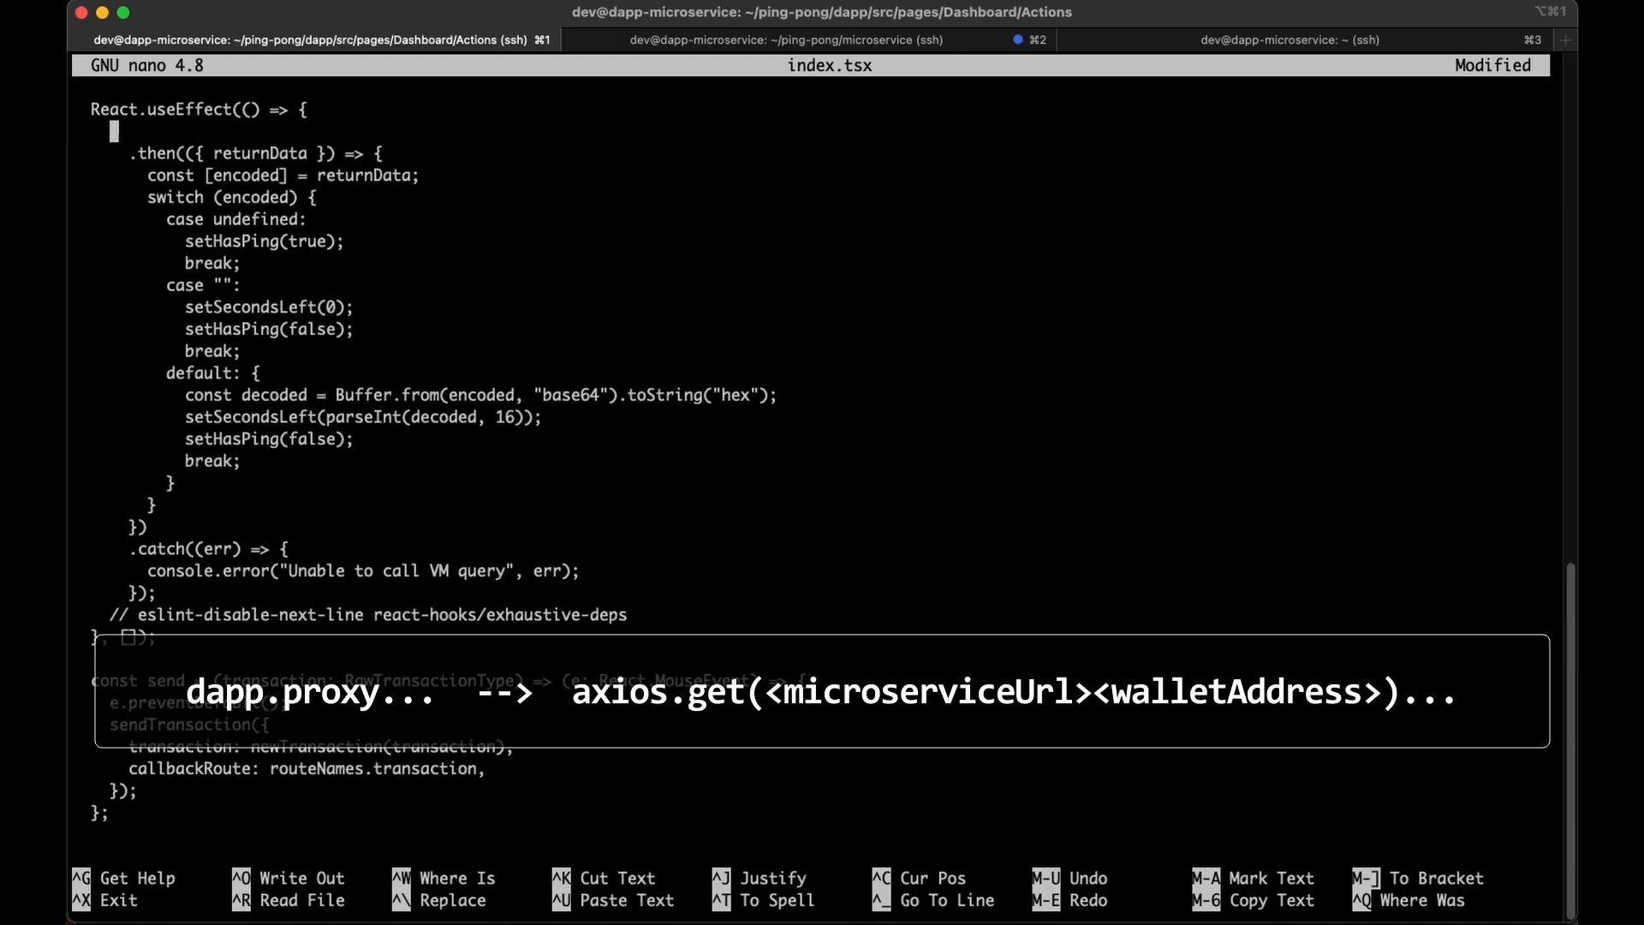
Call axios.get() in the effect and add microserviceAddress to the config import.
text(axios.get)
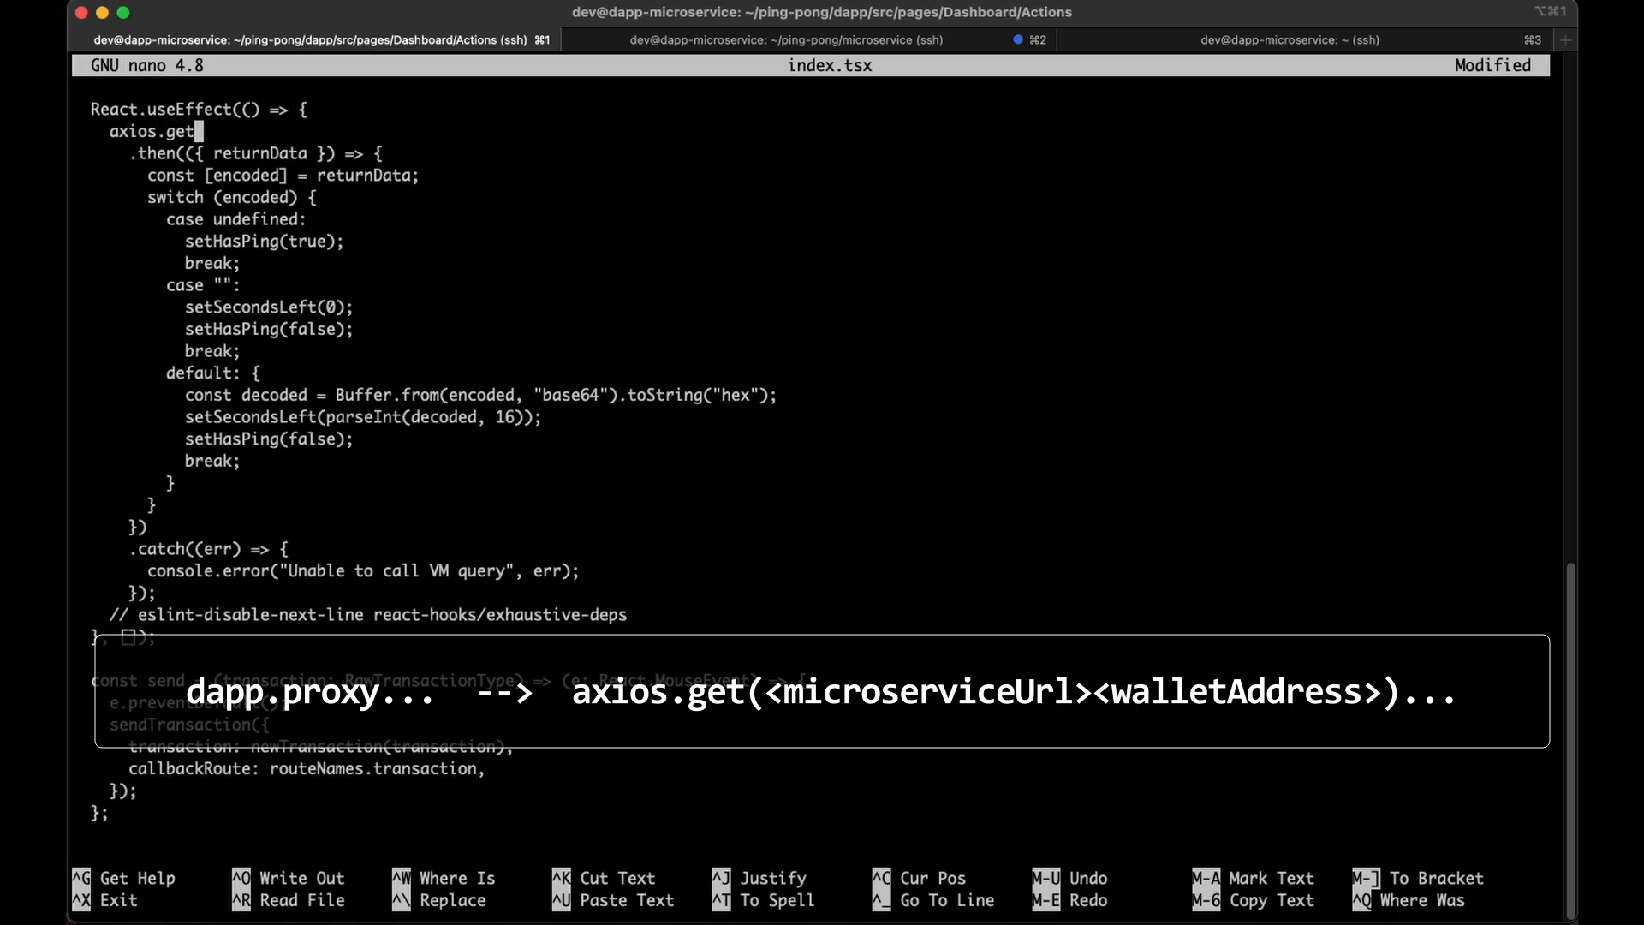
text(())
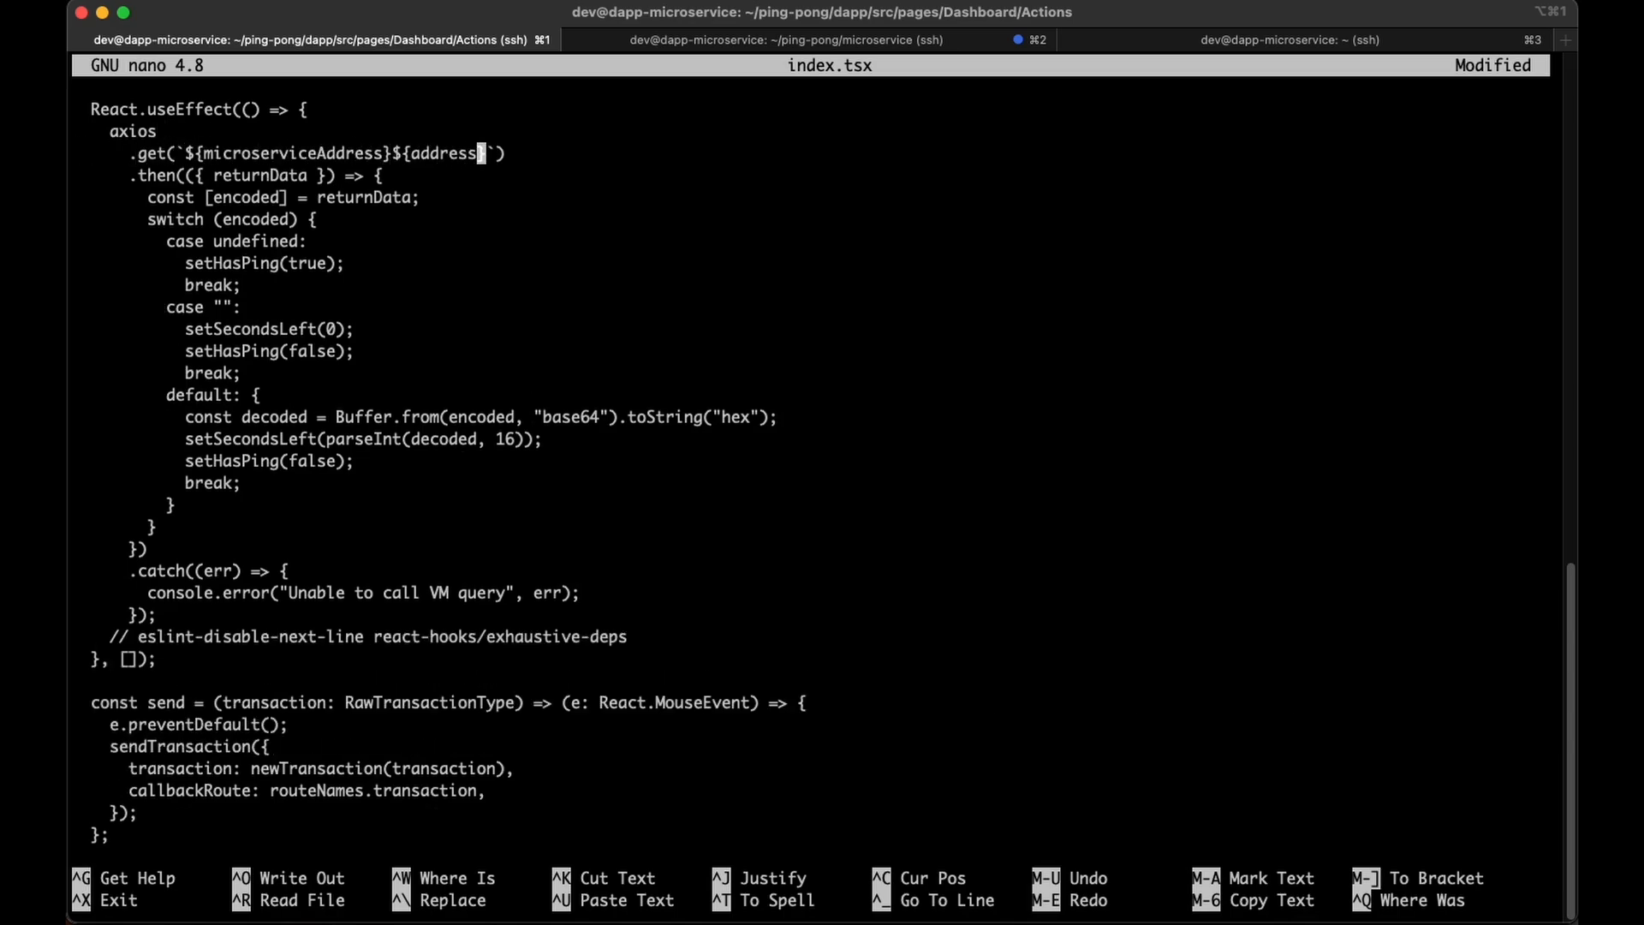
scroll(up, 3)
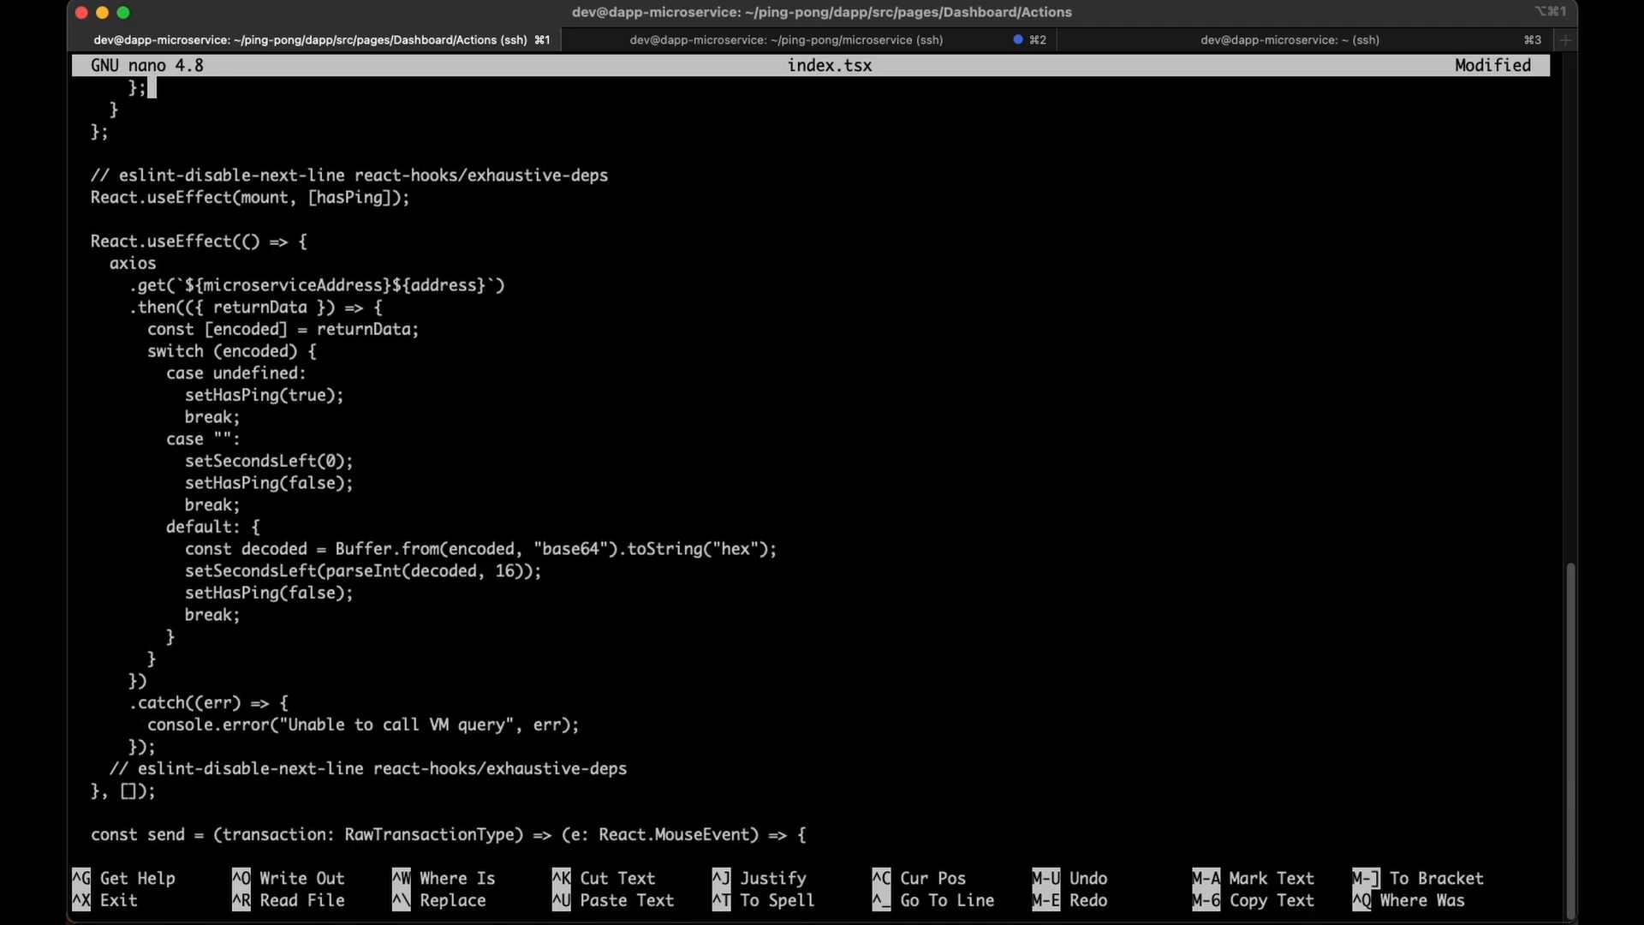
scroll(up, 3)
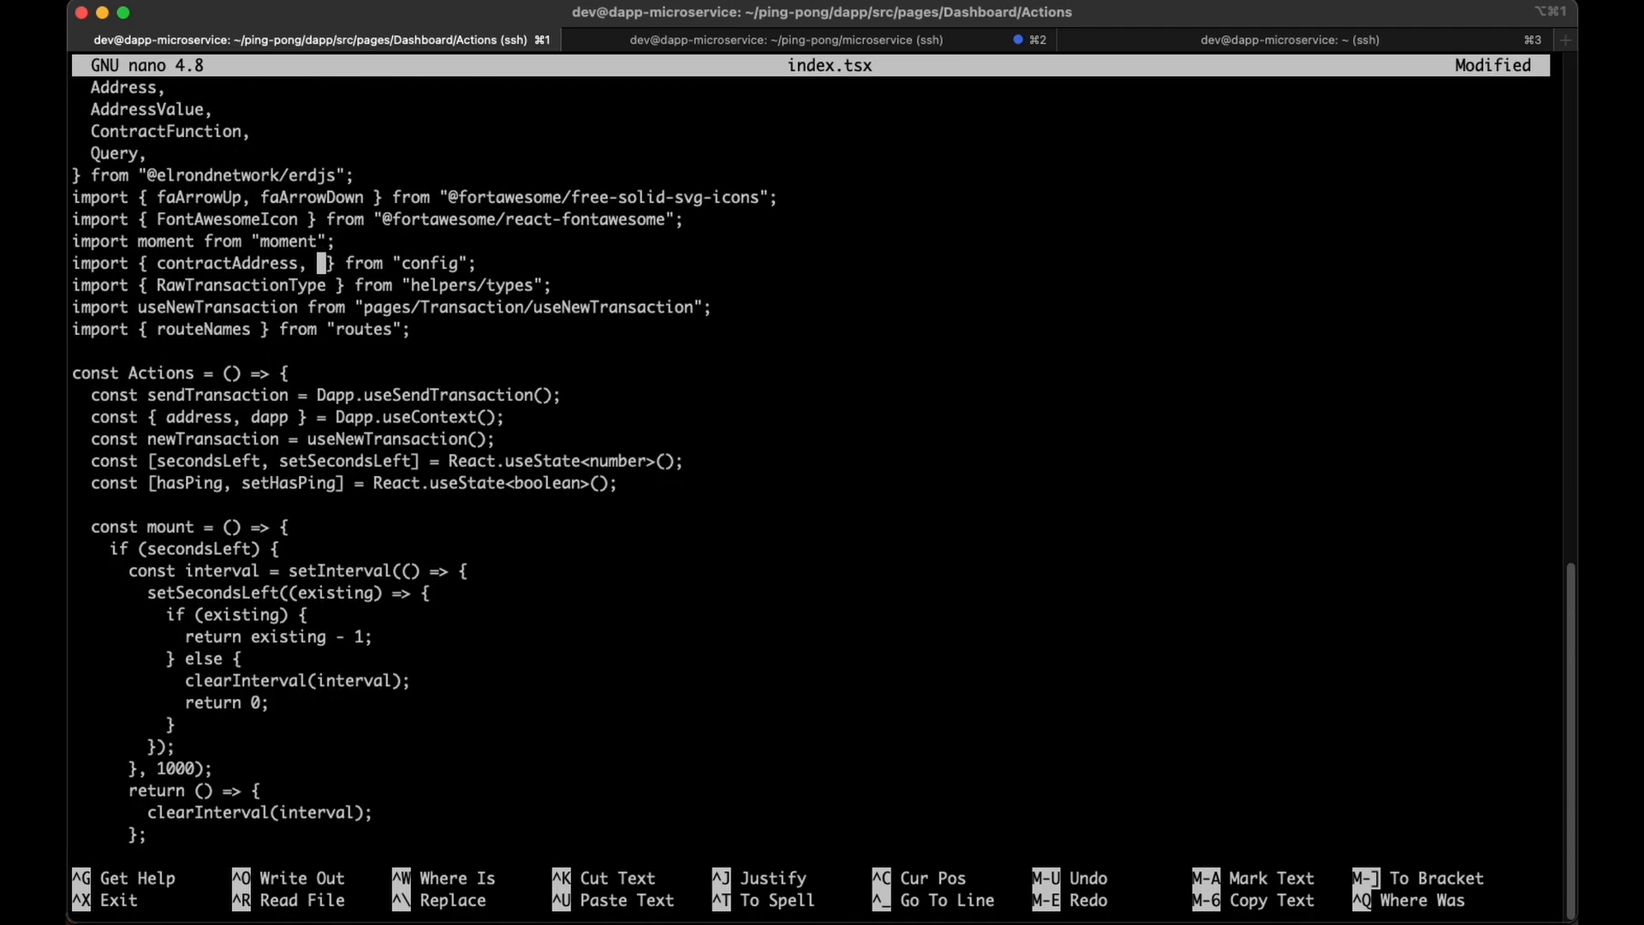
text(microserviceA)
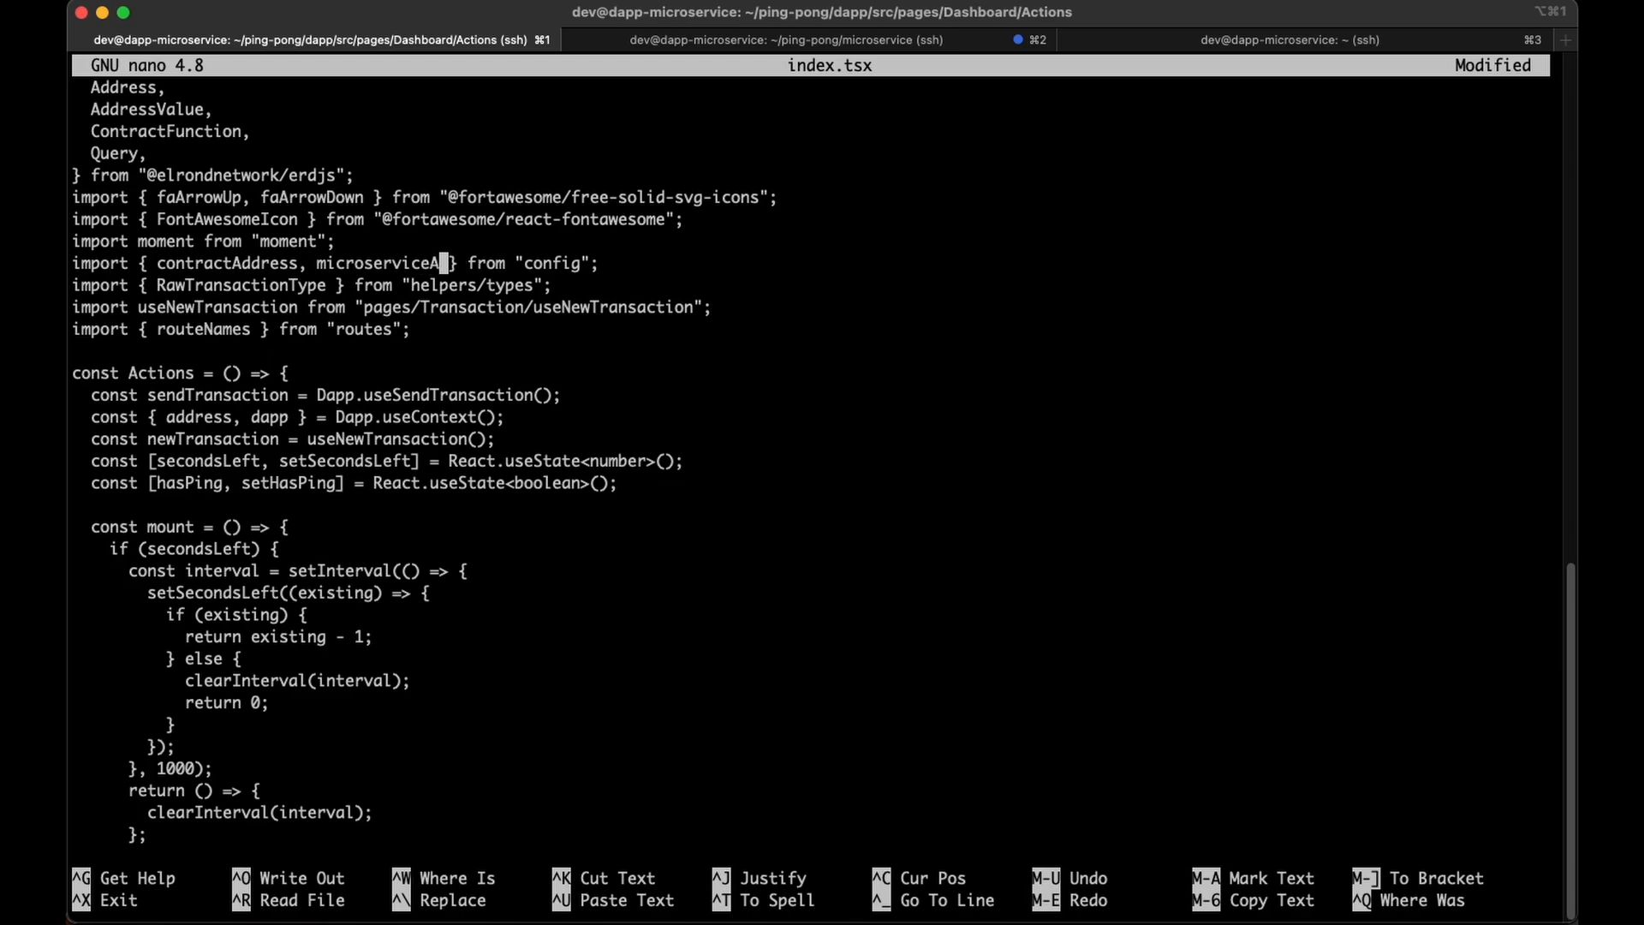
text(ddress)
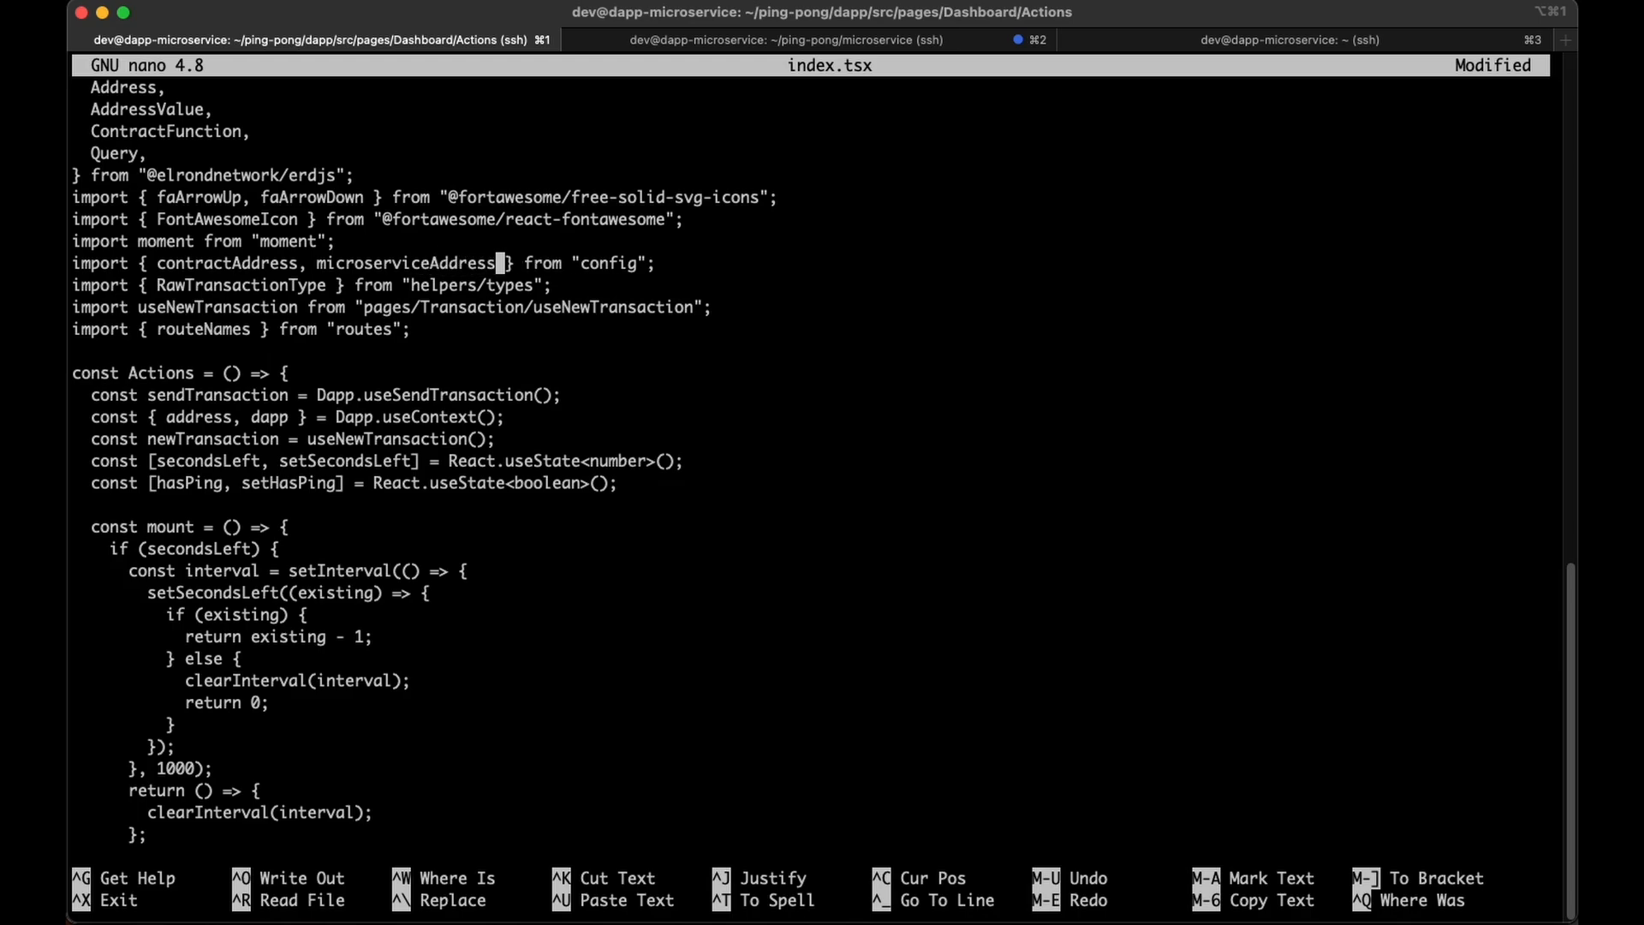
scroll(down, 3)
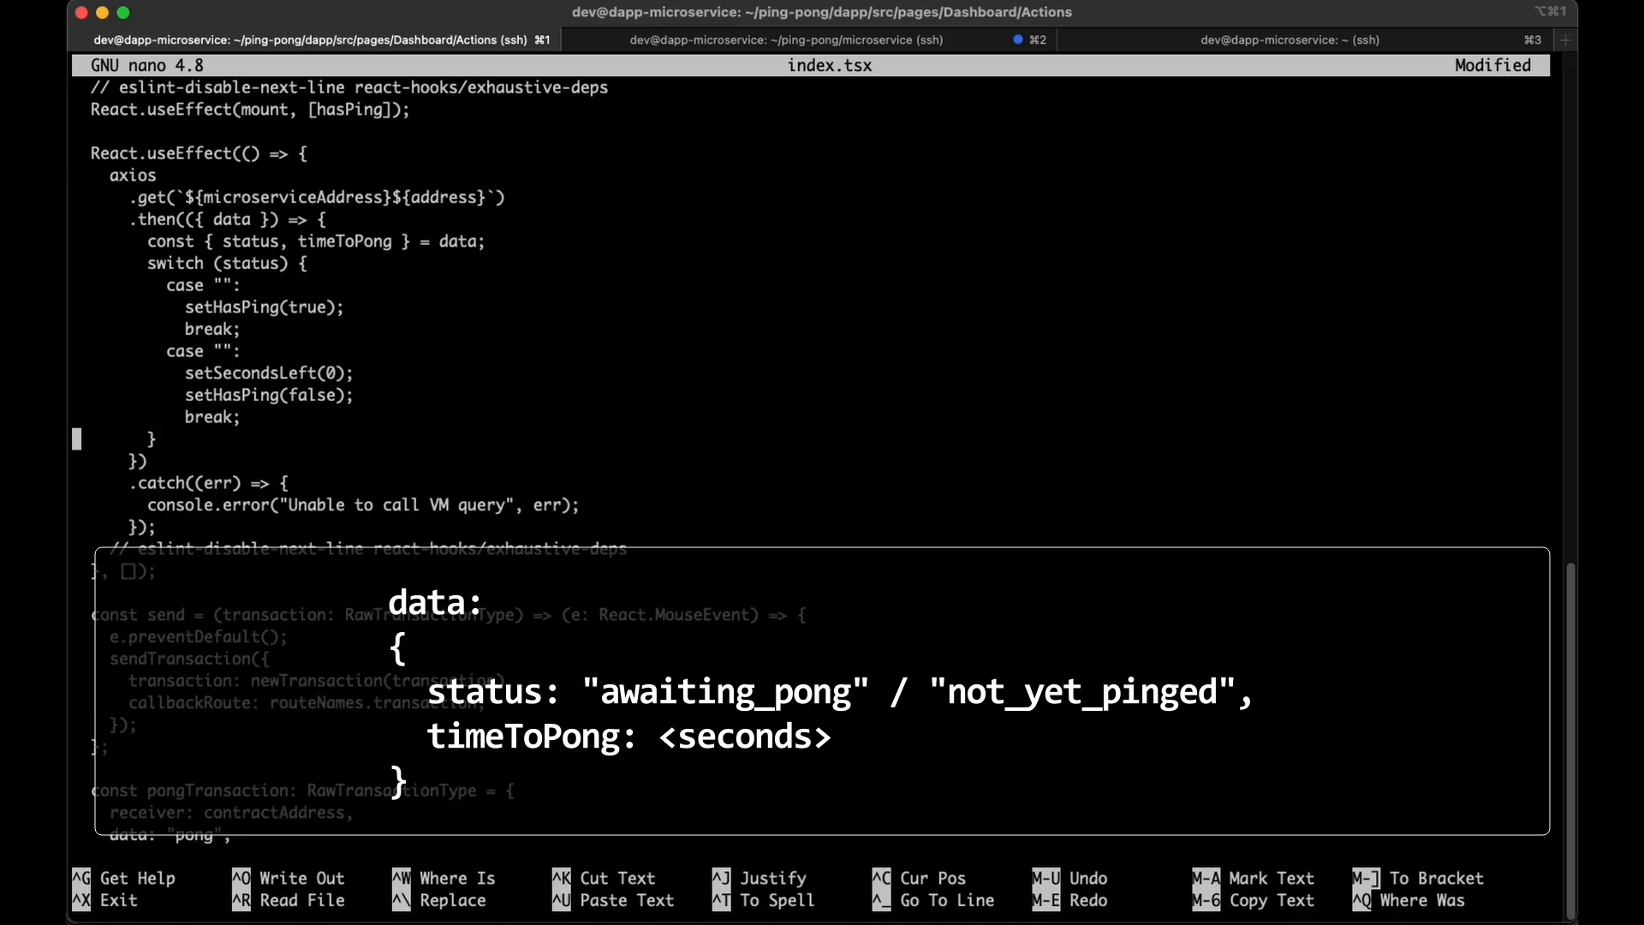
Type not_yet_pinged into an empty case label of the axios status switch.
text(not_yet_)
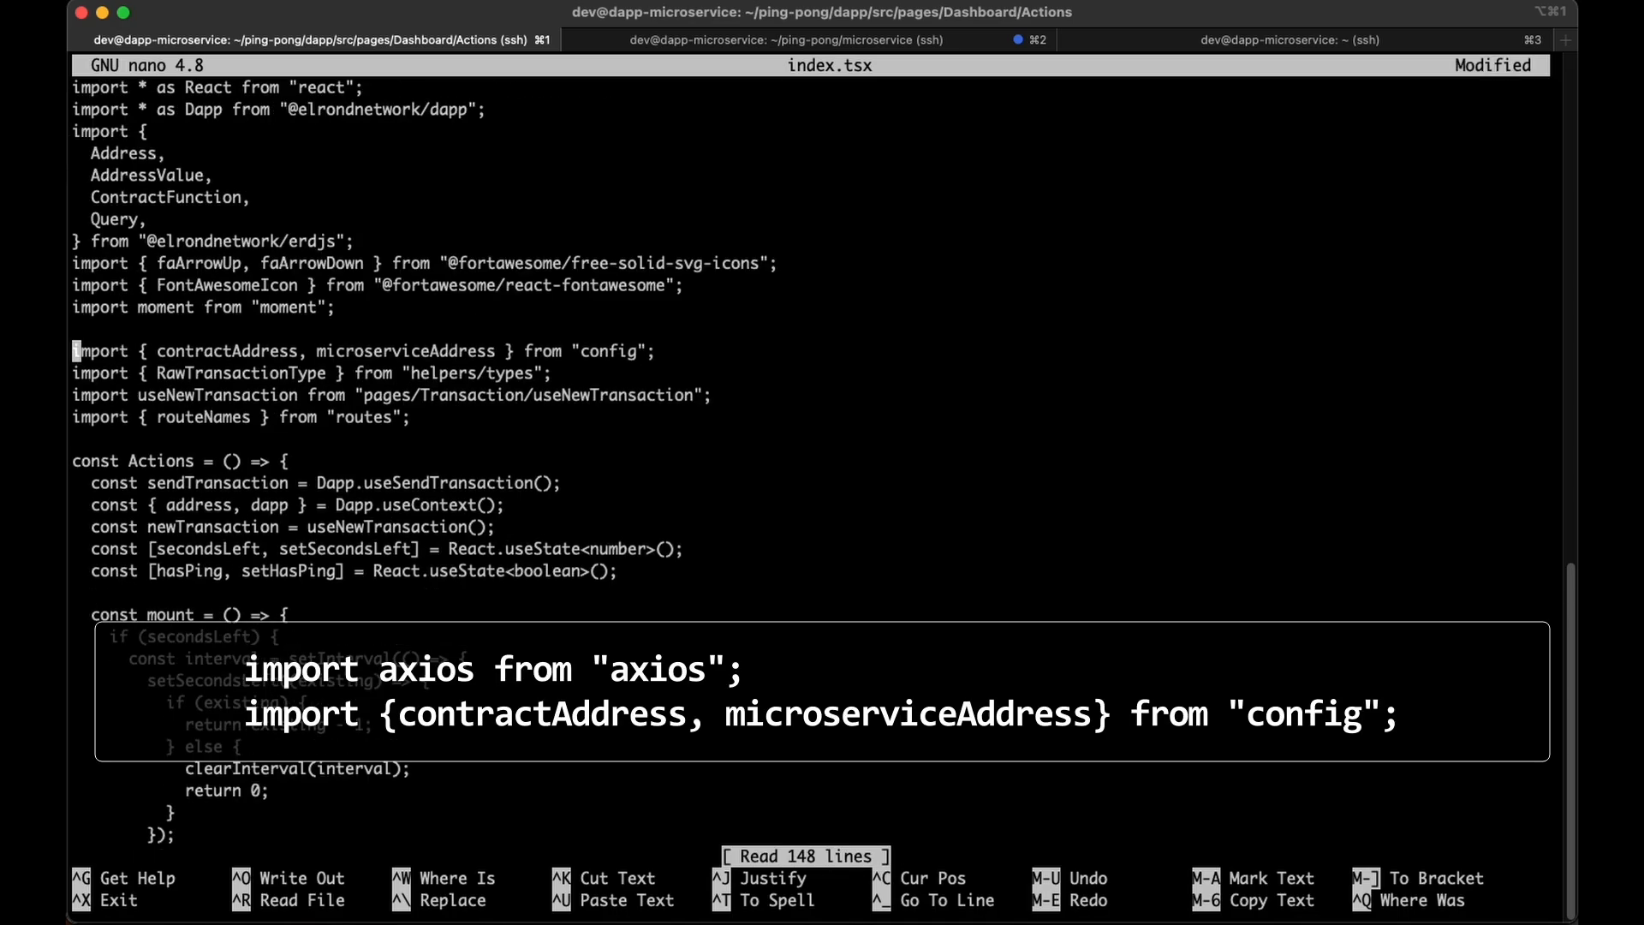
Add 'import axios from "axios";' above the config import in index.tsx and save.
text(import)
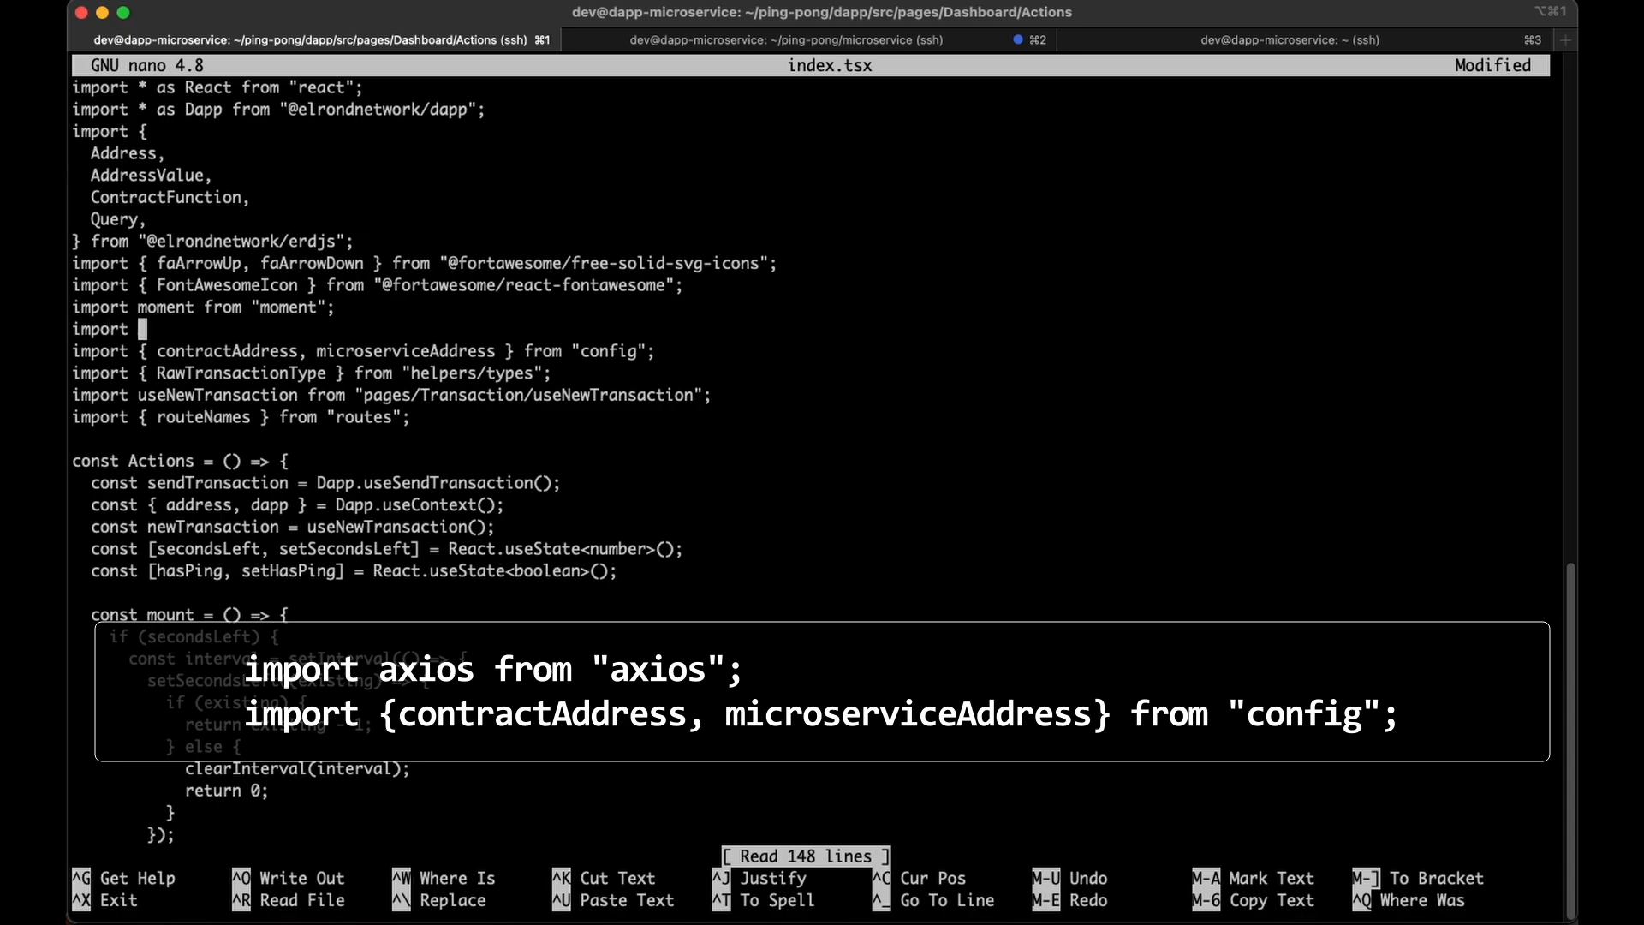
text(axios from "axios)
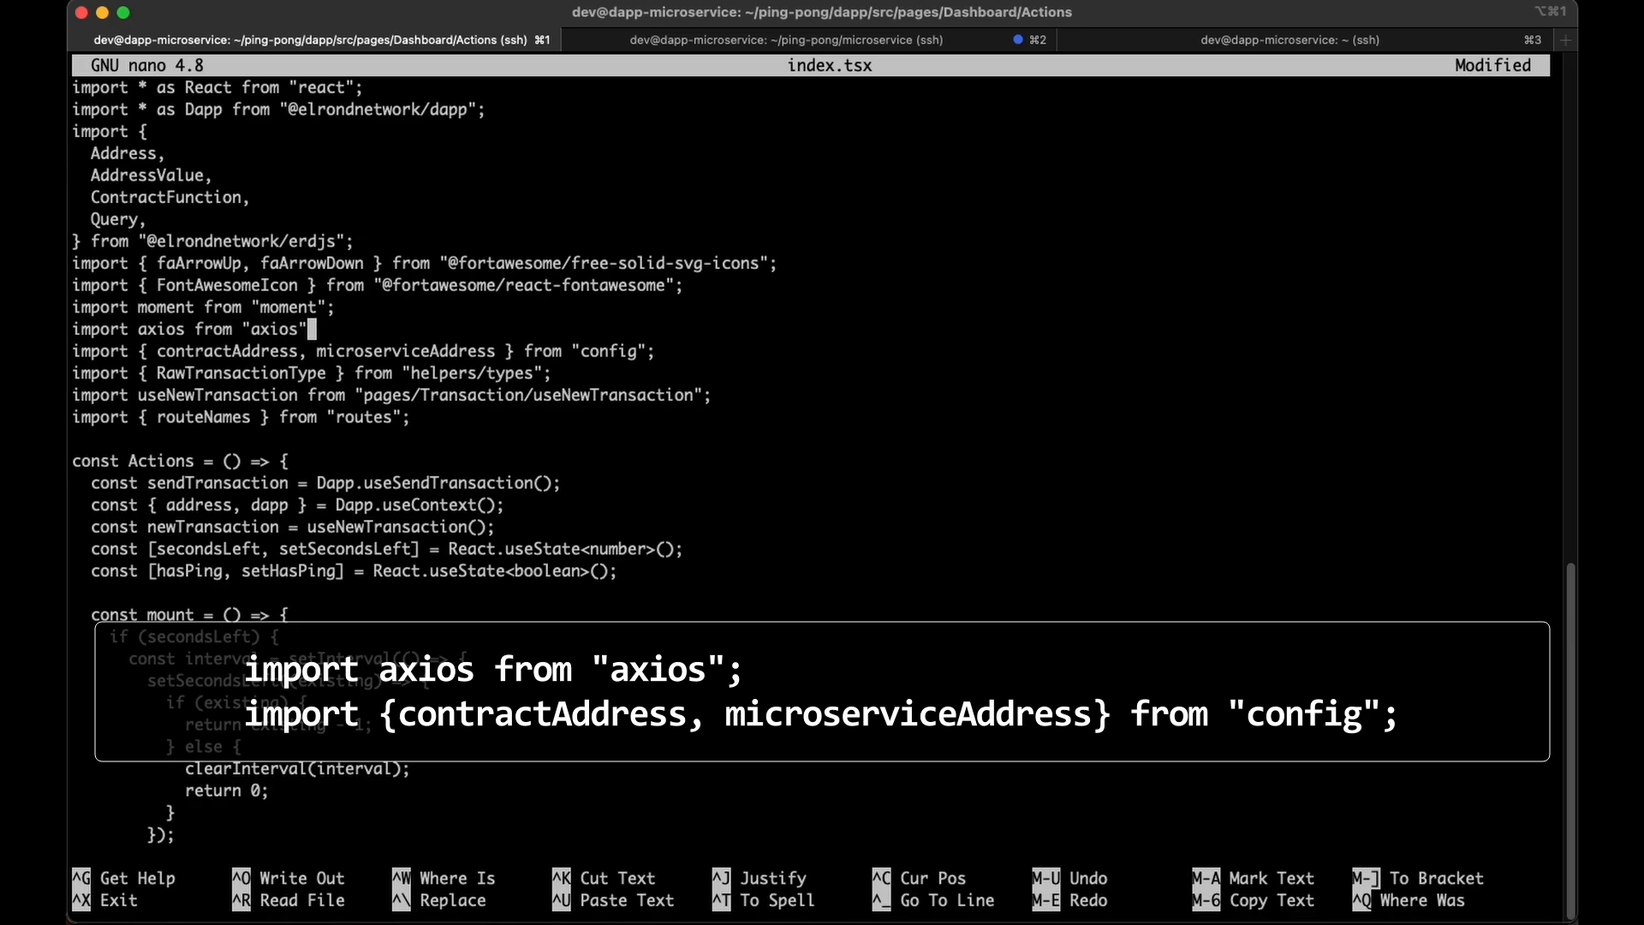
text(;)
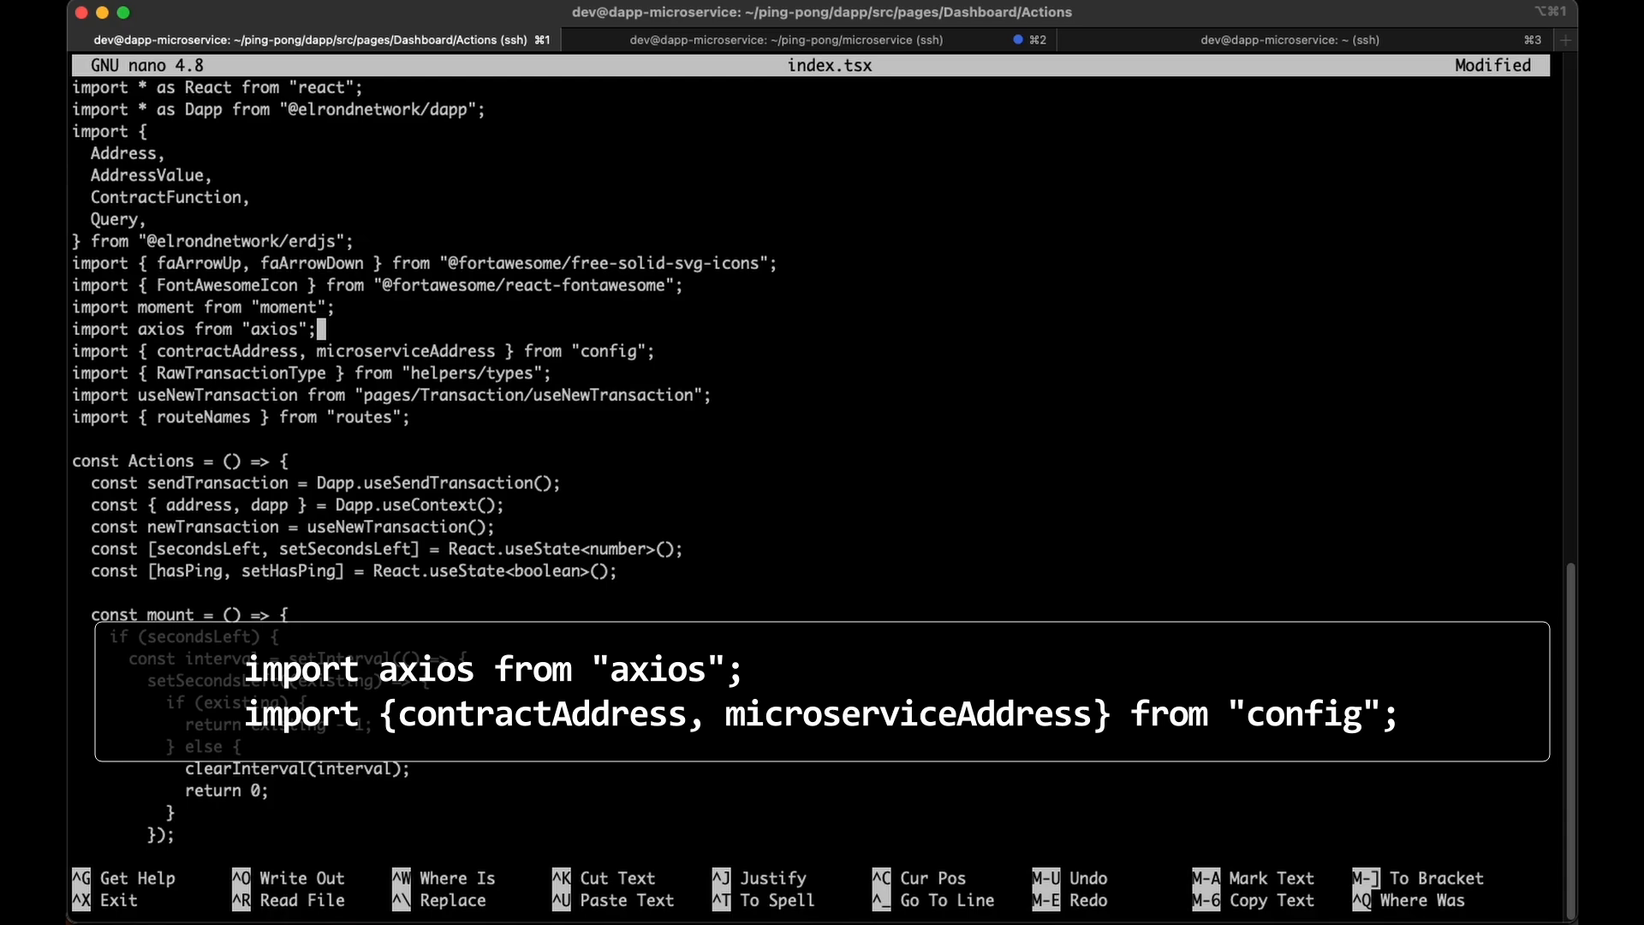
key(ctrl+x)
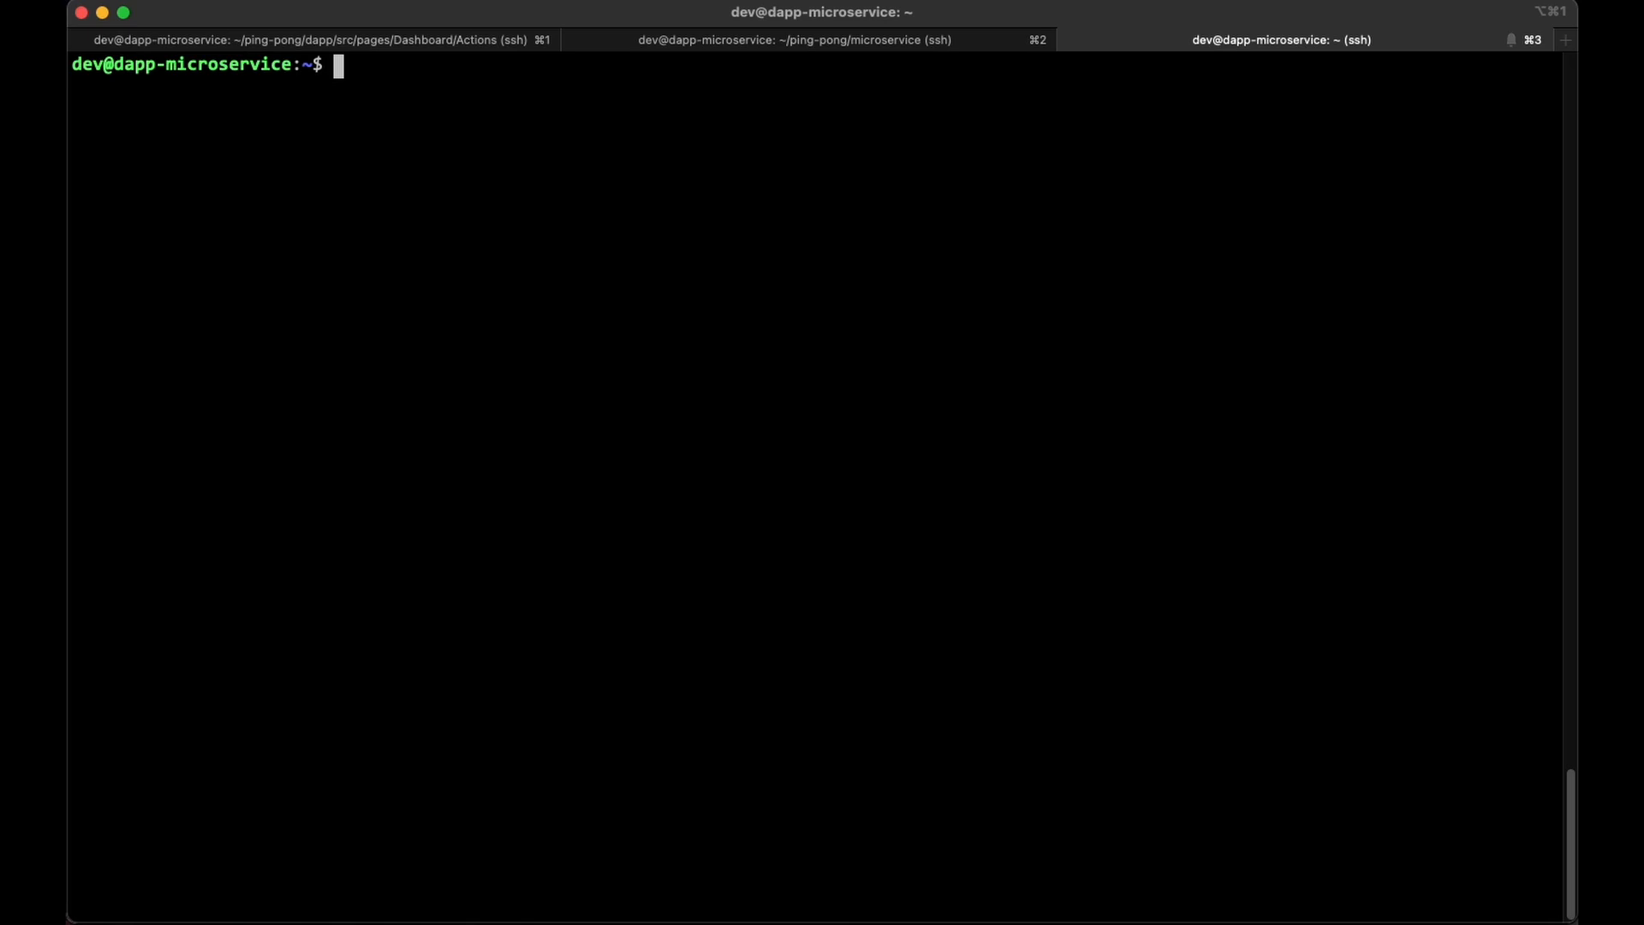
Change directory into ping-pong/microservice/.
text(cd ping-pong/)
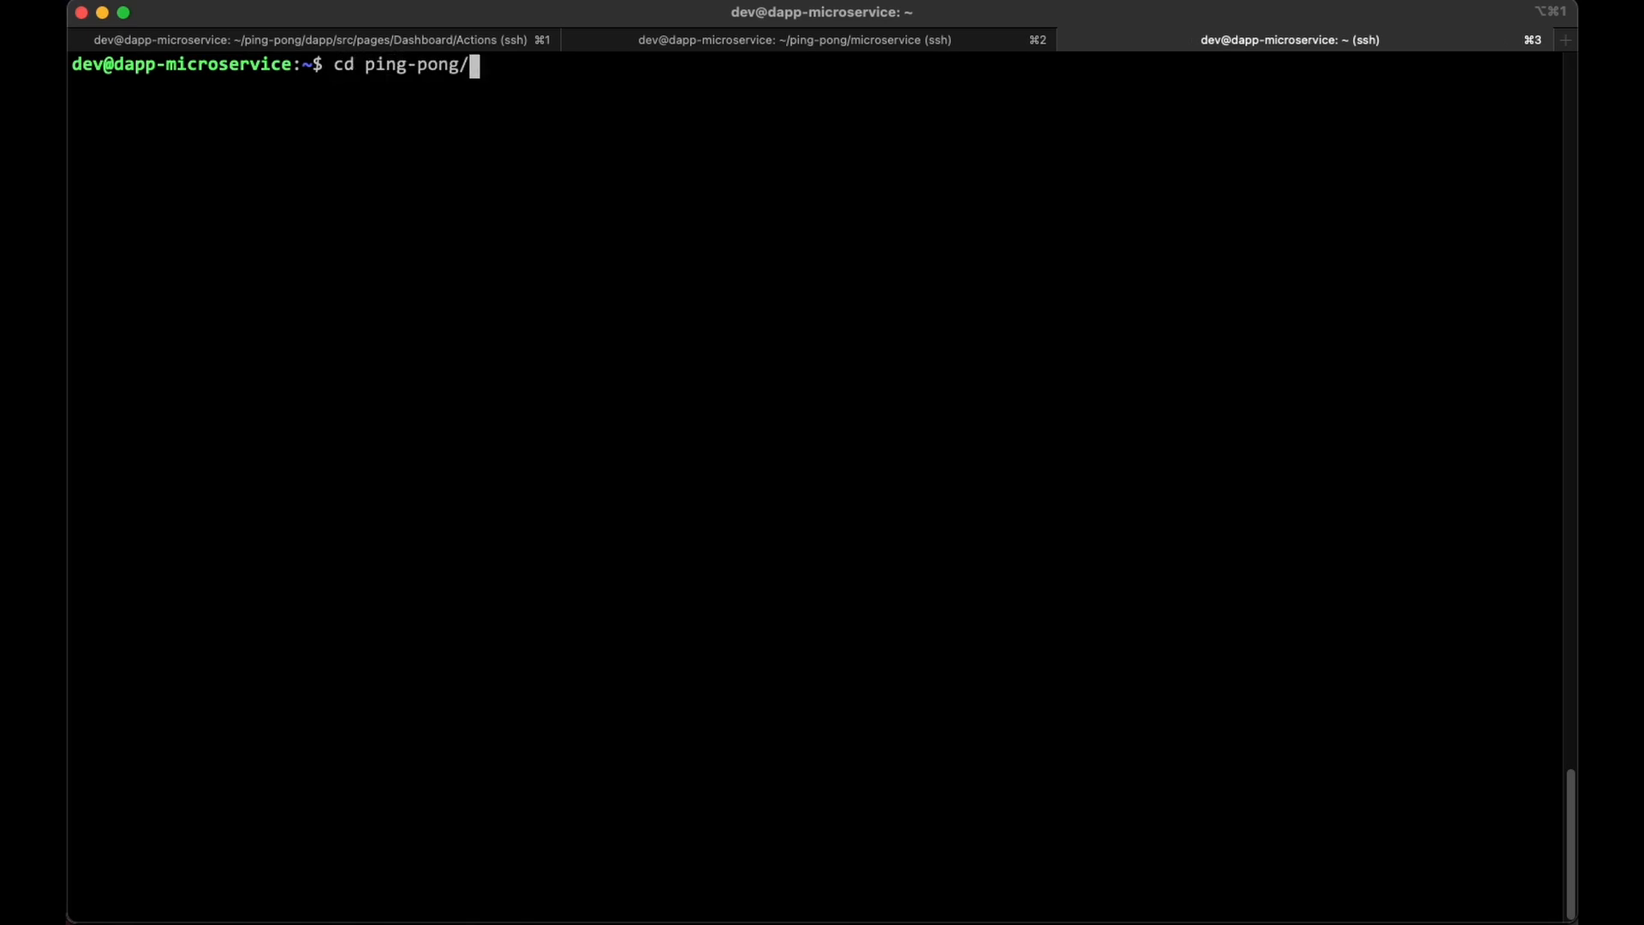
text(microservice/)
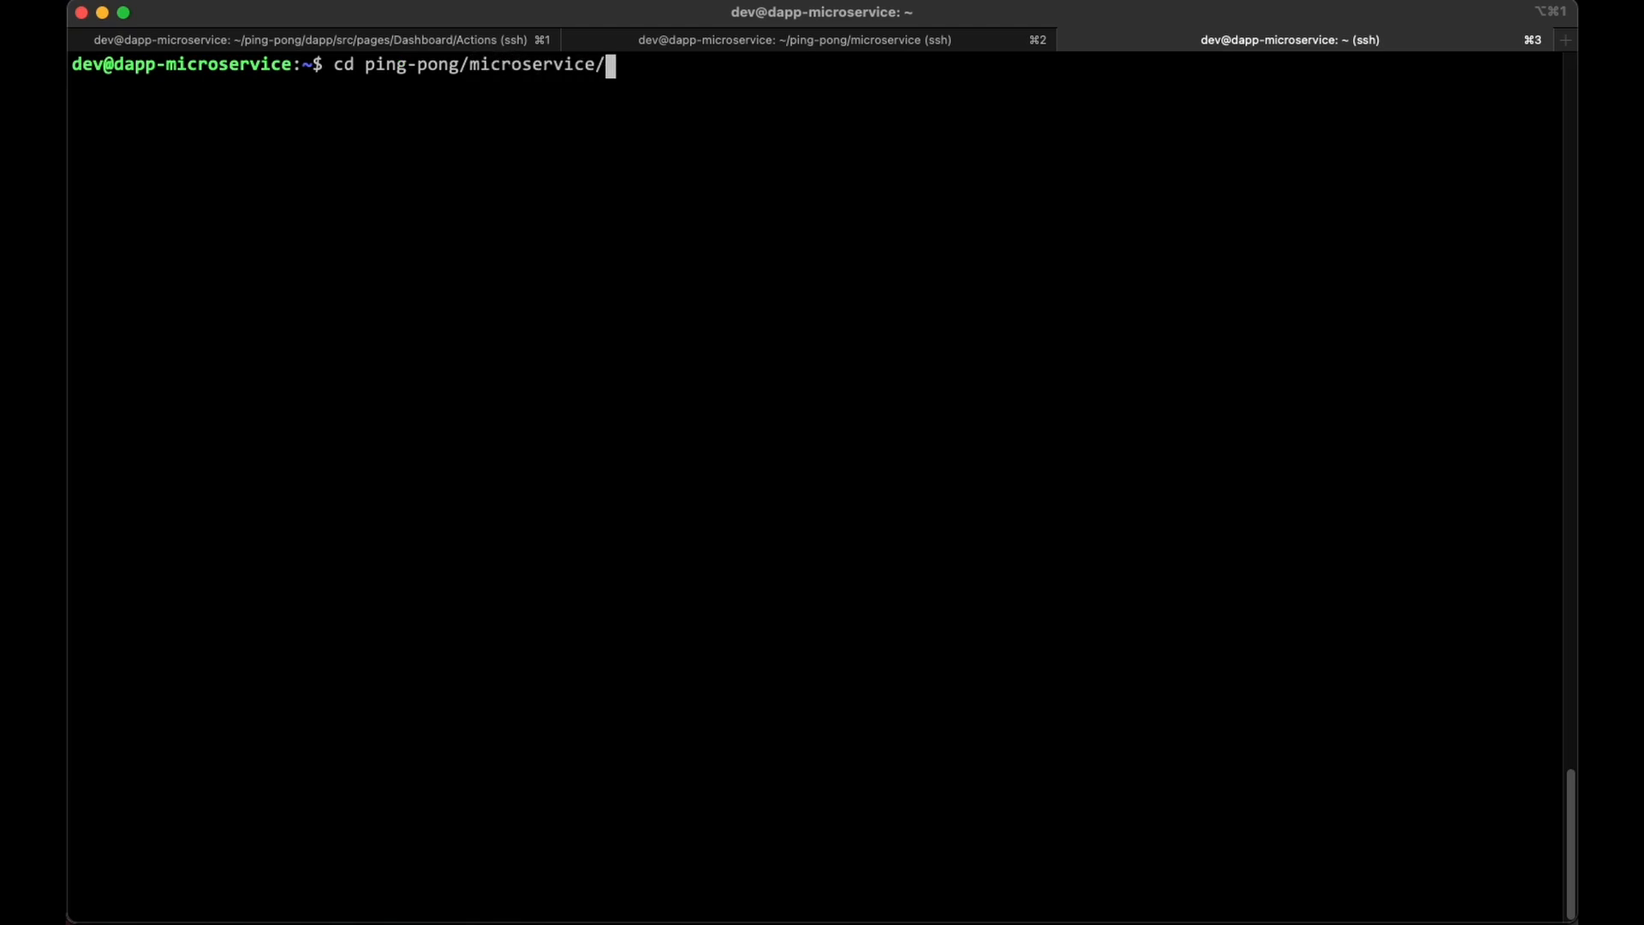
key(Return)
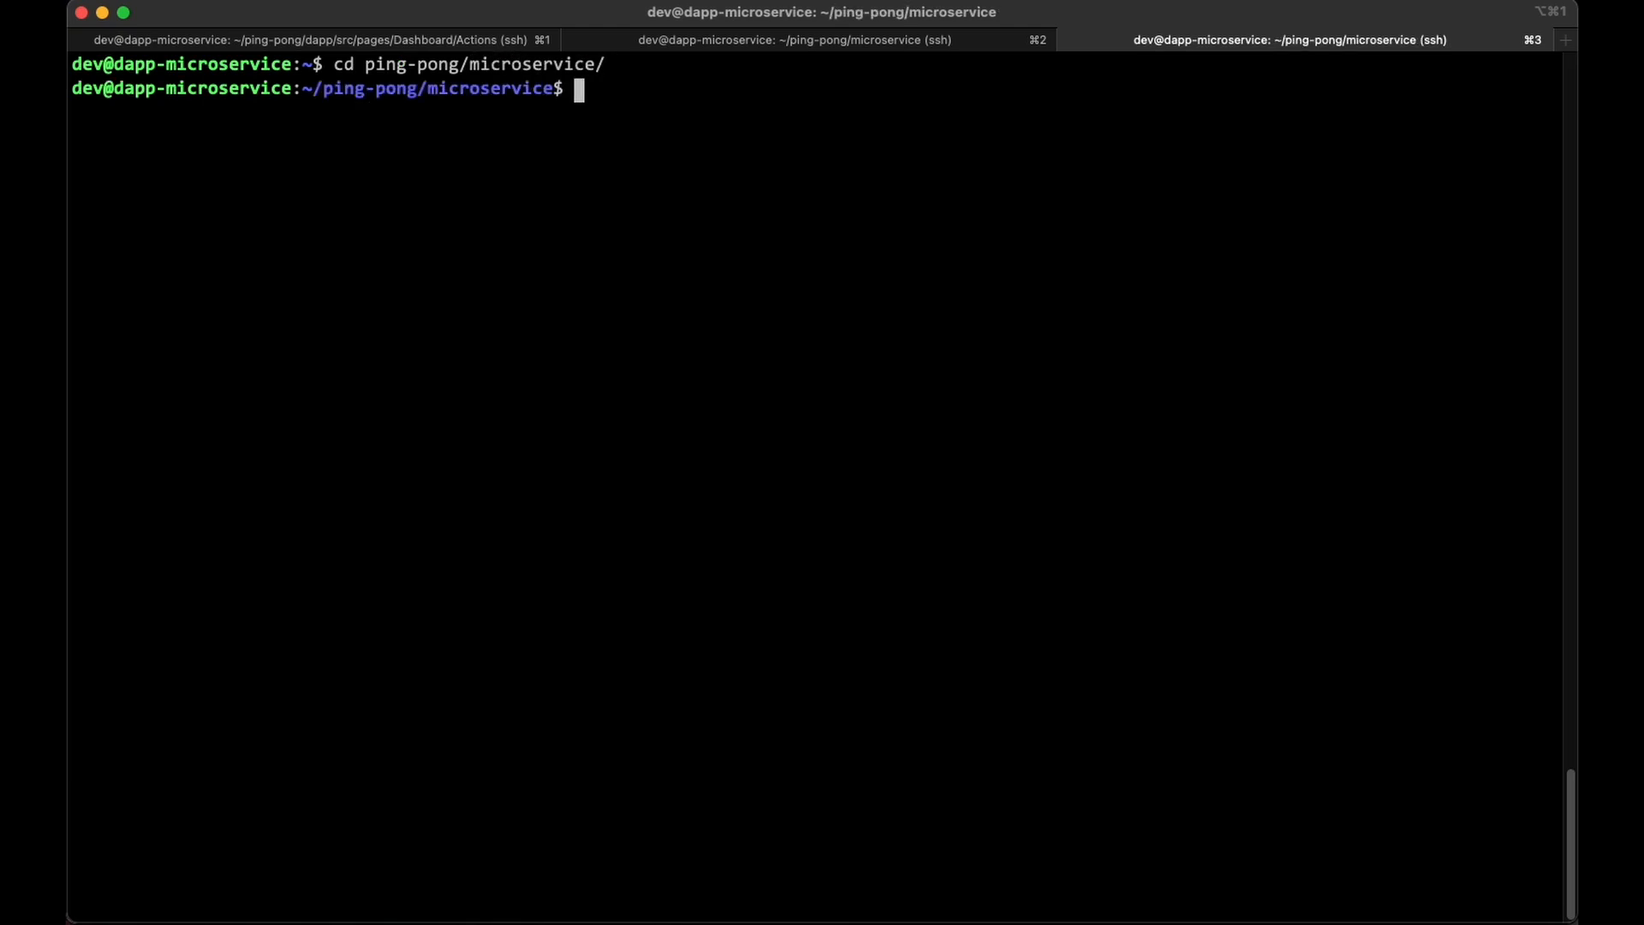
Change directory into src/endpoints/ping.pong/.
text(cd src)
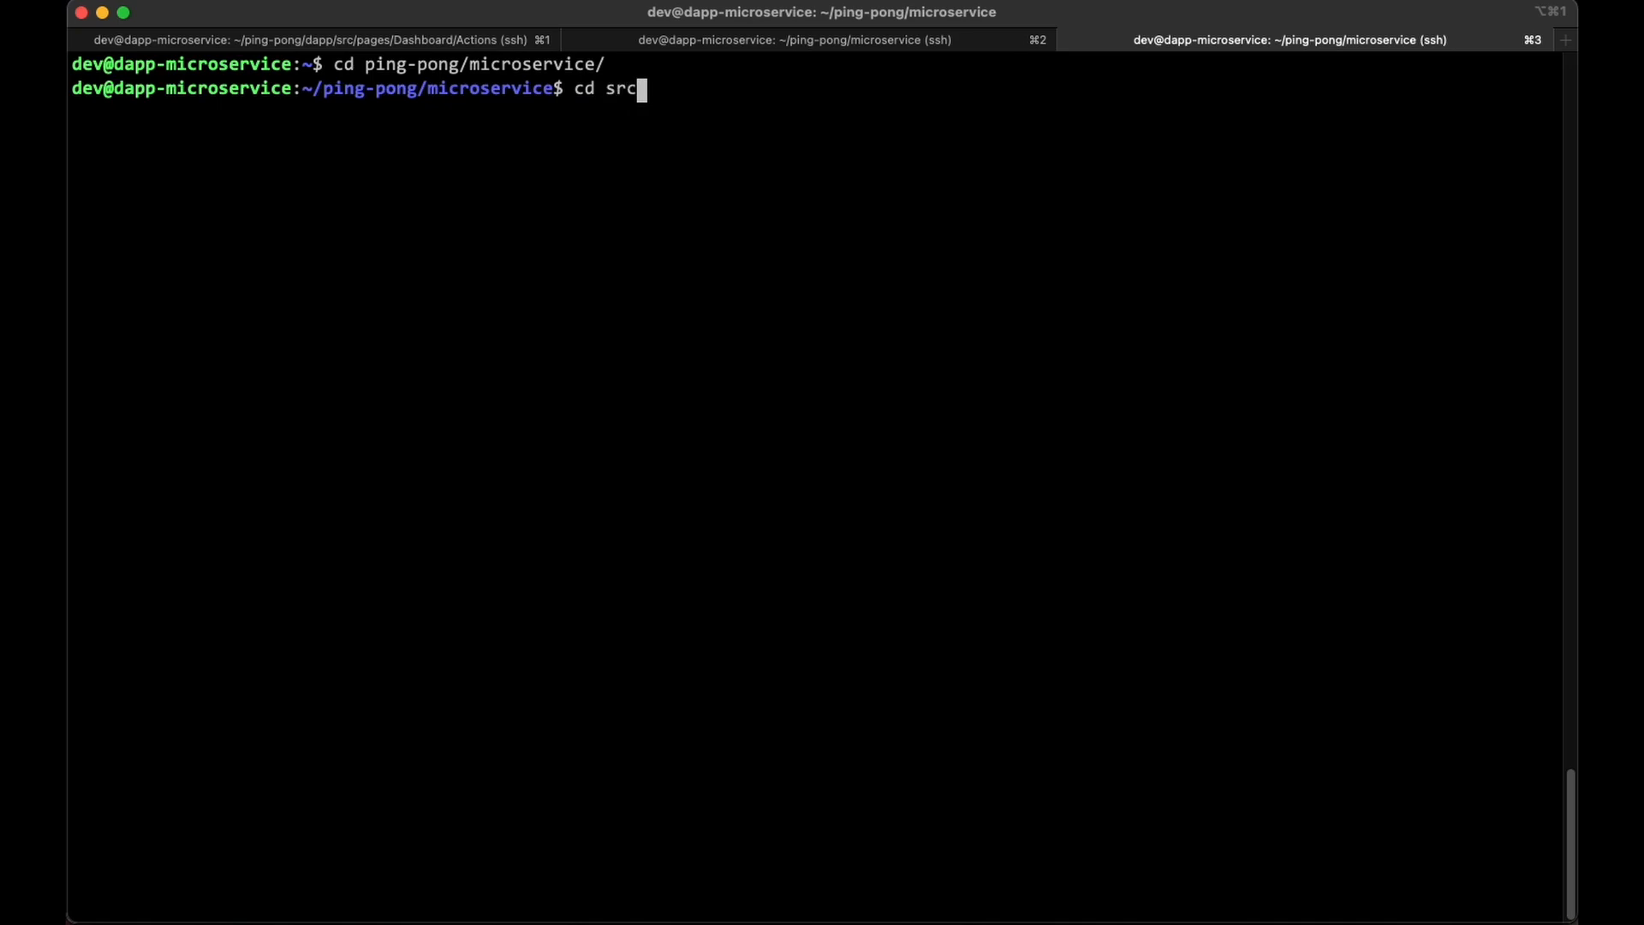
text(/endpoints/)
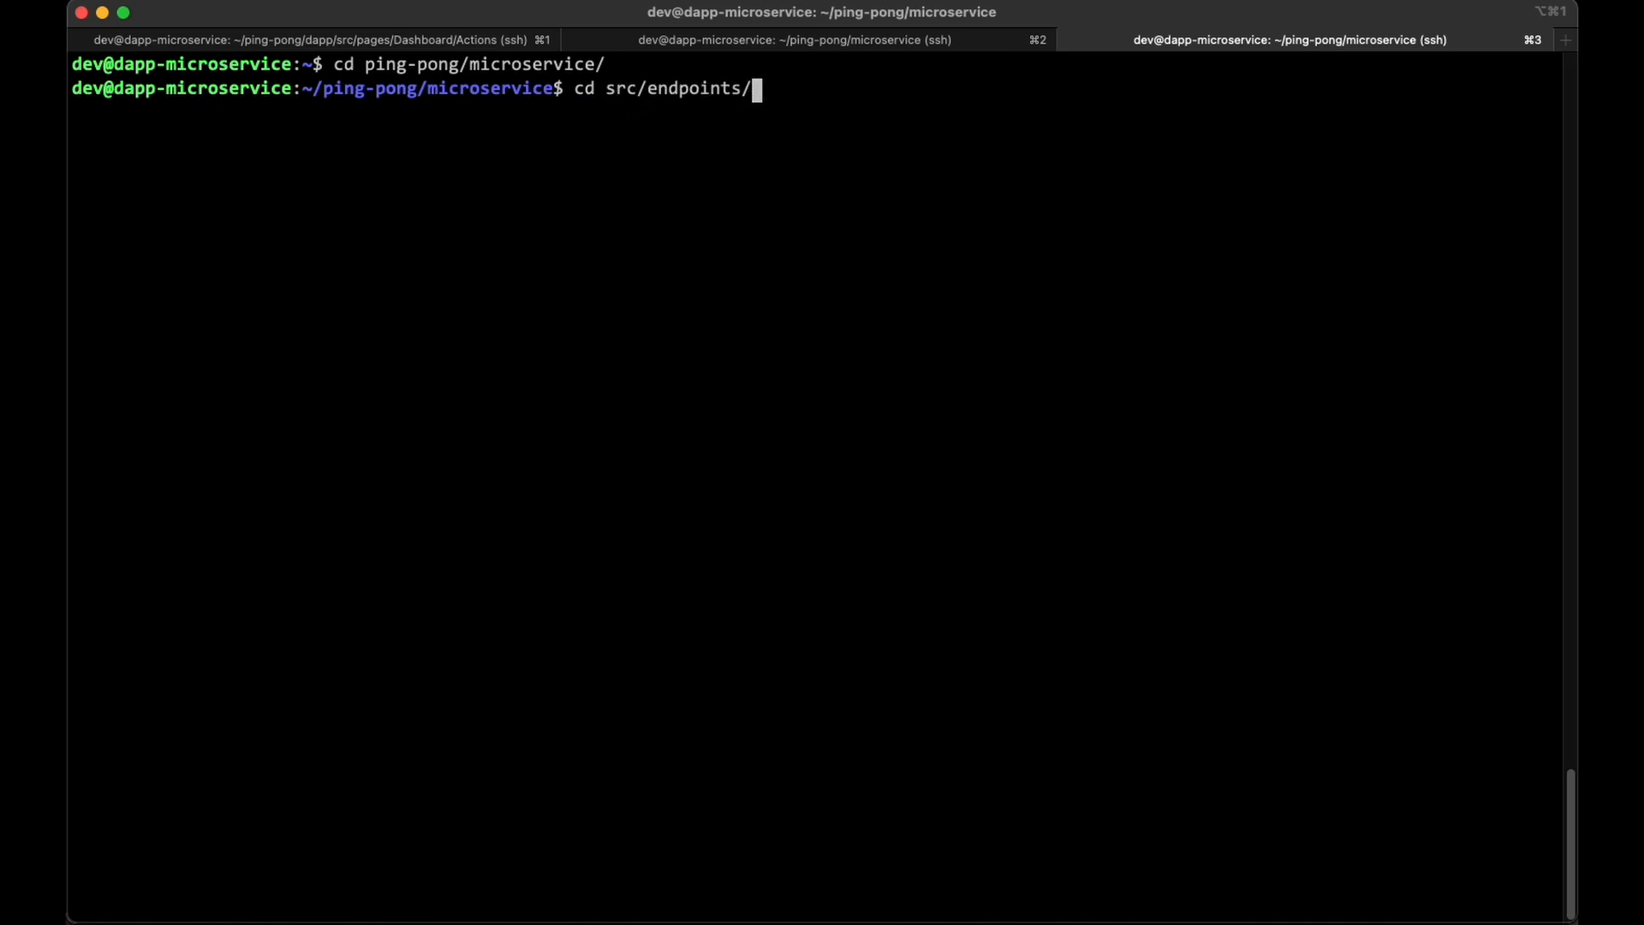
text(ping.pong/)
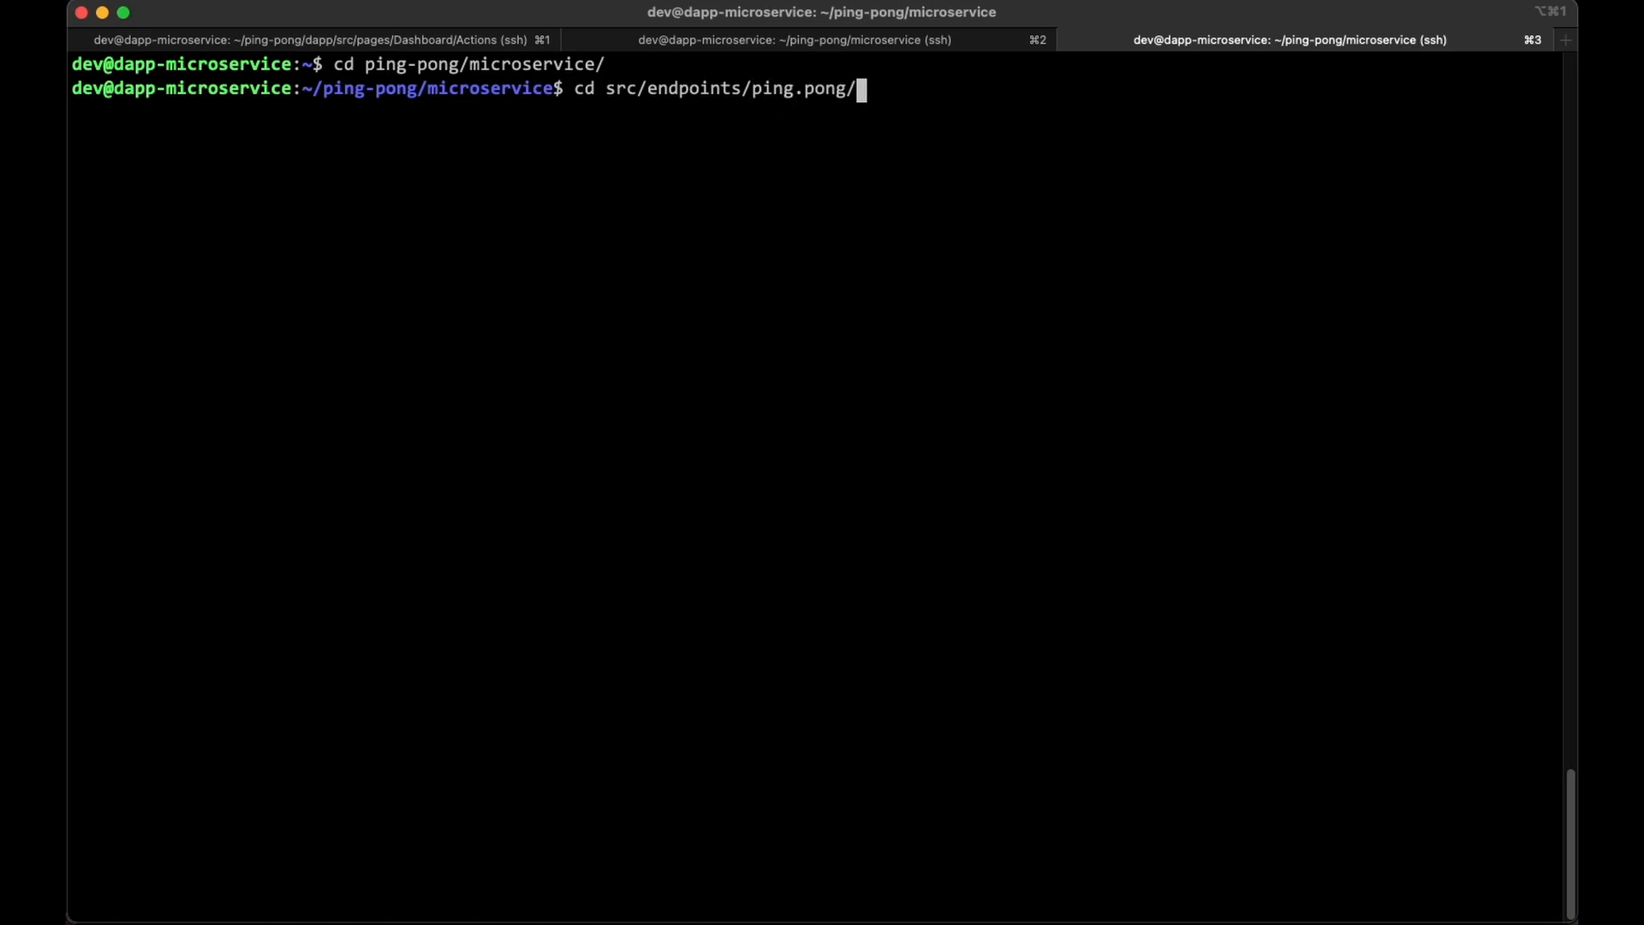
key(Return)
text(ll)
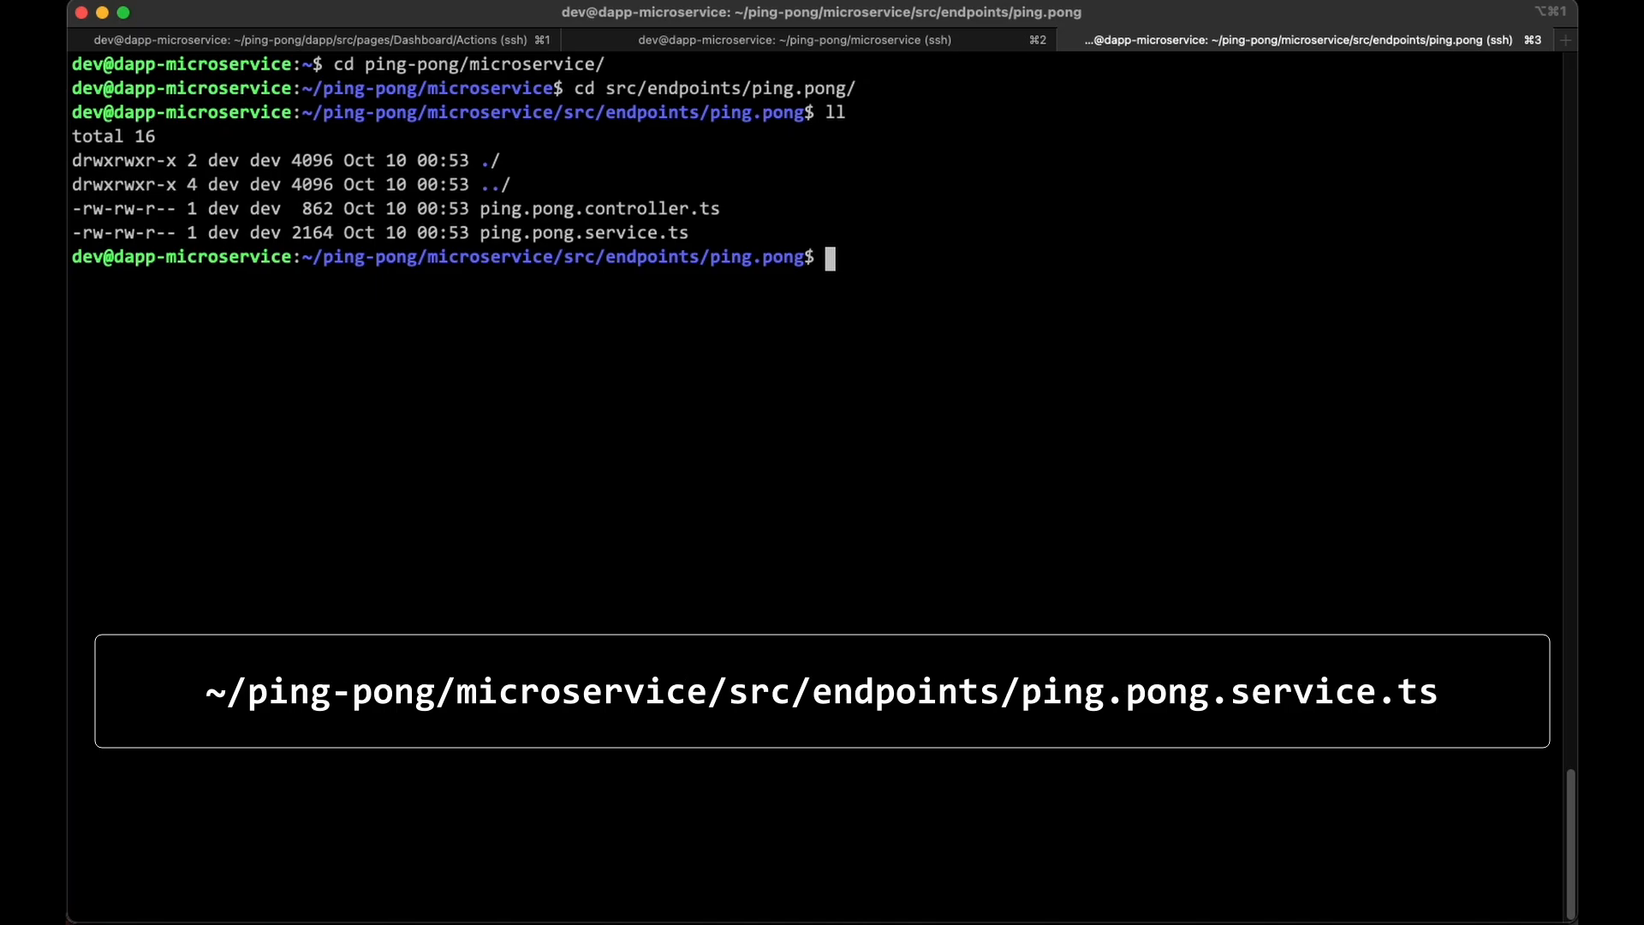
Read through ping.pong.service.ts in nano, covering getTimeToPong and getPongDeadline, then close it.
text(nano)
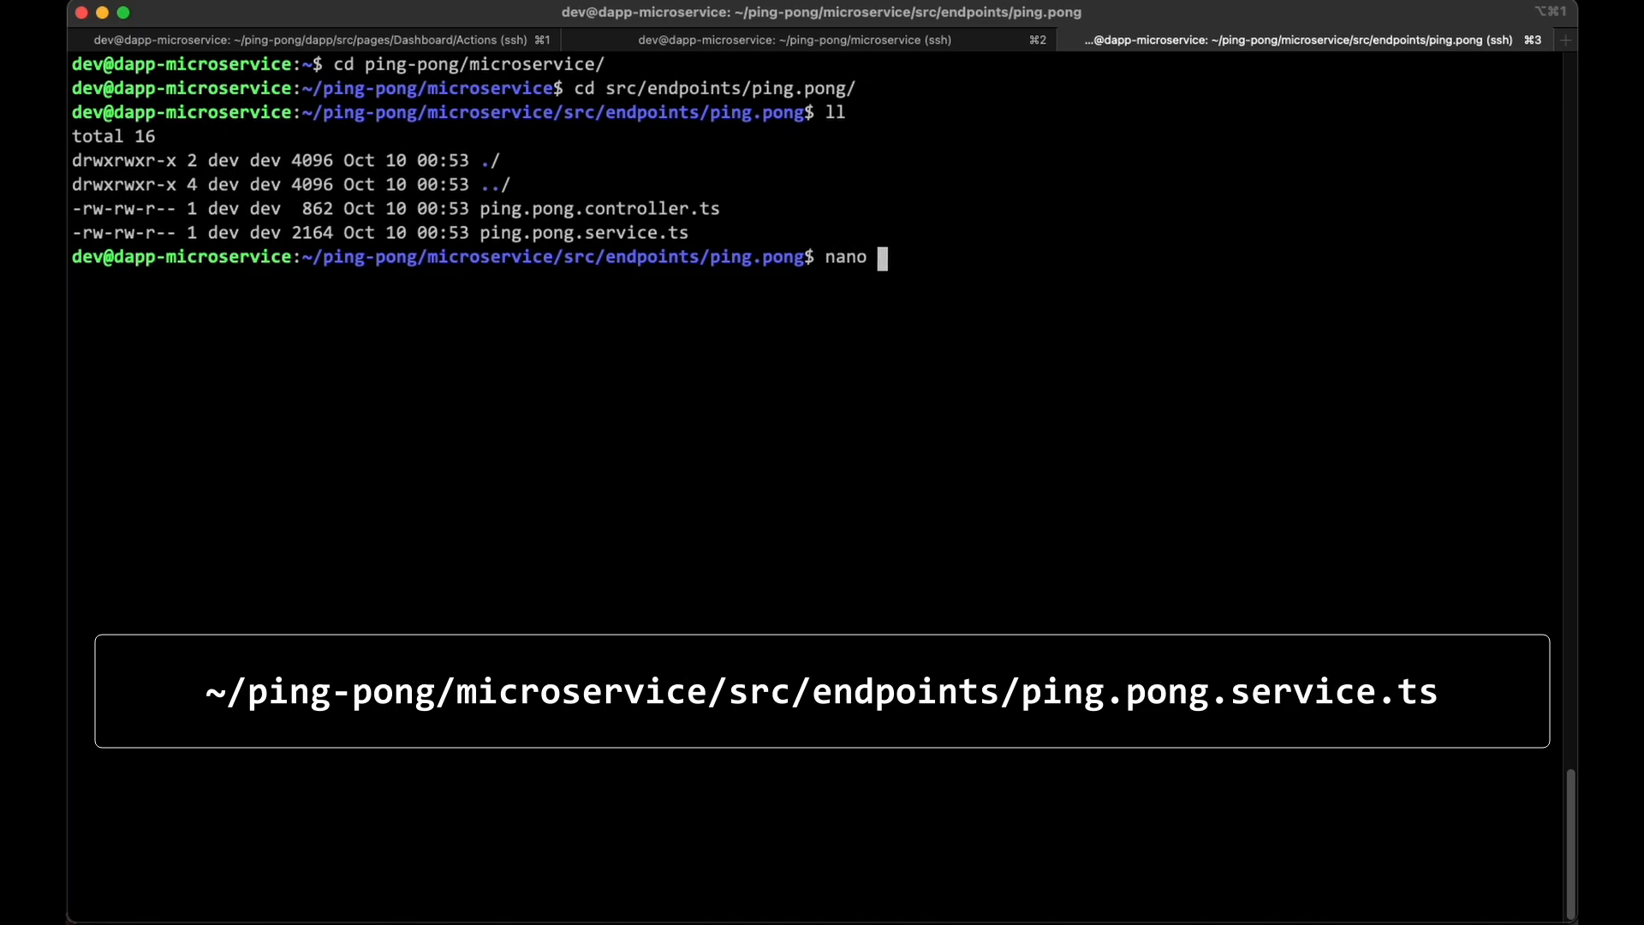
text(ping.pong.service.ts)
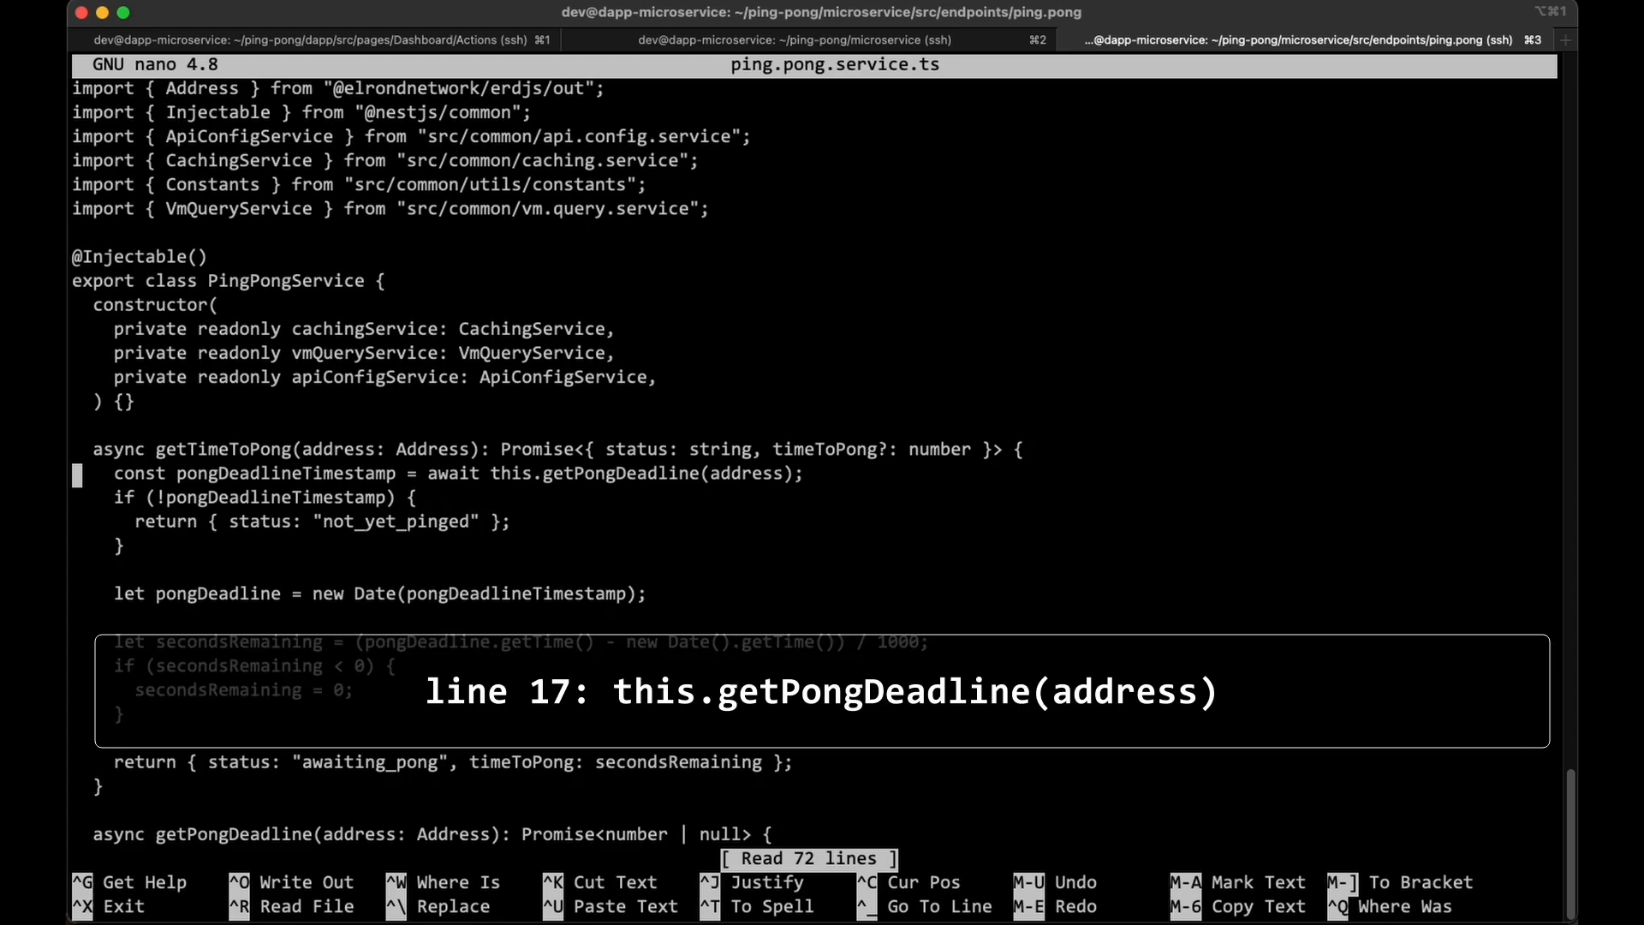
scroll(down, 3)
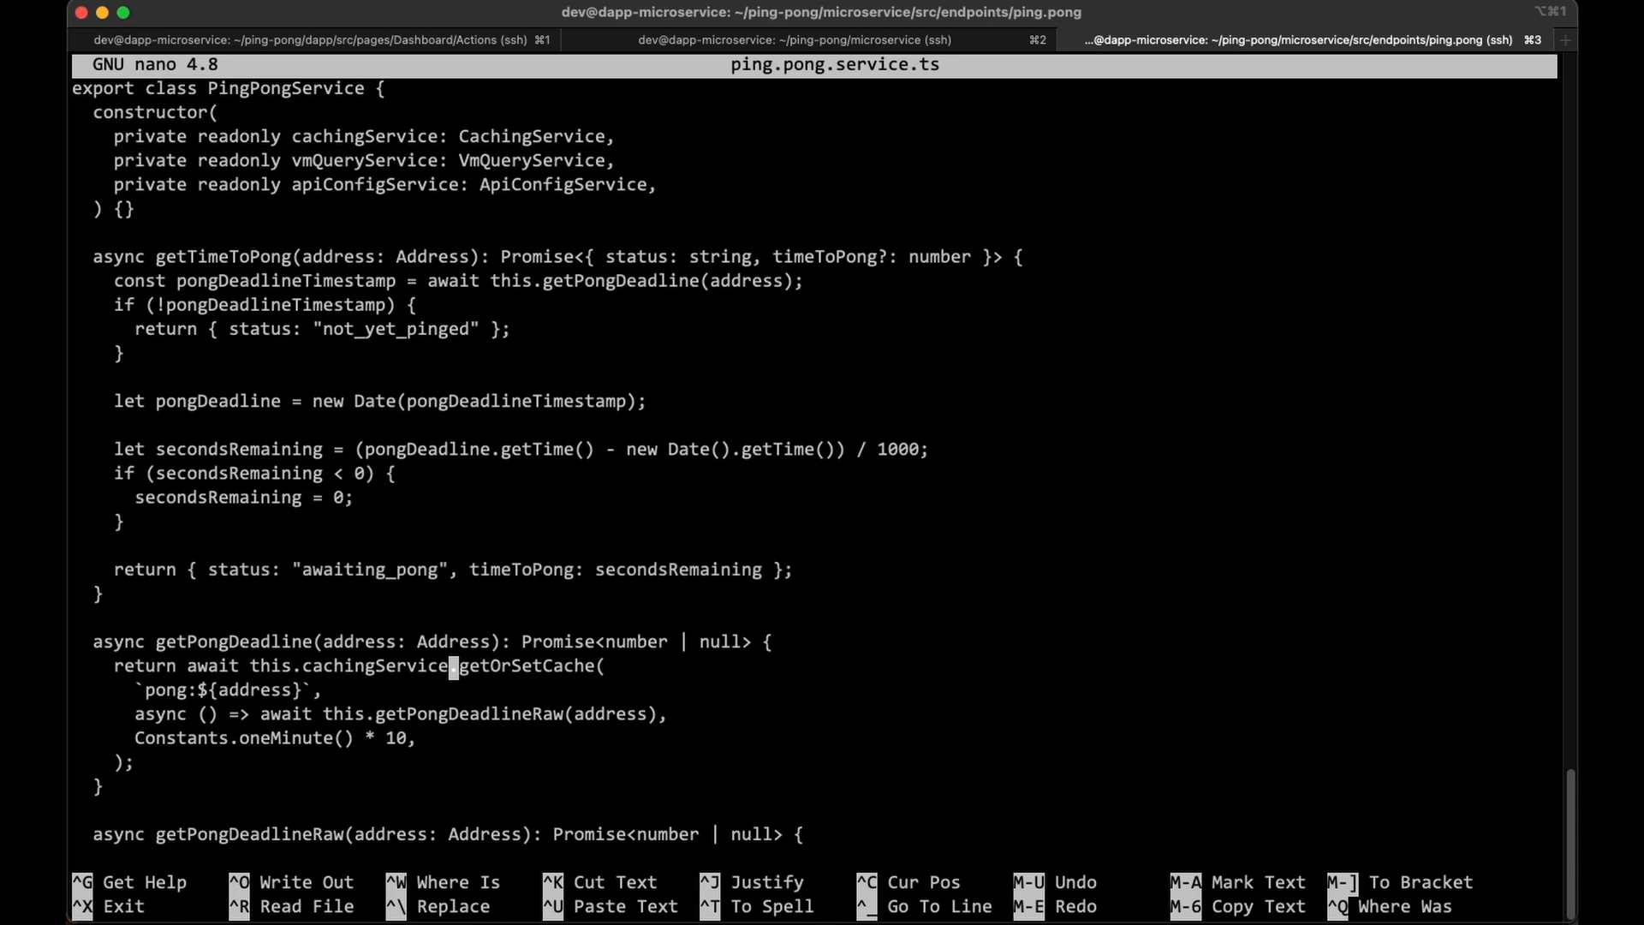
scroll(down, 3)
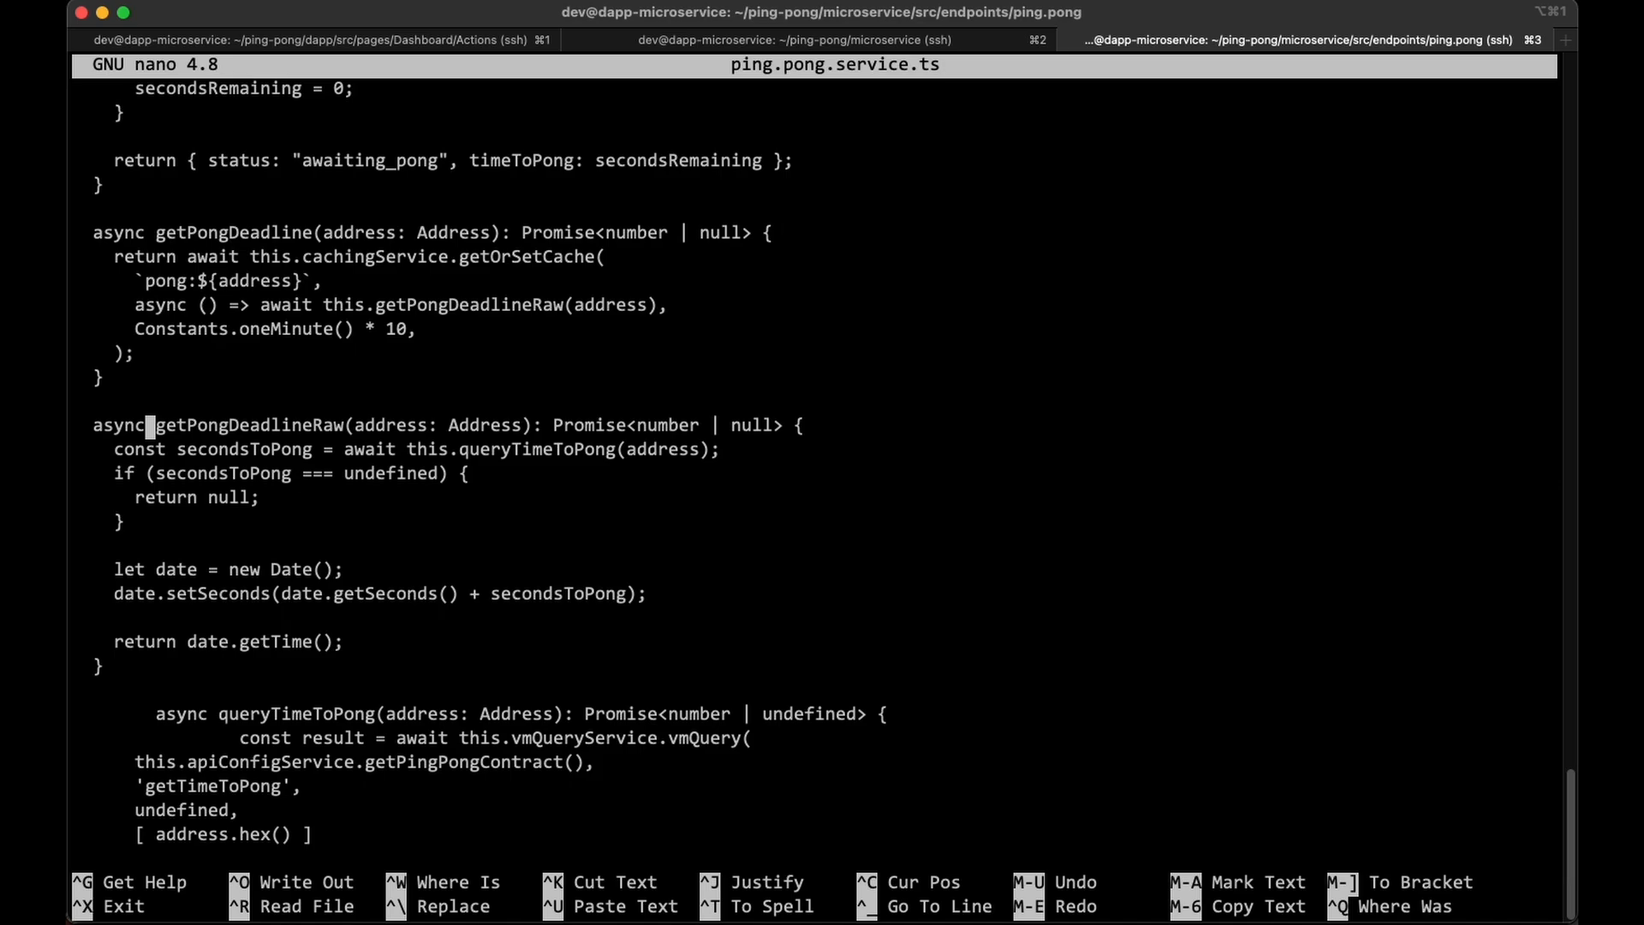
key(ctrl+x)
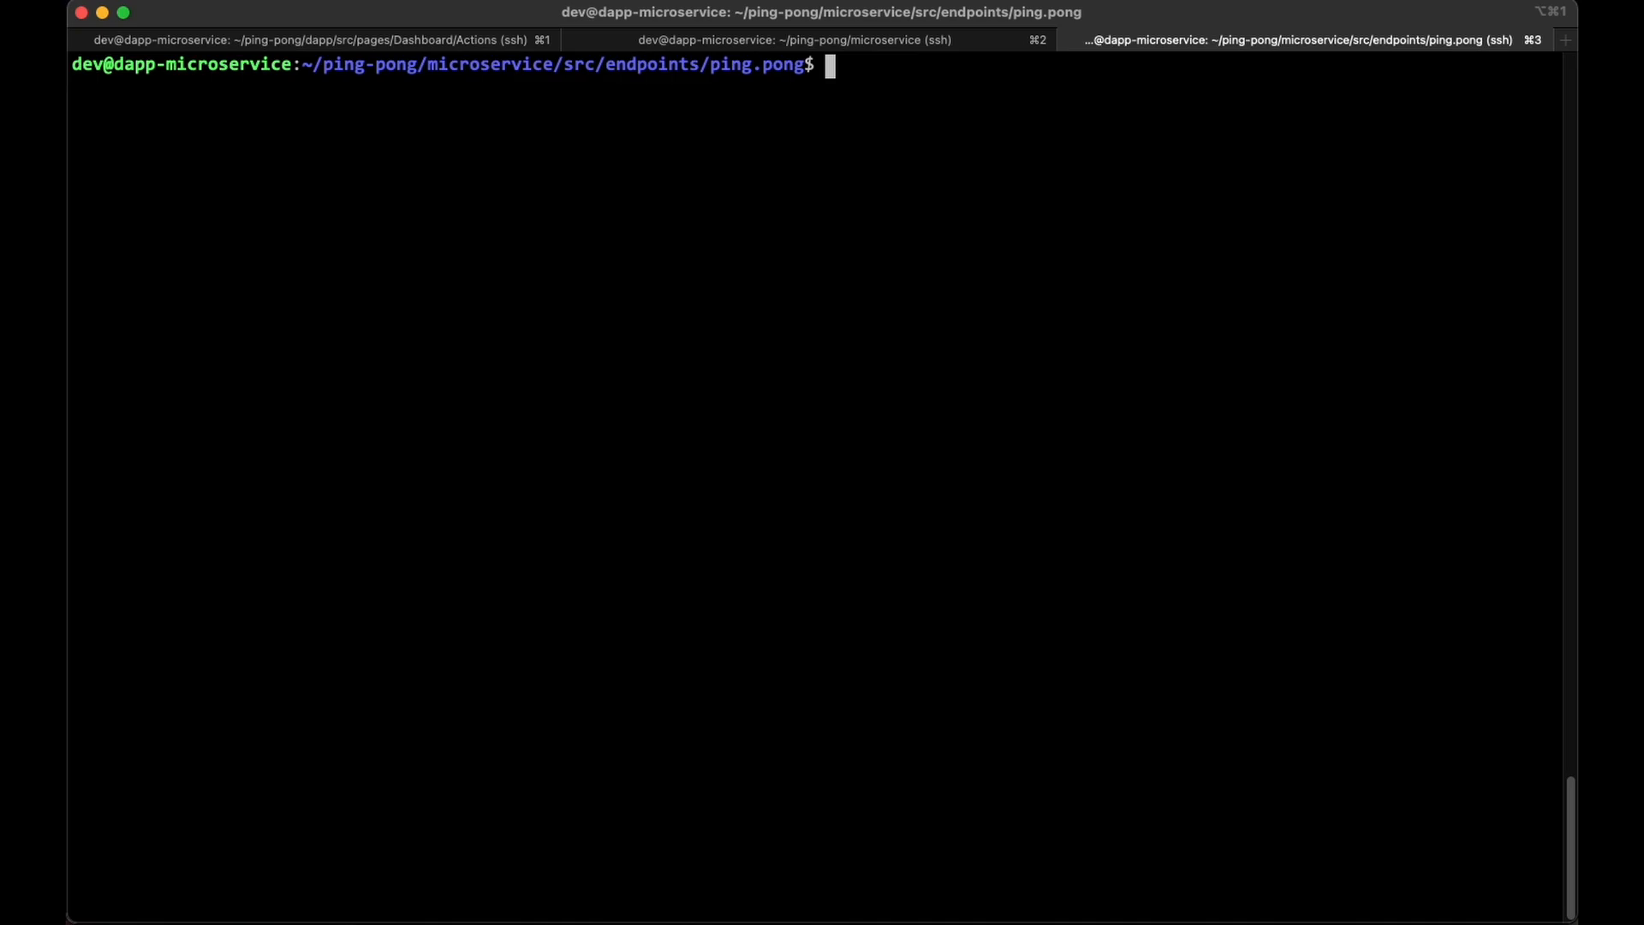
Move up with cd ../.. toward the microservice's crons folder.
text(cd ../.)
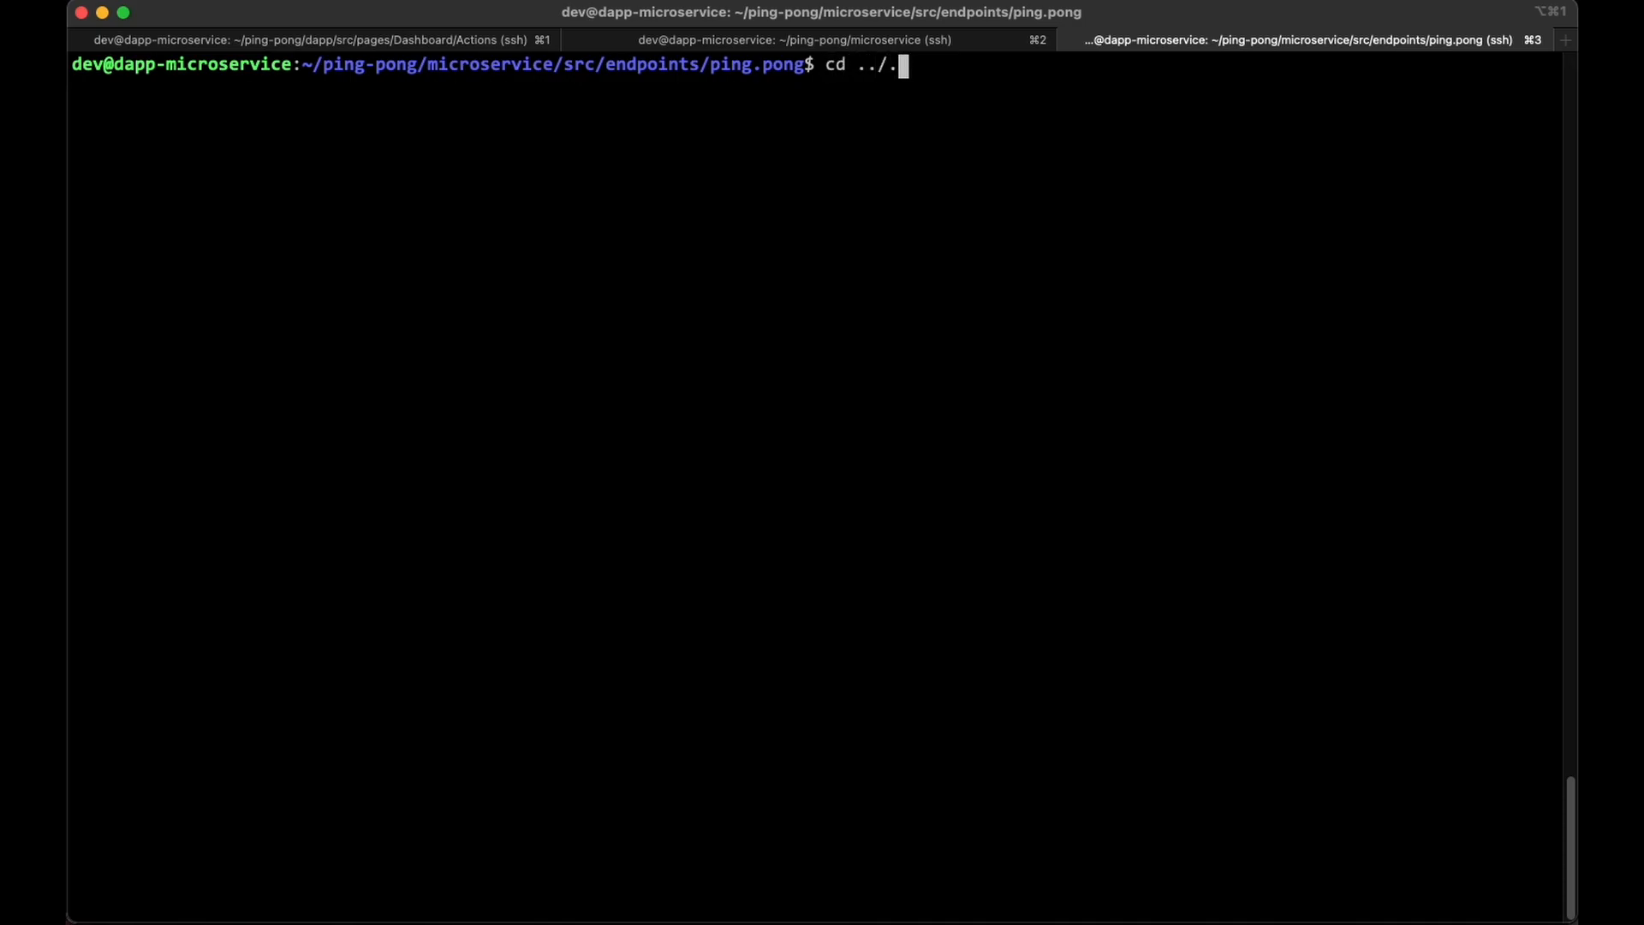
key(Return)
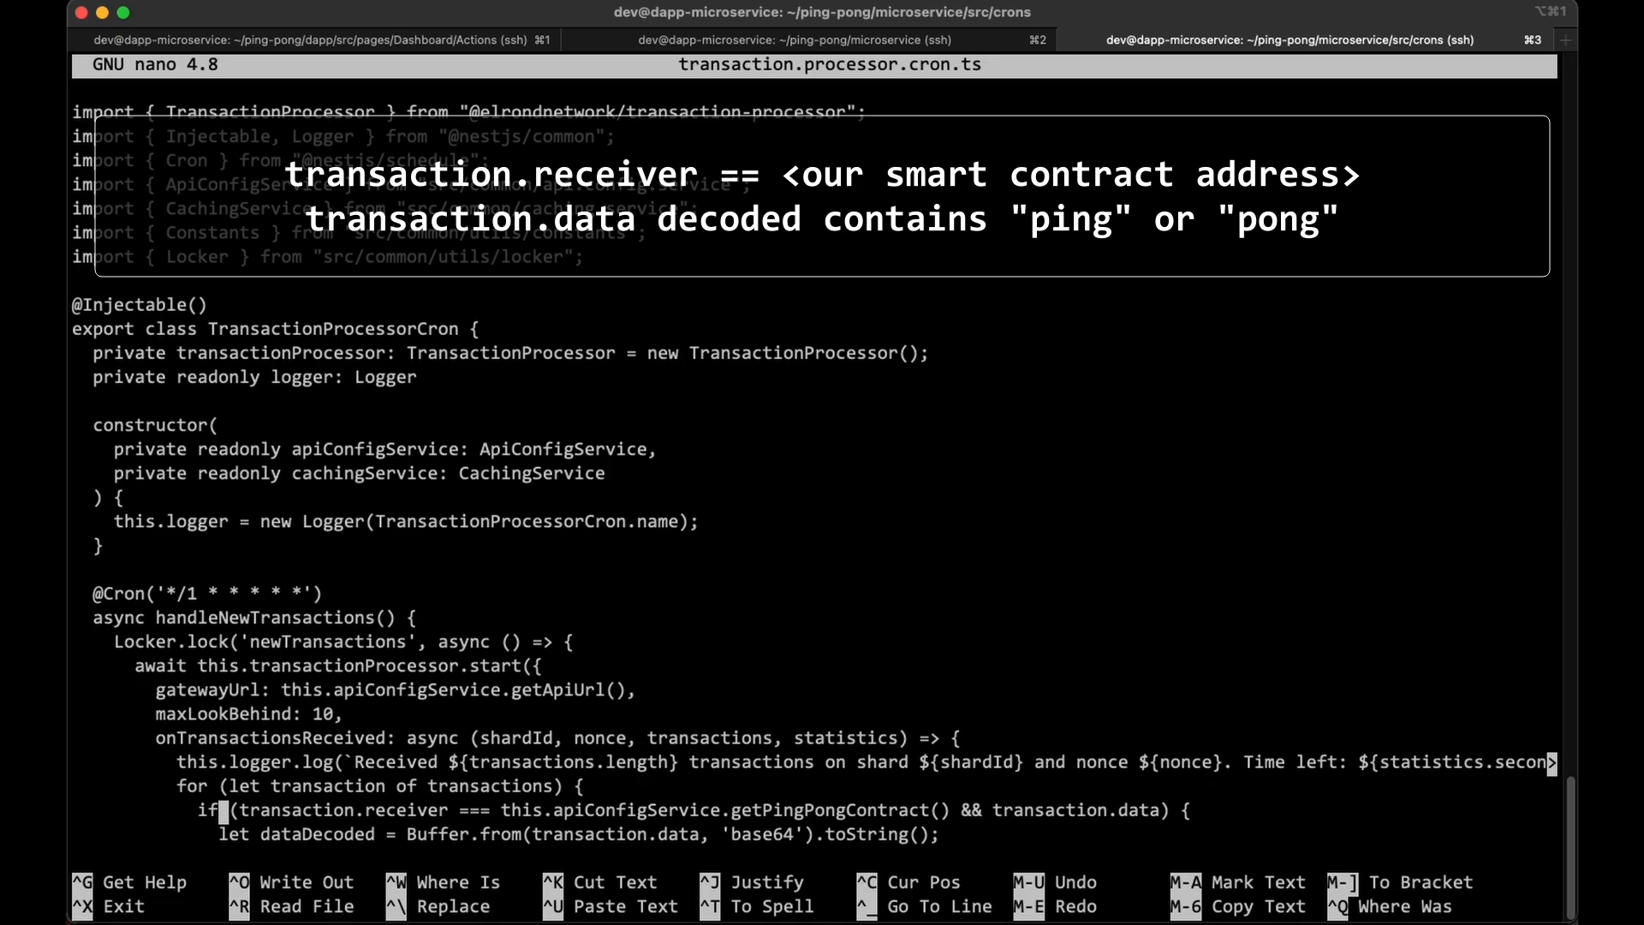
Scroll through transaction.processor.cron.ts to see how ping and pong transactions are picked out.
scroll(down, 3)
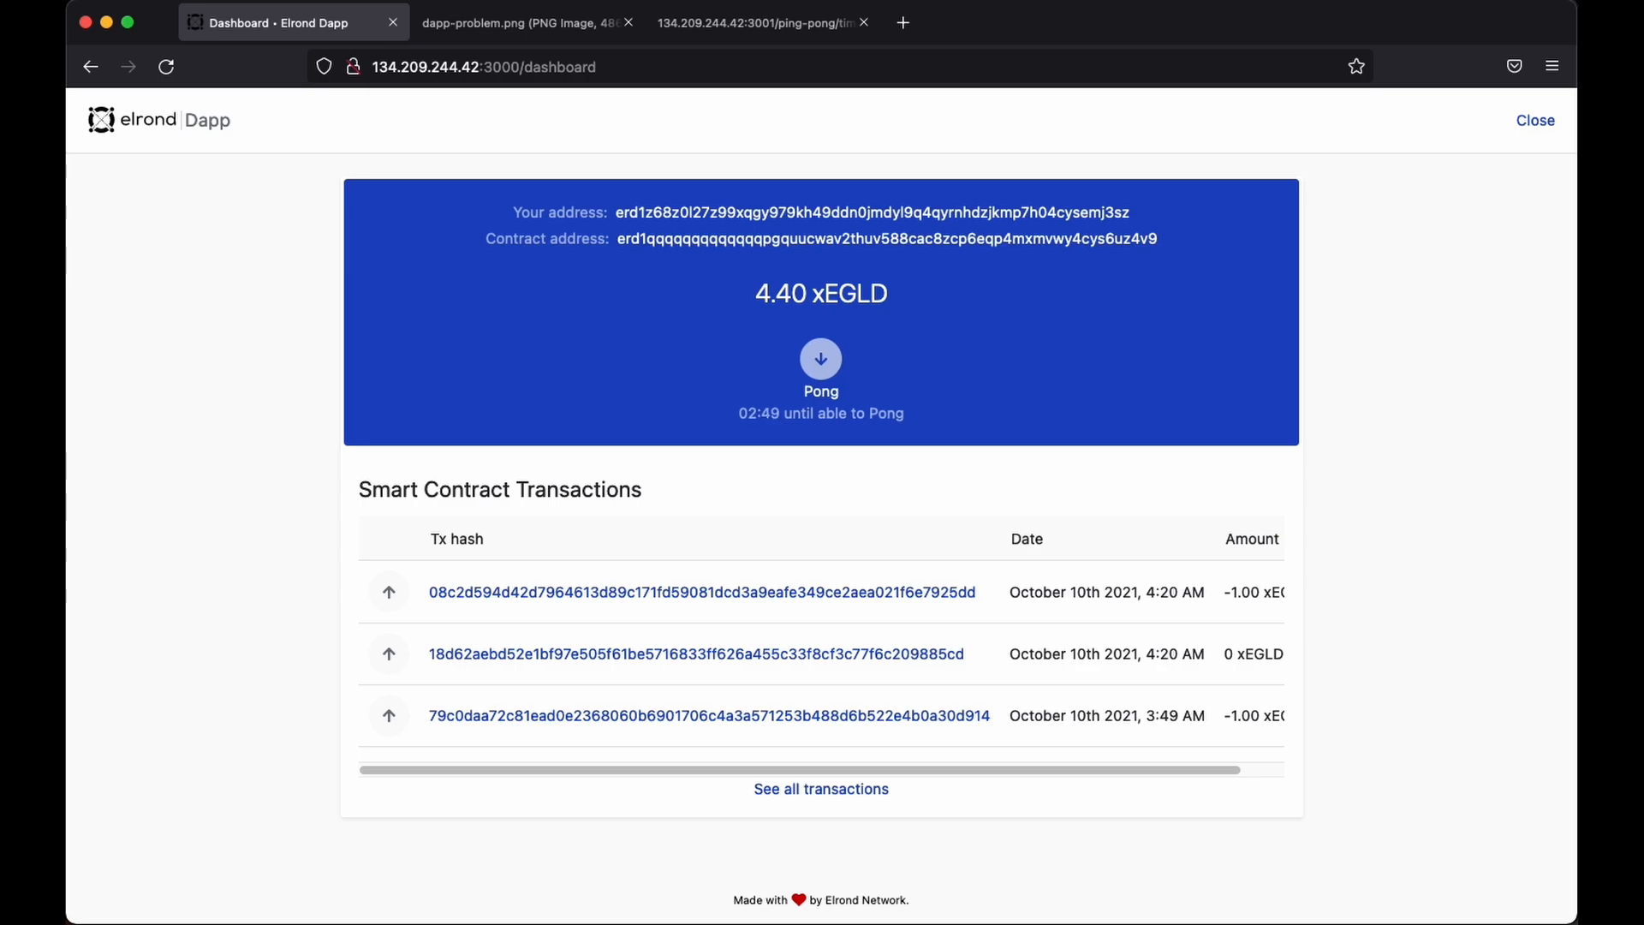
Browse the Elrond Docs 'Build a dApp in 15 minutes', 'Signing Transactions' and 'Signing programmatically' pages, then Stack Overflow.
click(1137, 23)
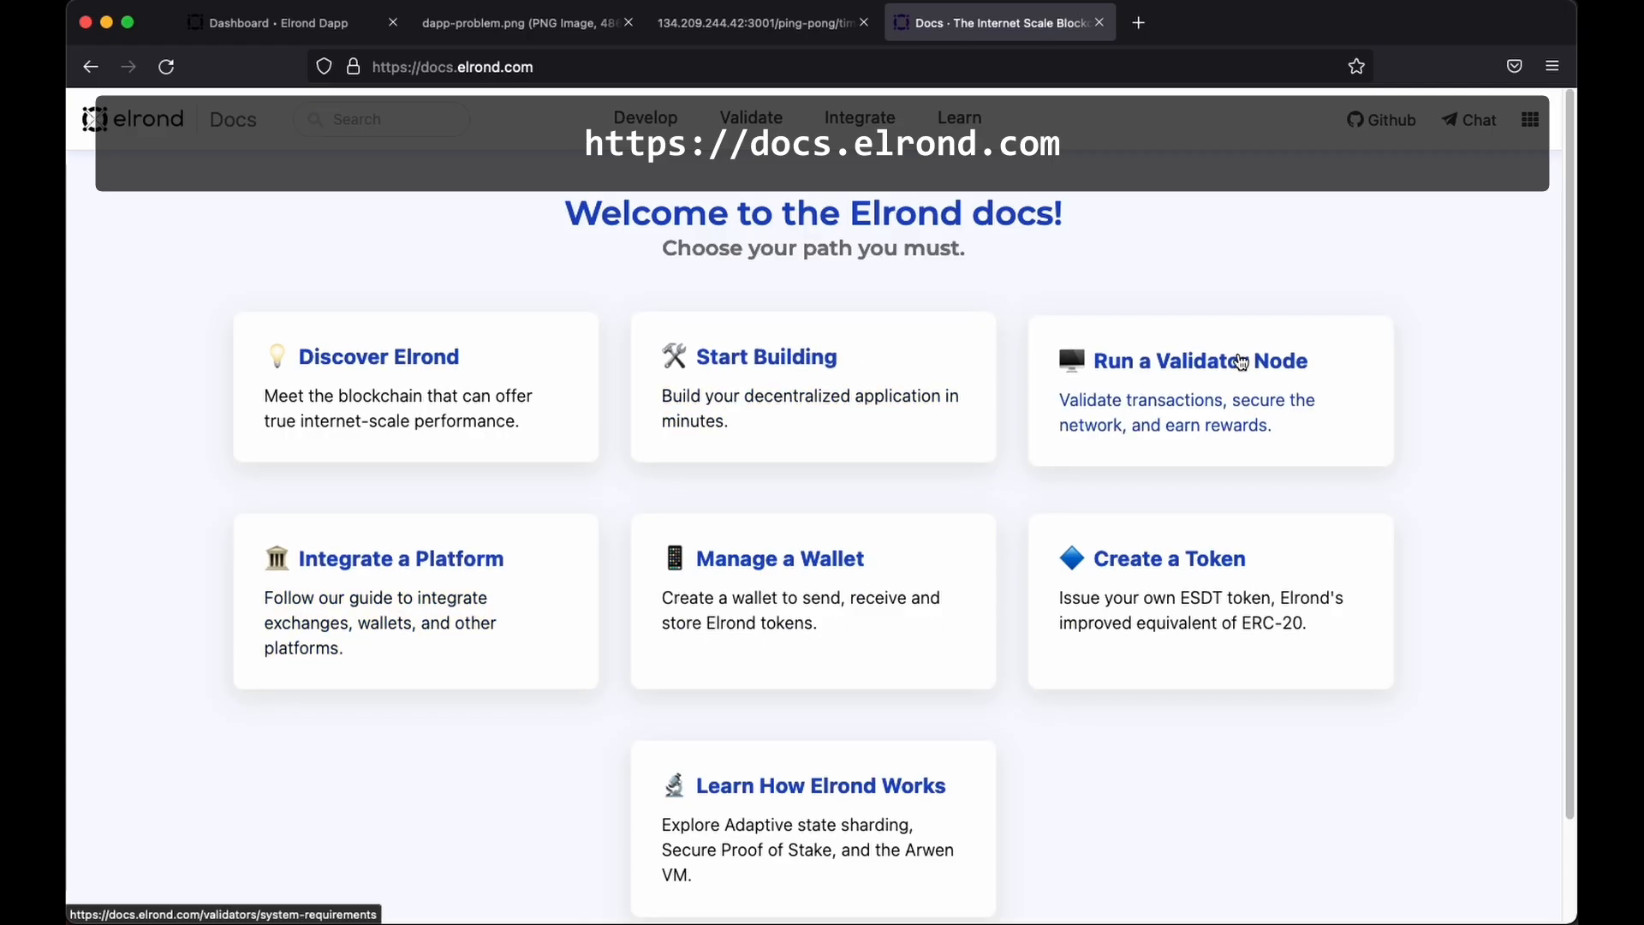
click(766, 356)
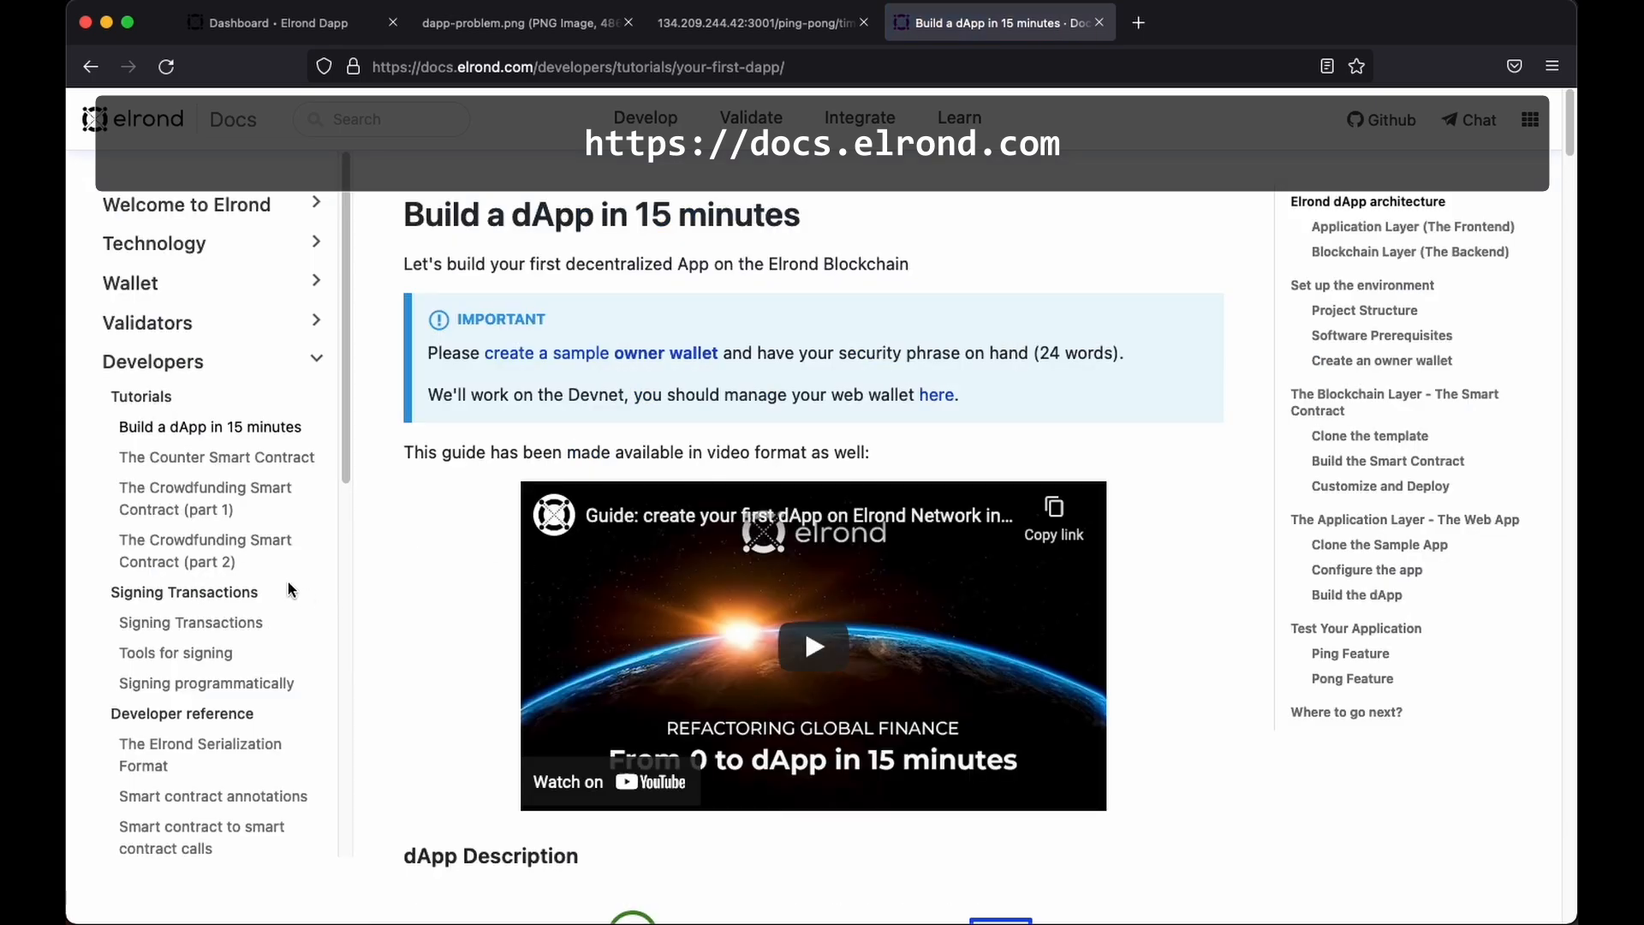
click(190, 622)
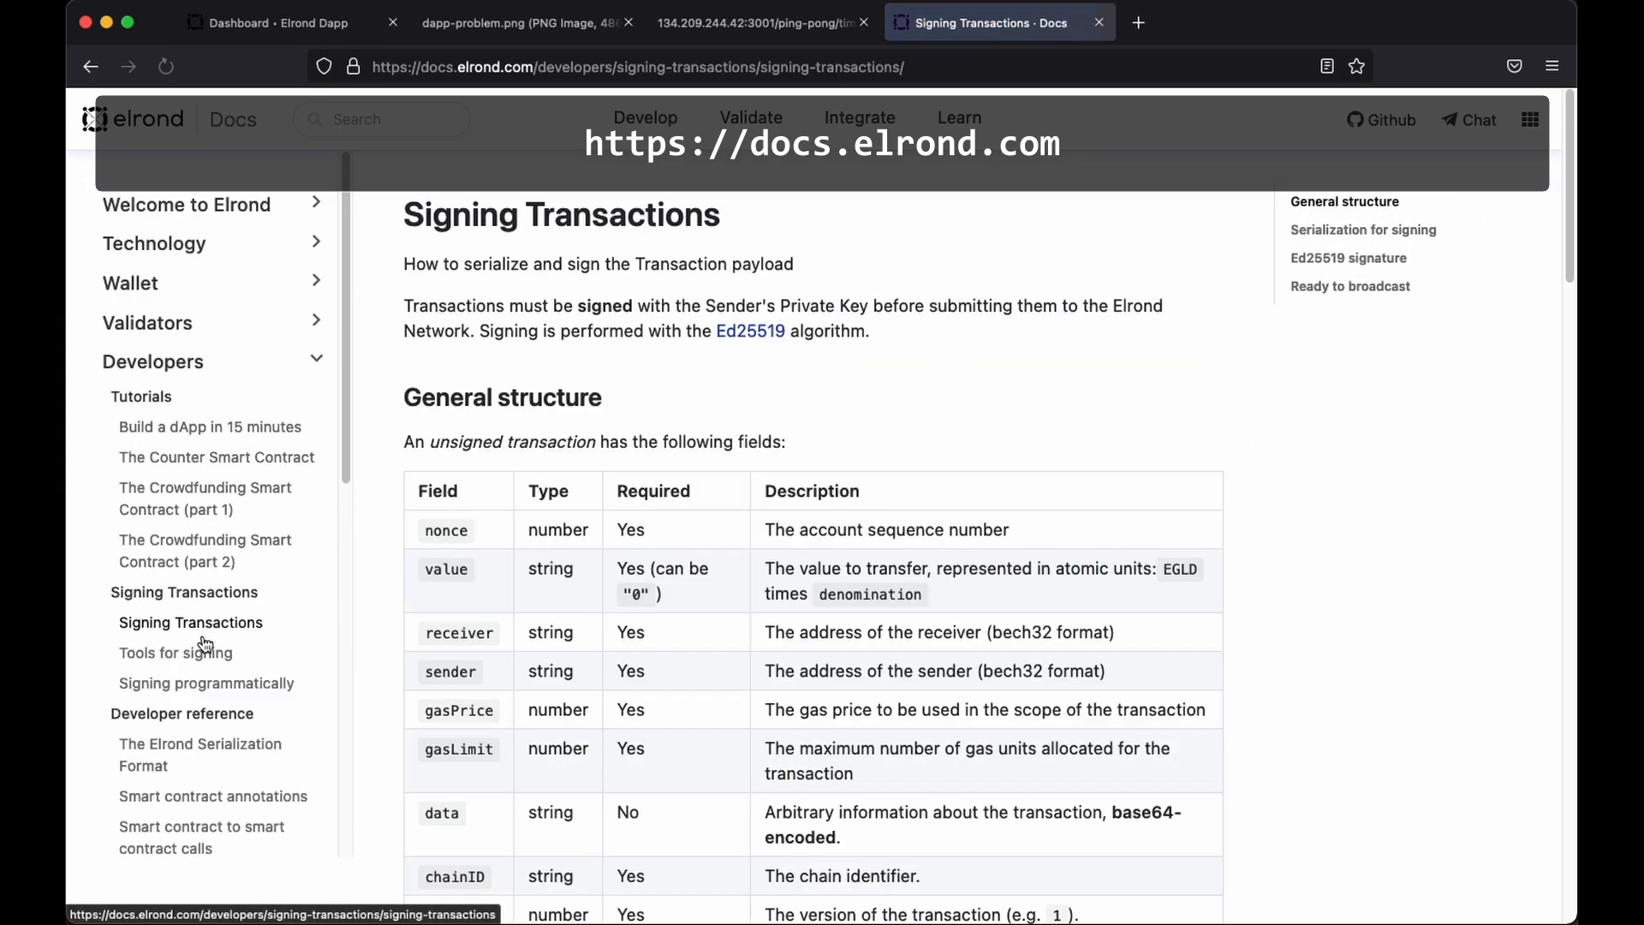
click(207, 683)
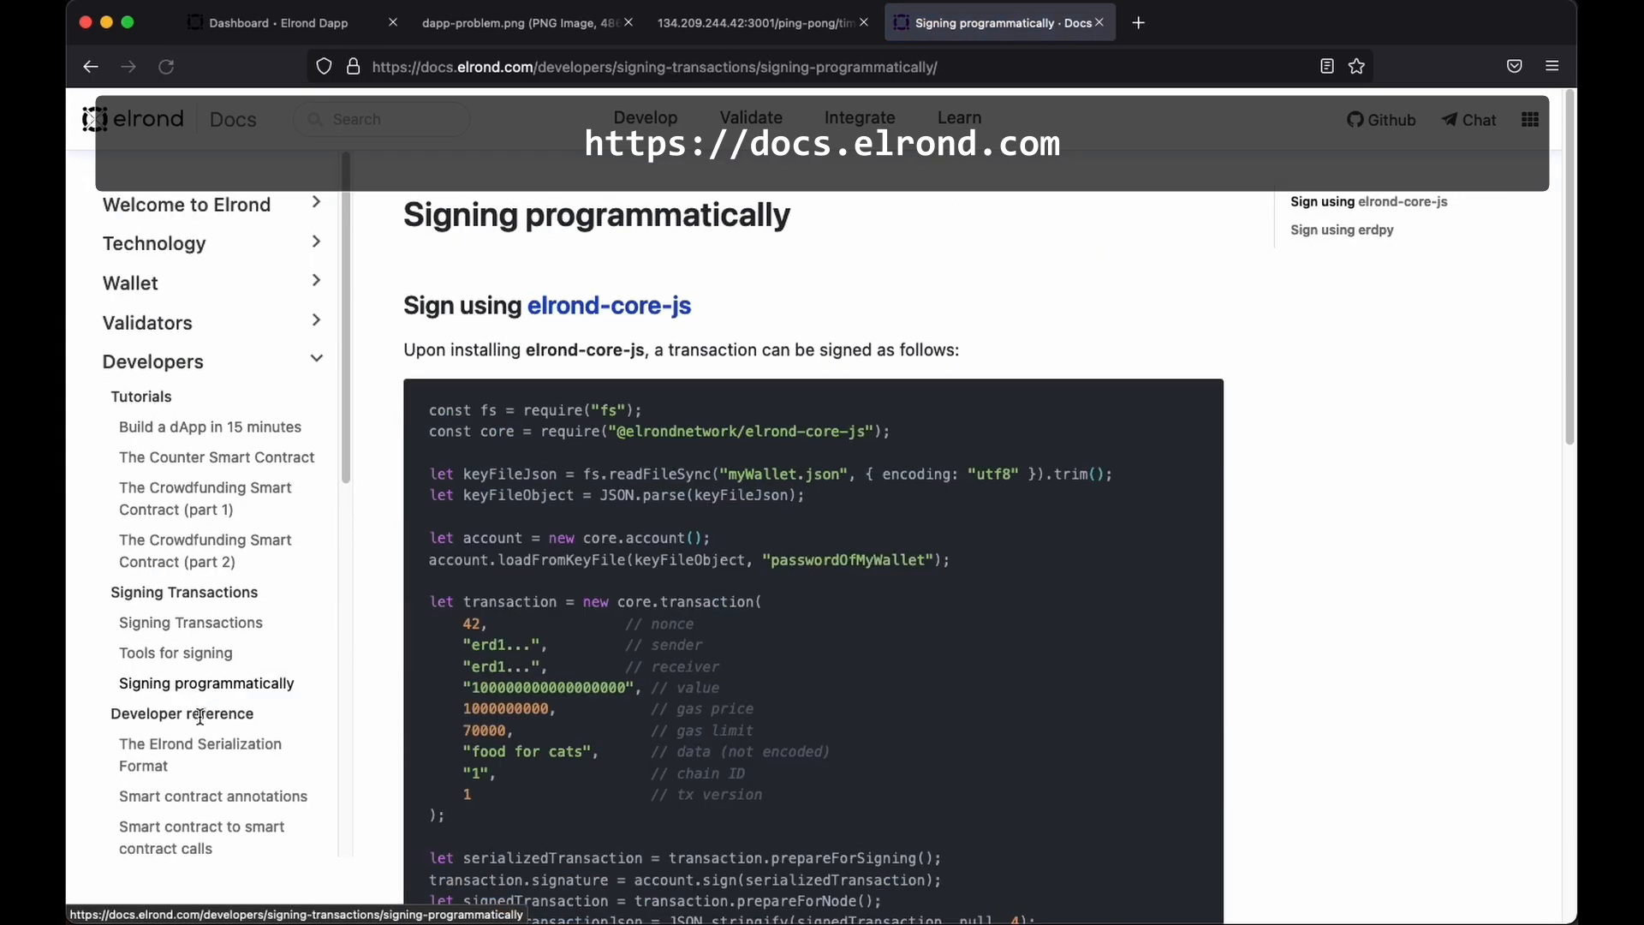
click(201, 754)
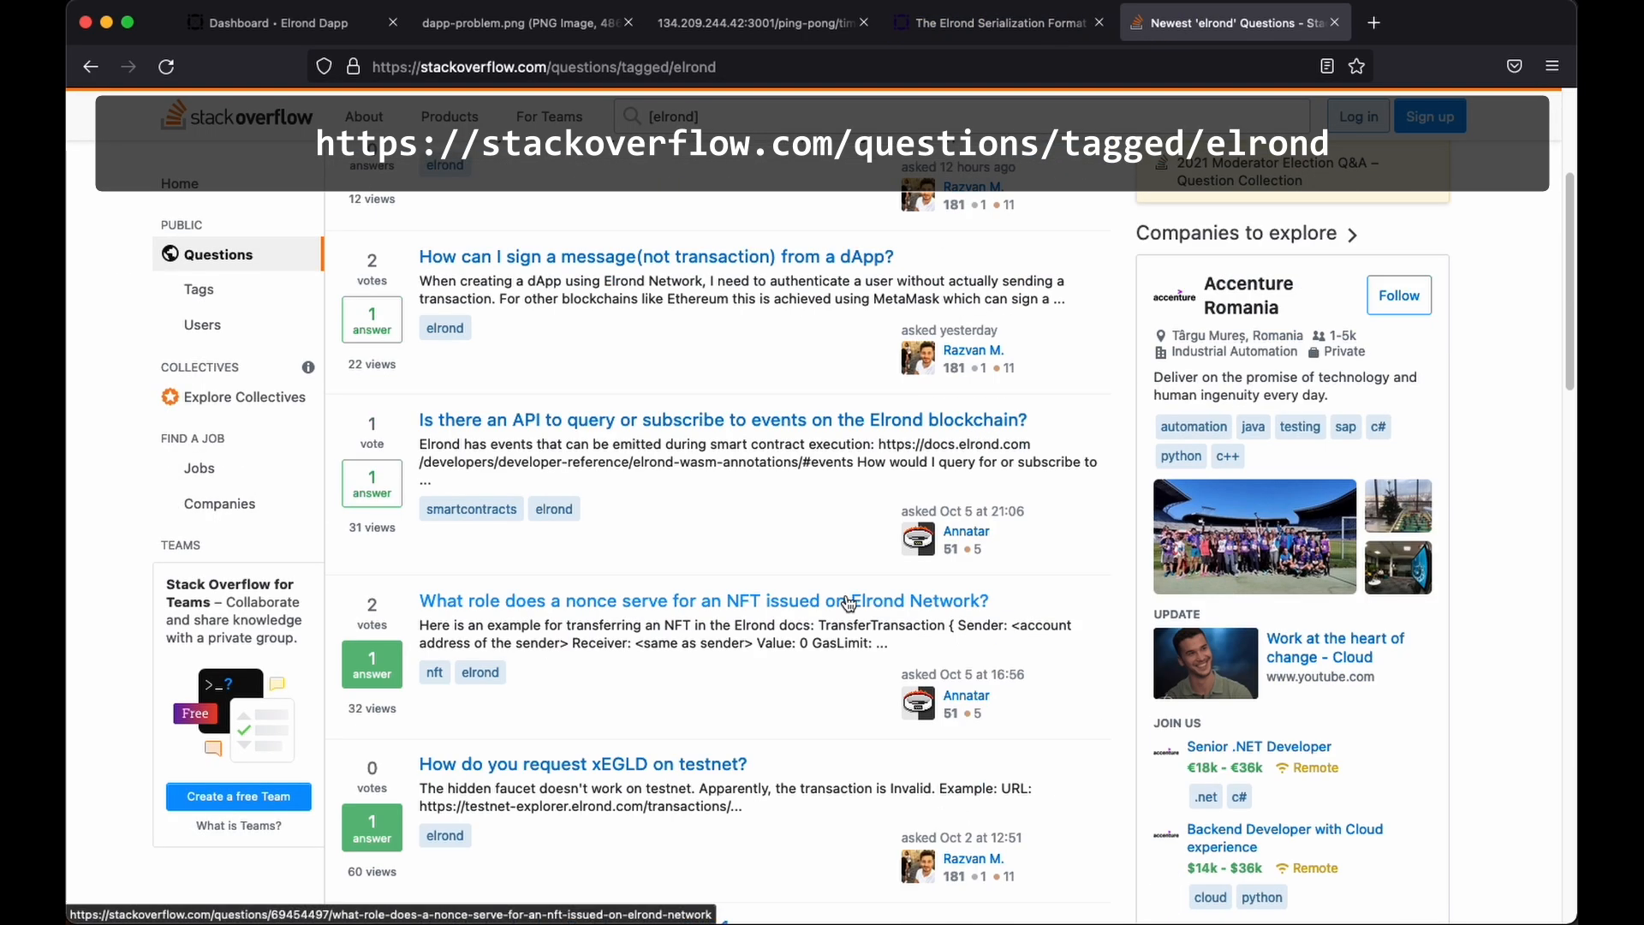
Scroll the elrond-tagged Stack Overflow questions, then switch to the elrond.com tab.
scroll(down, 3)
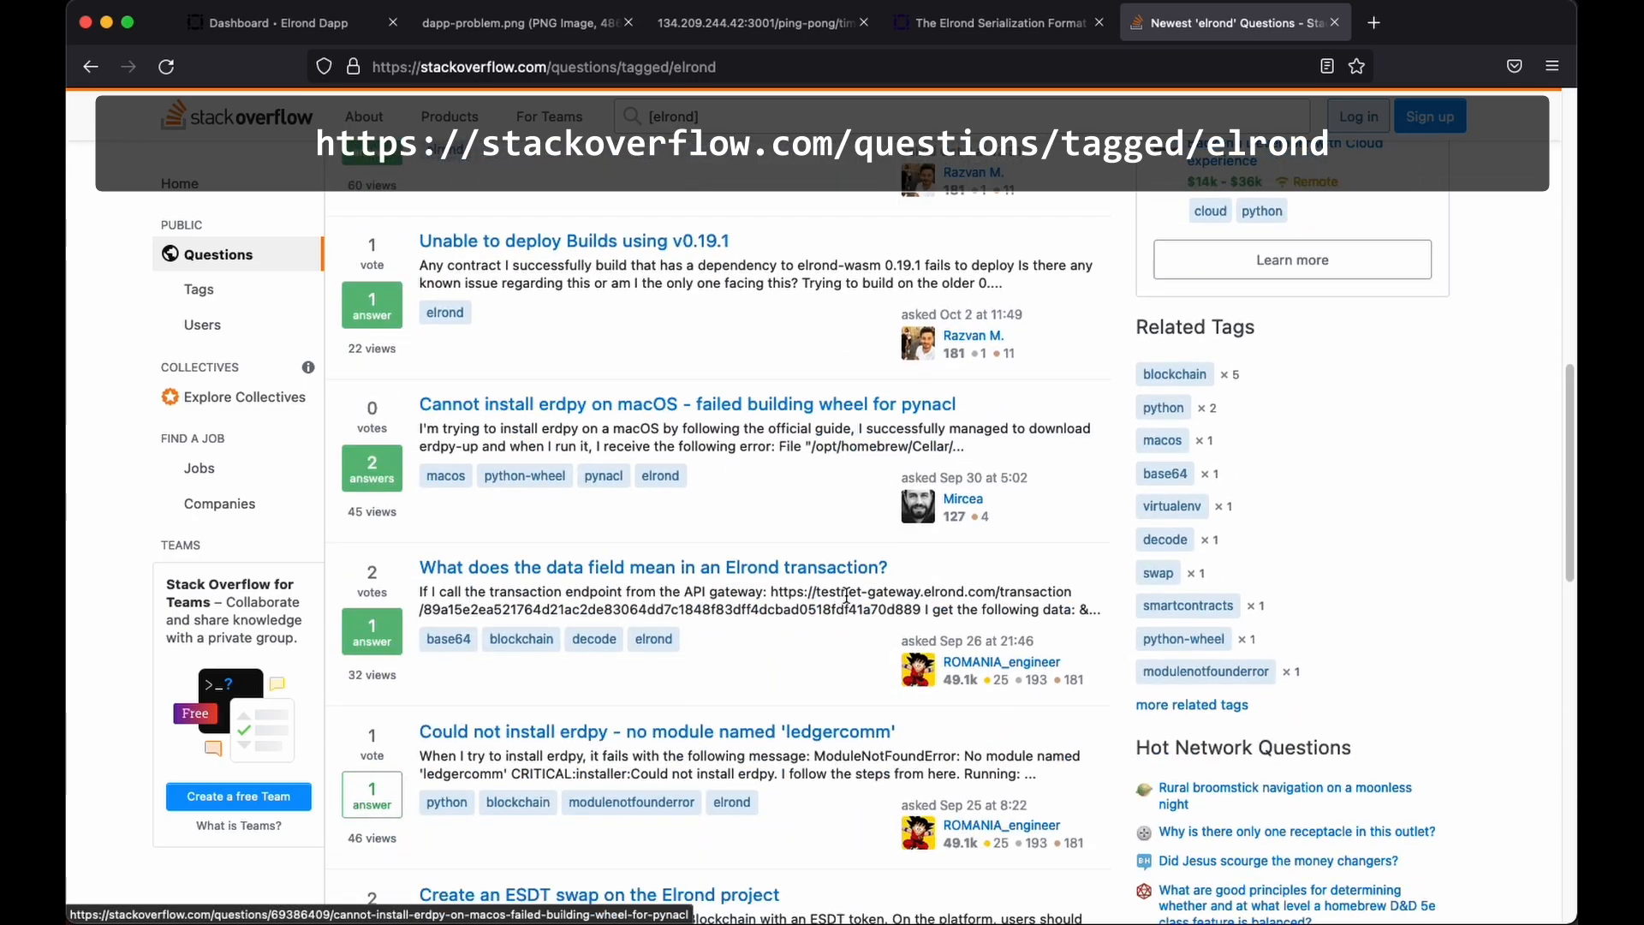
click(1513, 23)
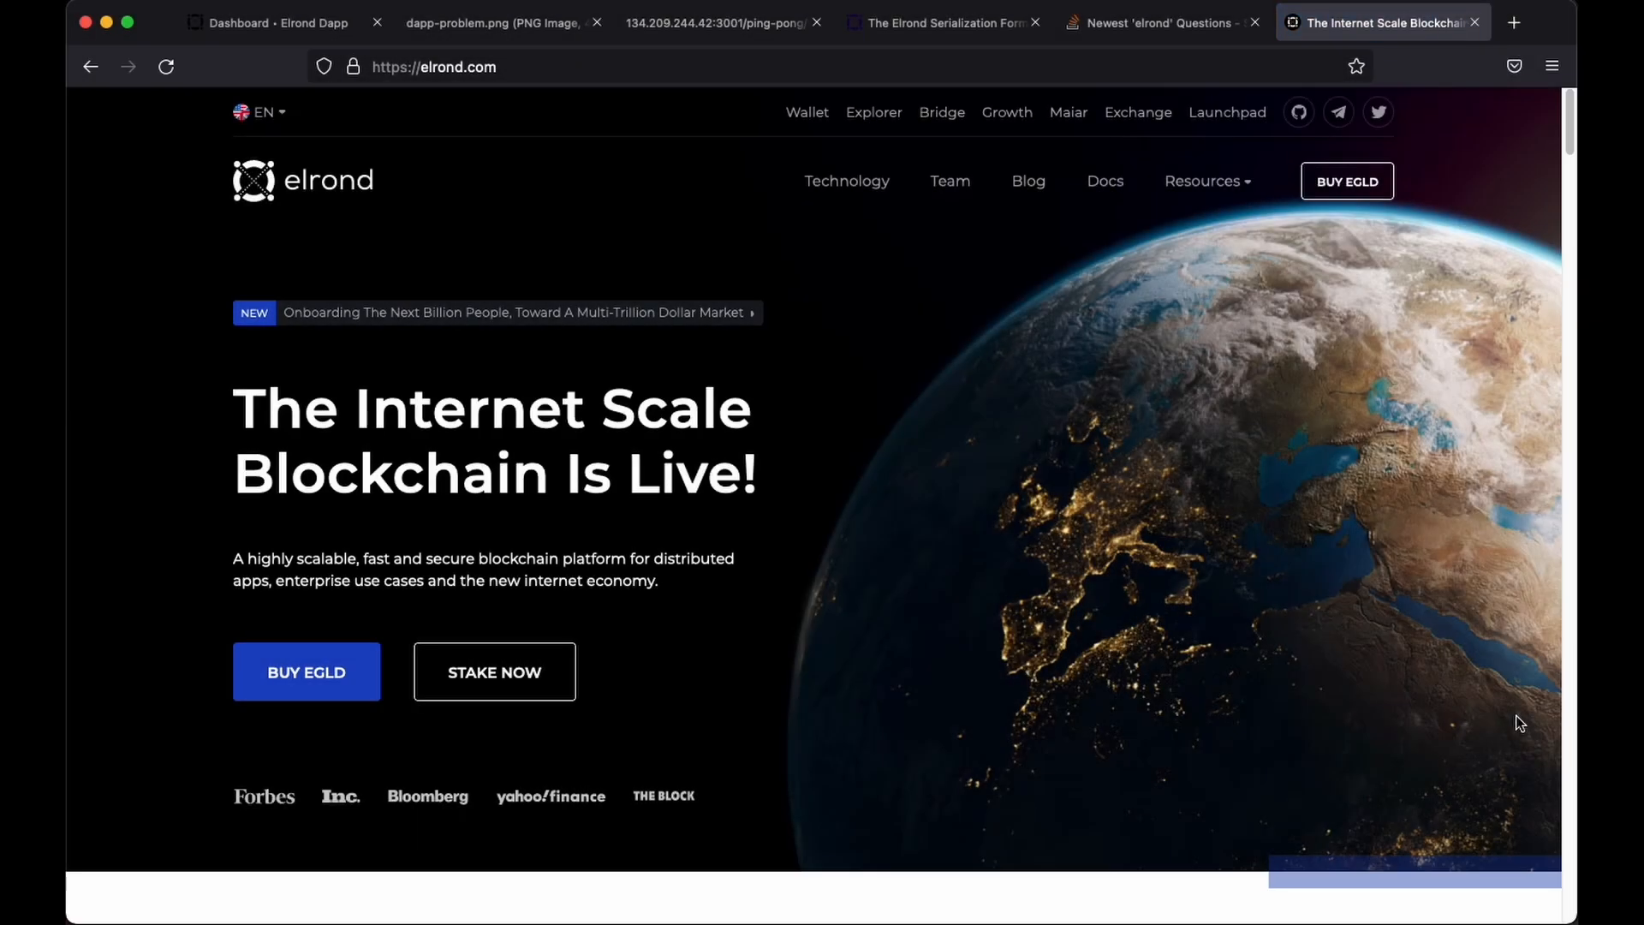